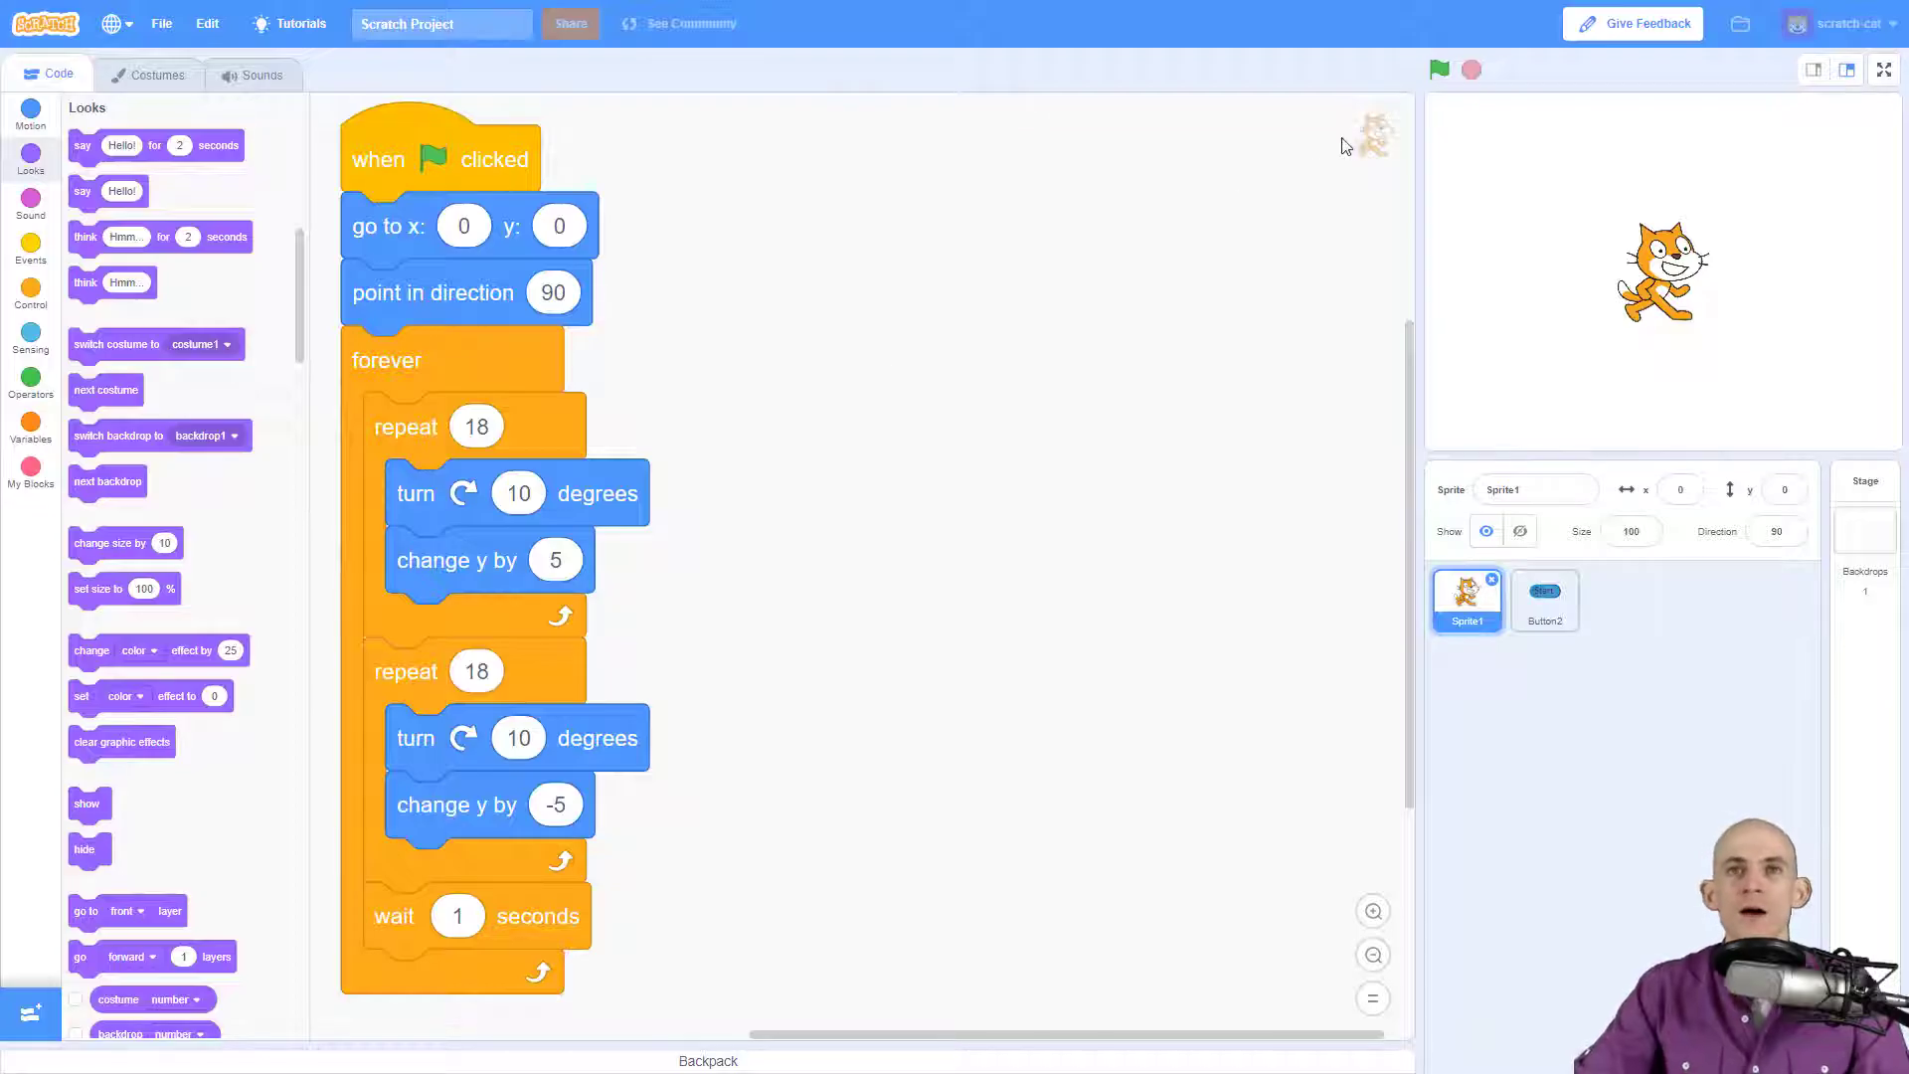
Step: Run the cat's spinning animation twice with the green flag, then select the Button2 sprite for editing
click(1440, 70)
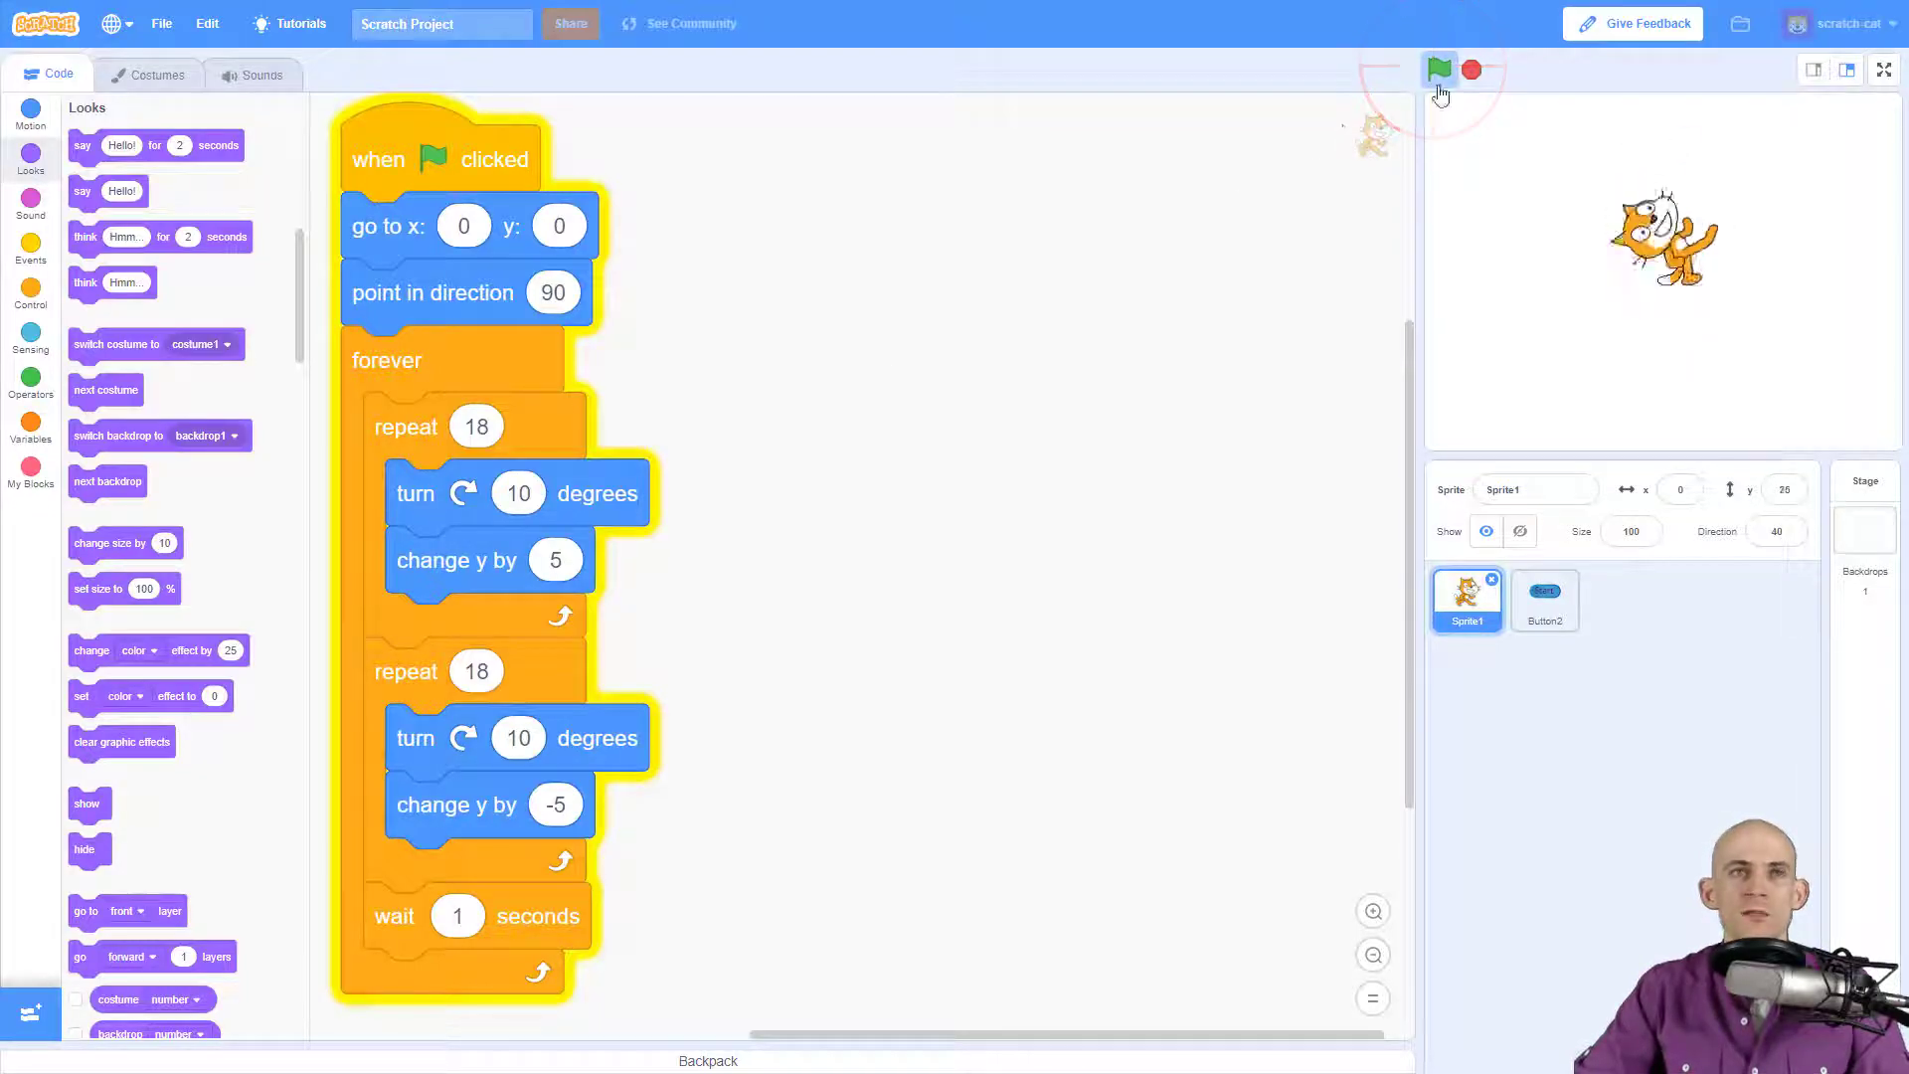
click(1440, 69)
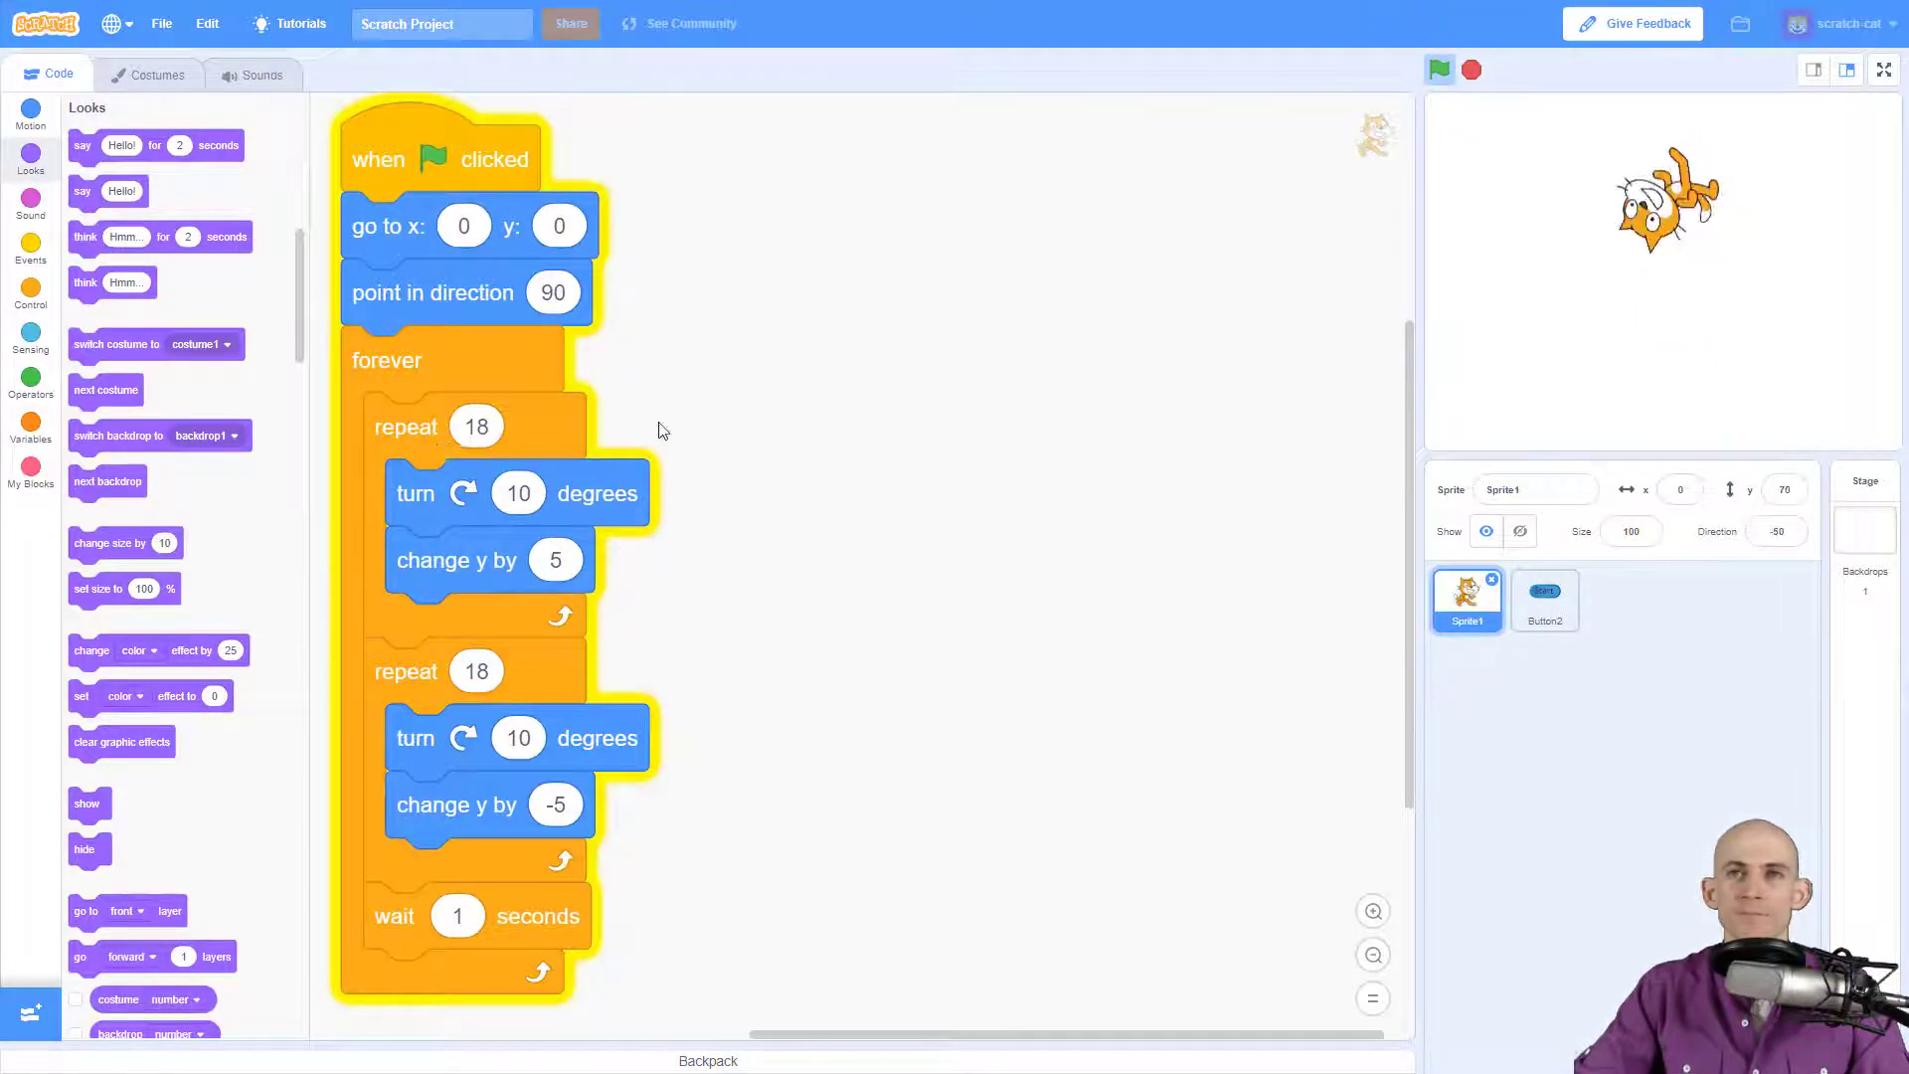
click(1543, 597)
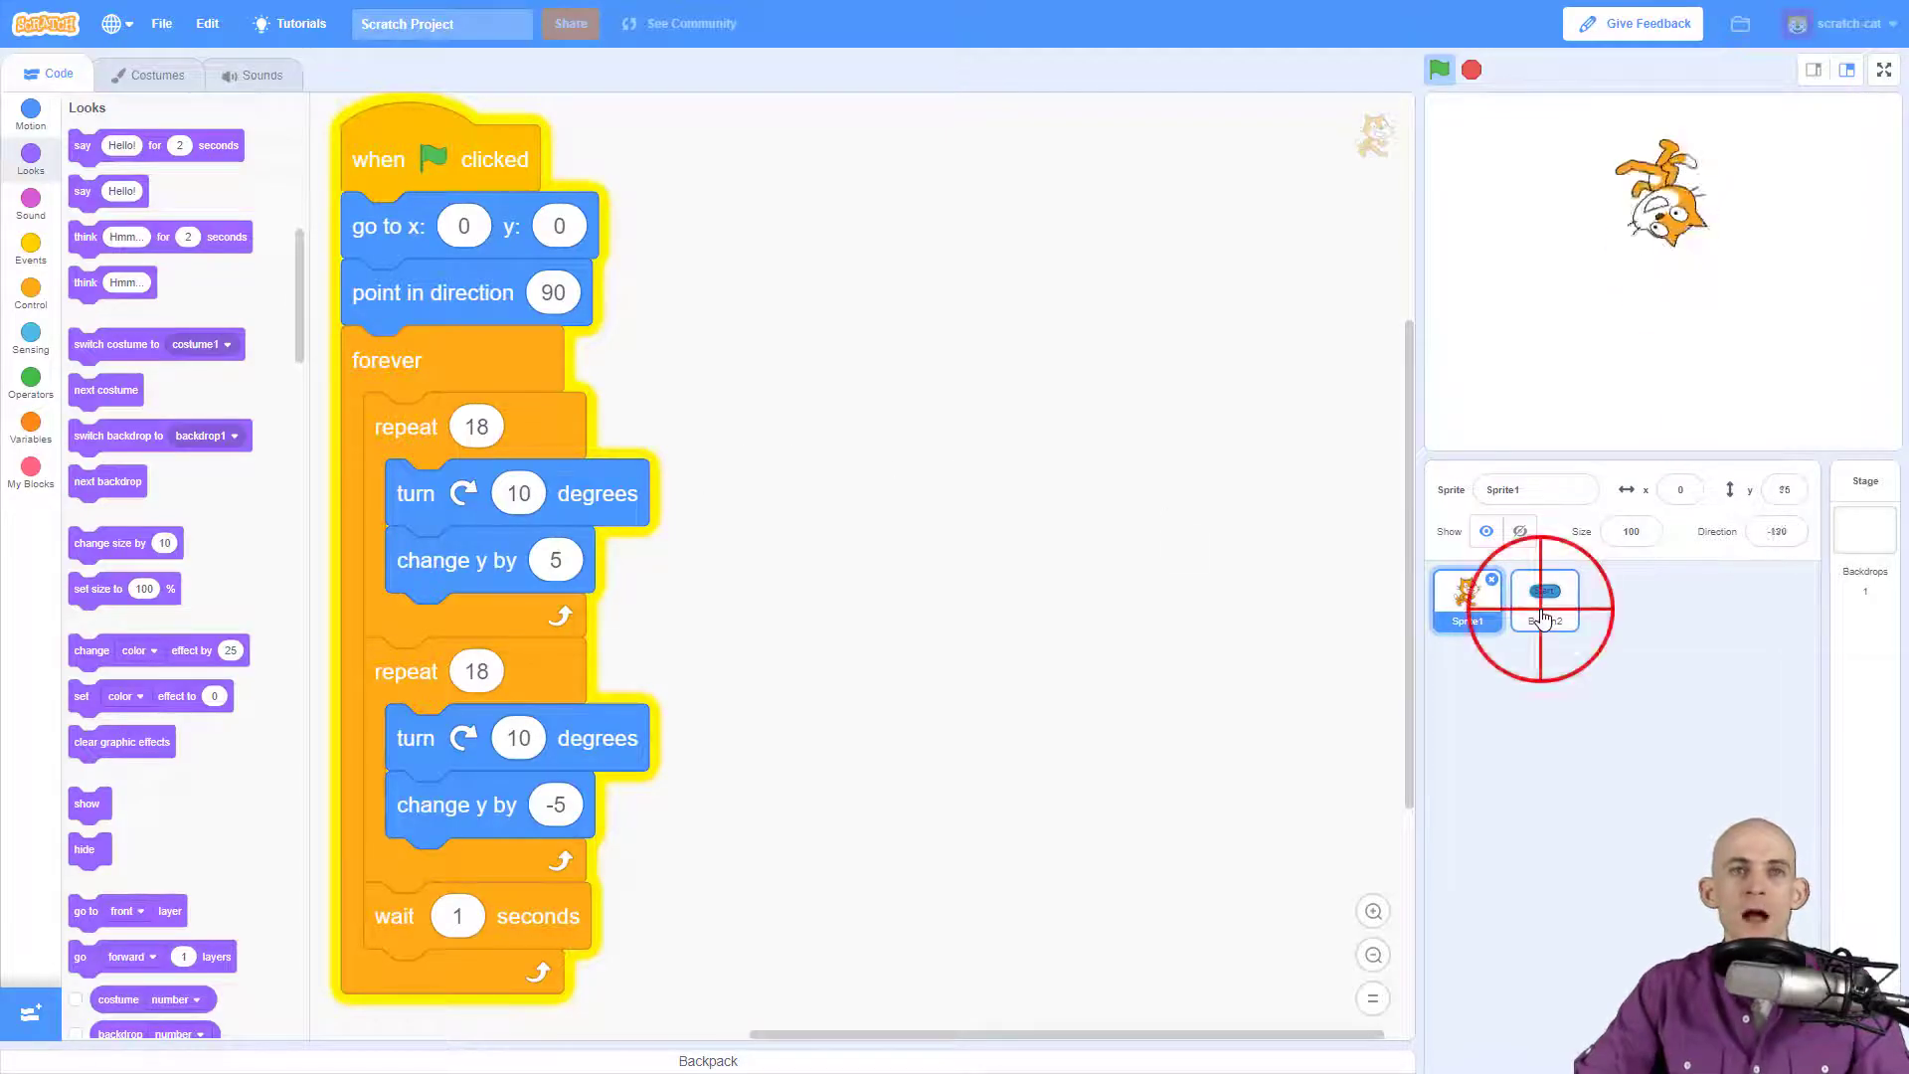
click(1543, 596)
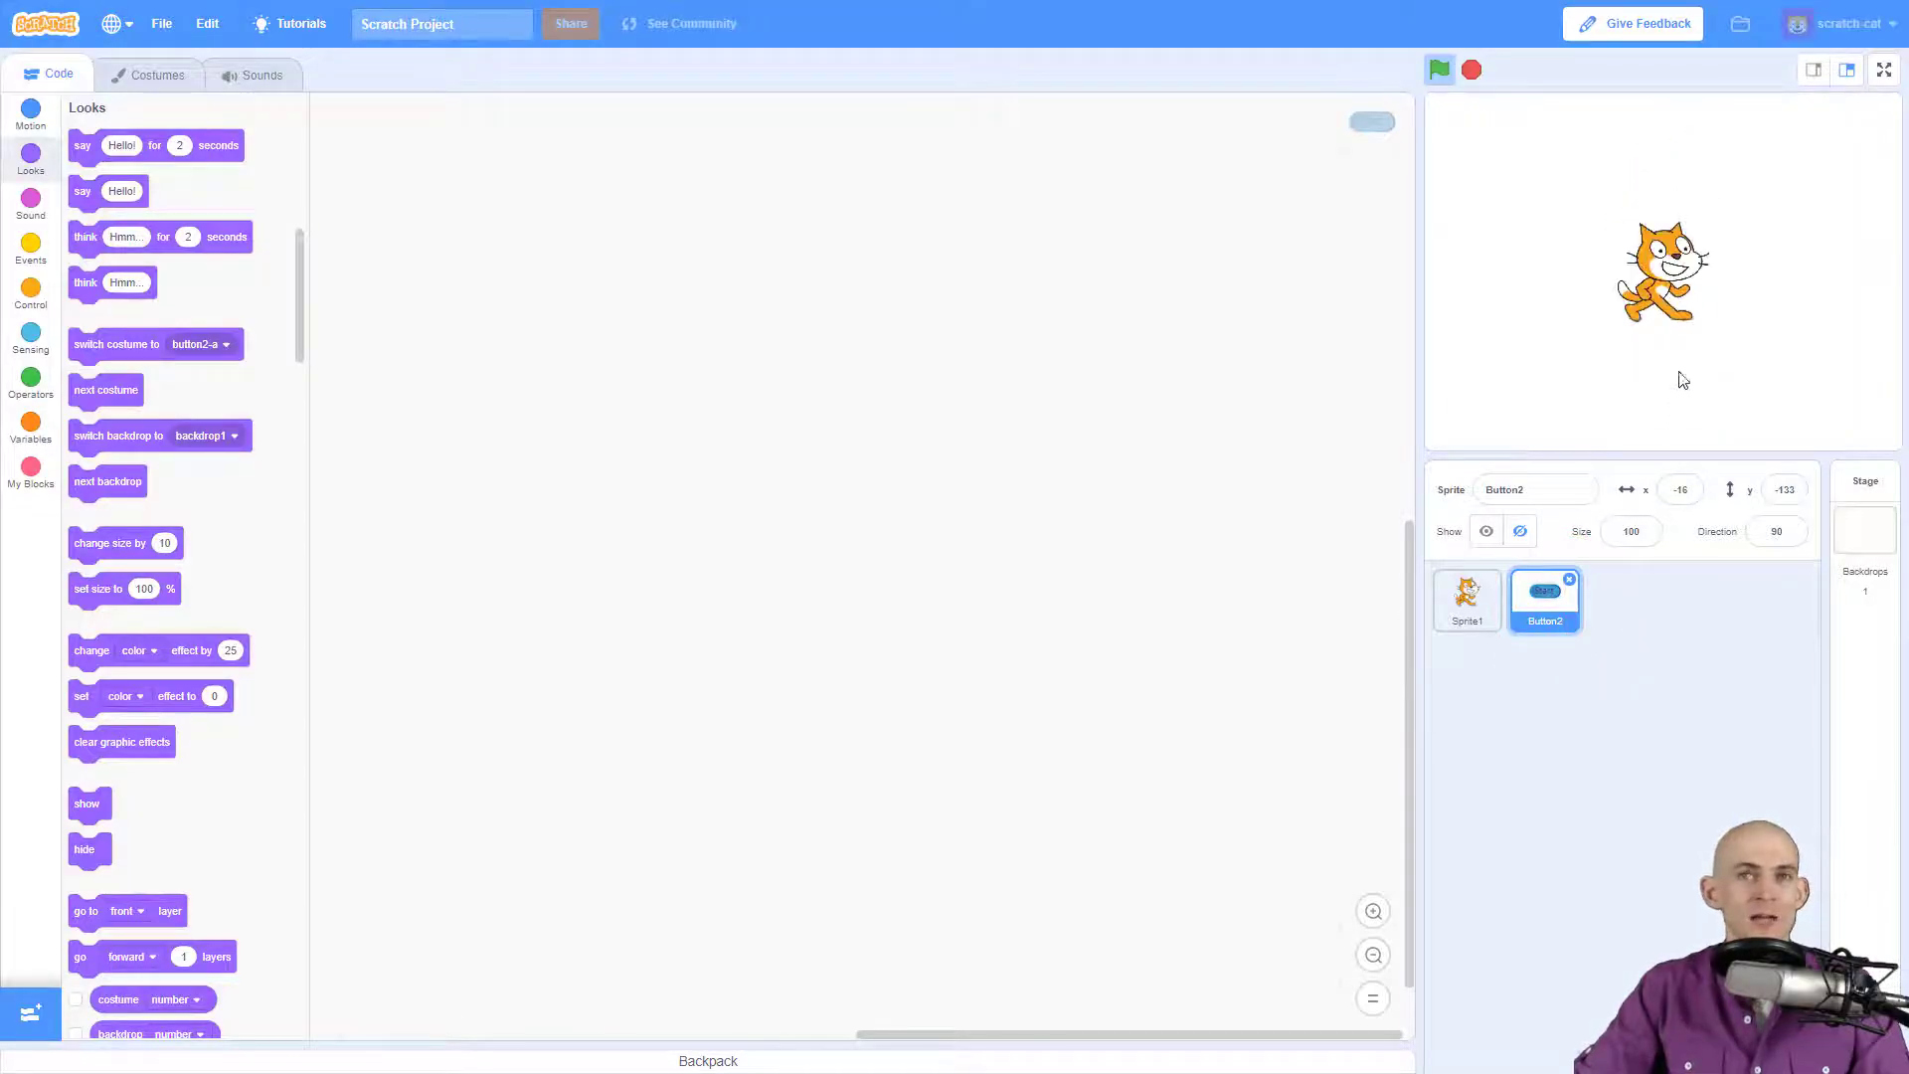
mouse_move(724, 368)
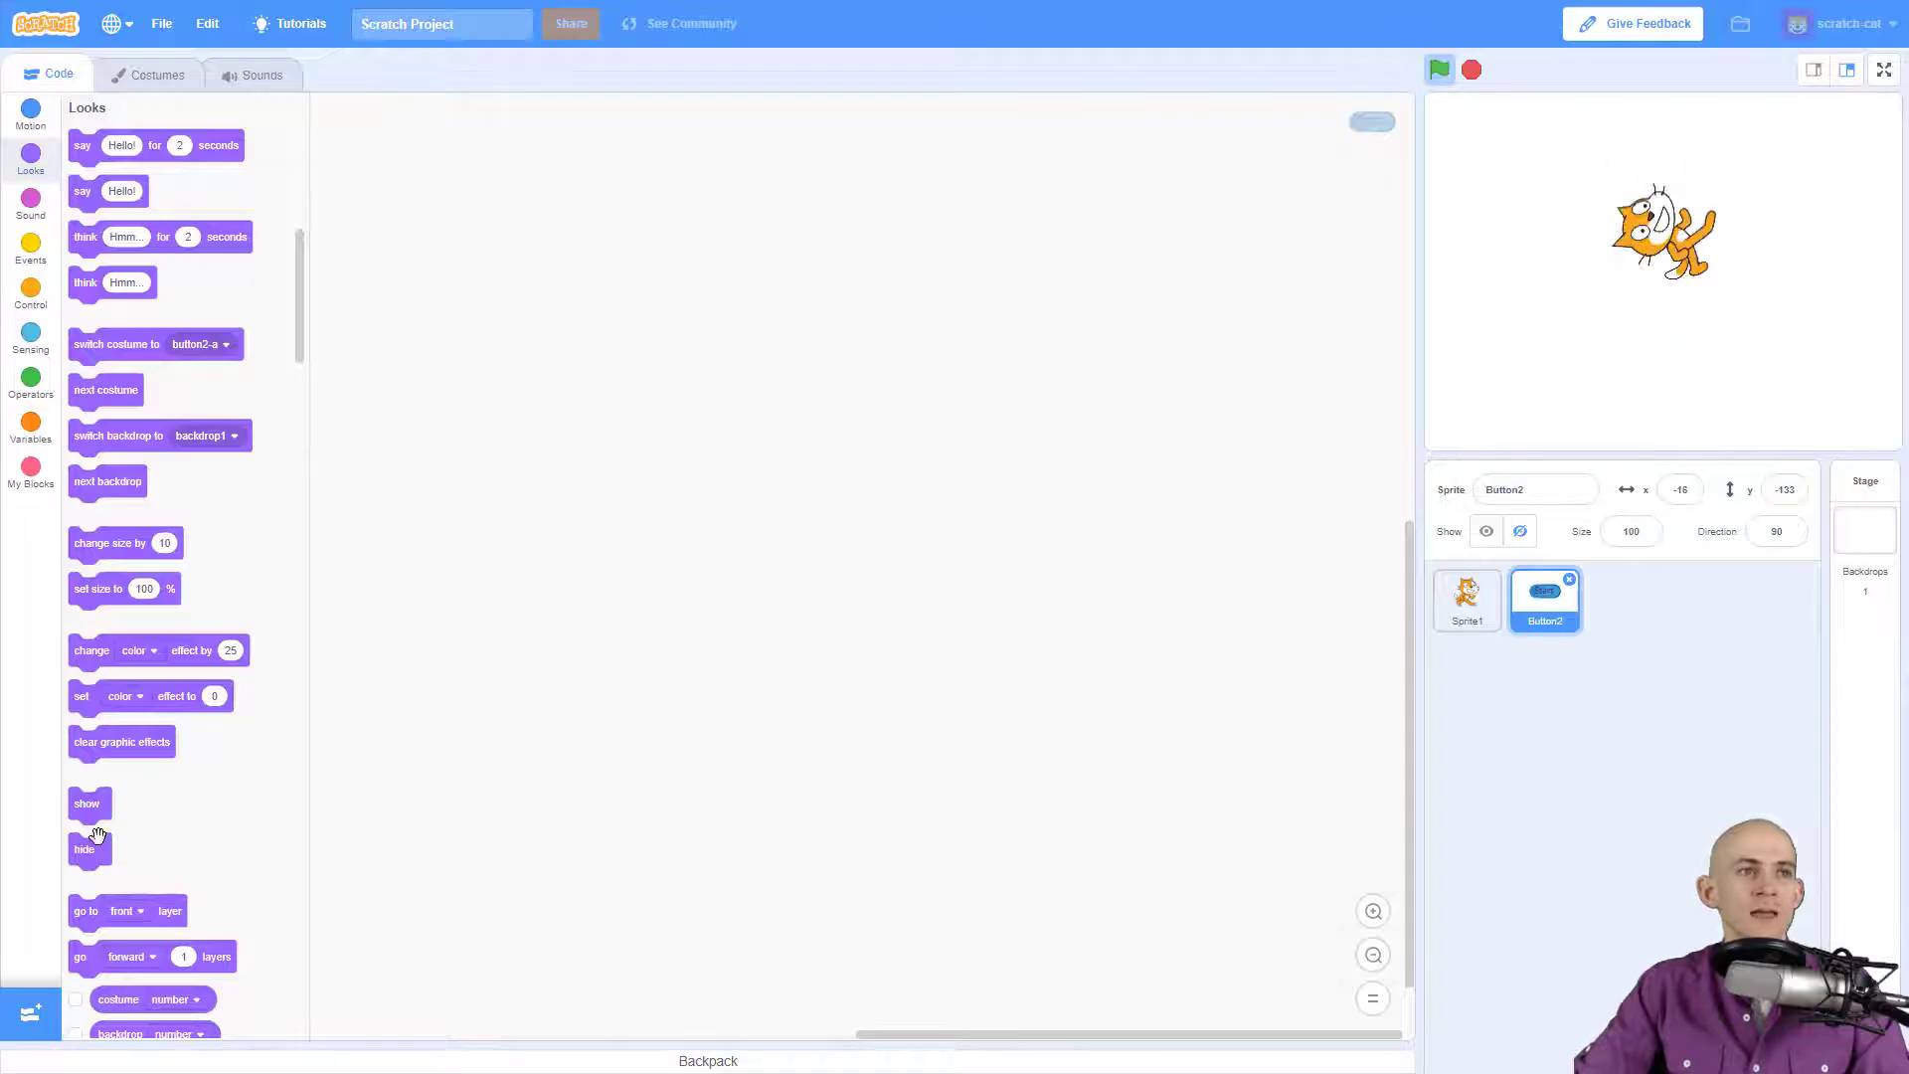
Step: Build Button2 scripts: show on green flag, and broadcast then hide when the sprite is clicked
drag(86, 801, 457, 296)
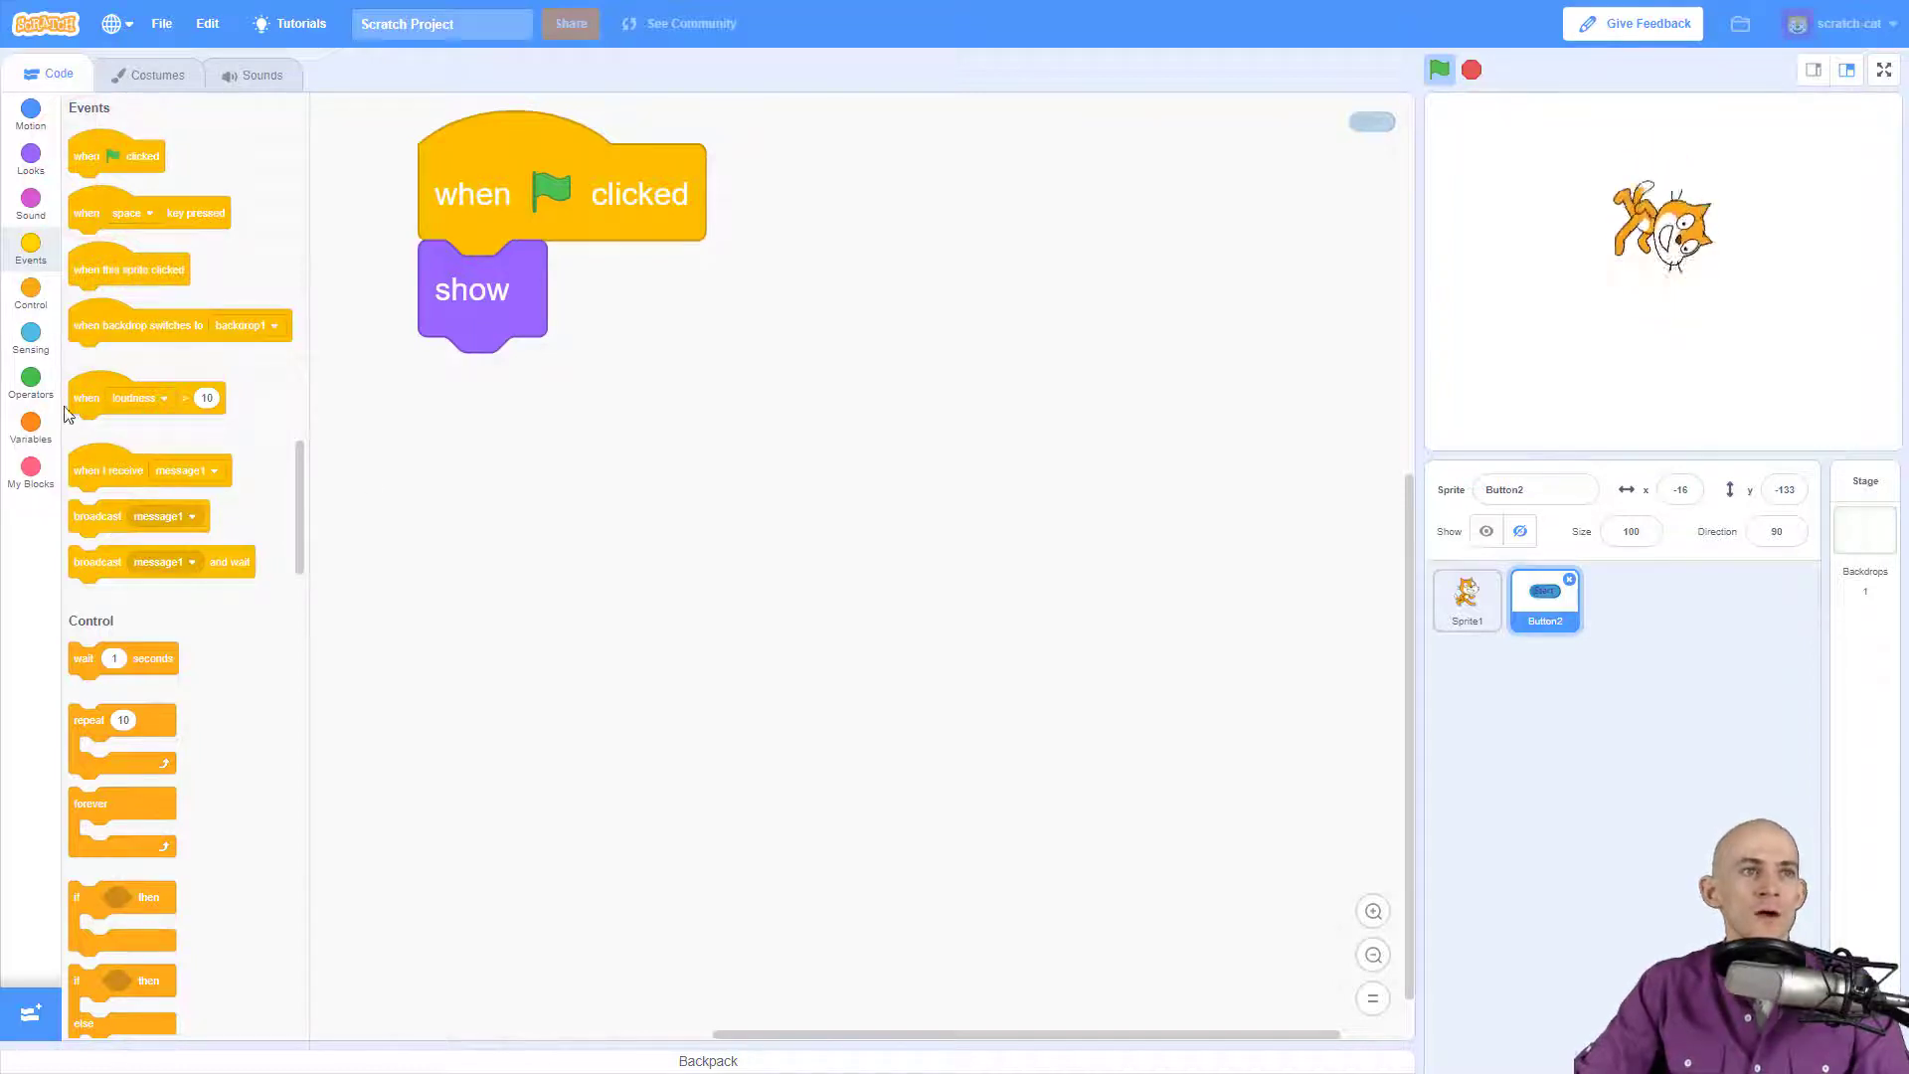
drag(133, 515, 764, 637)
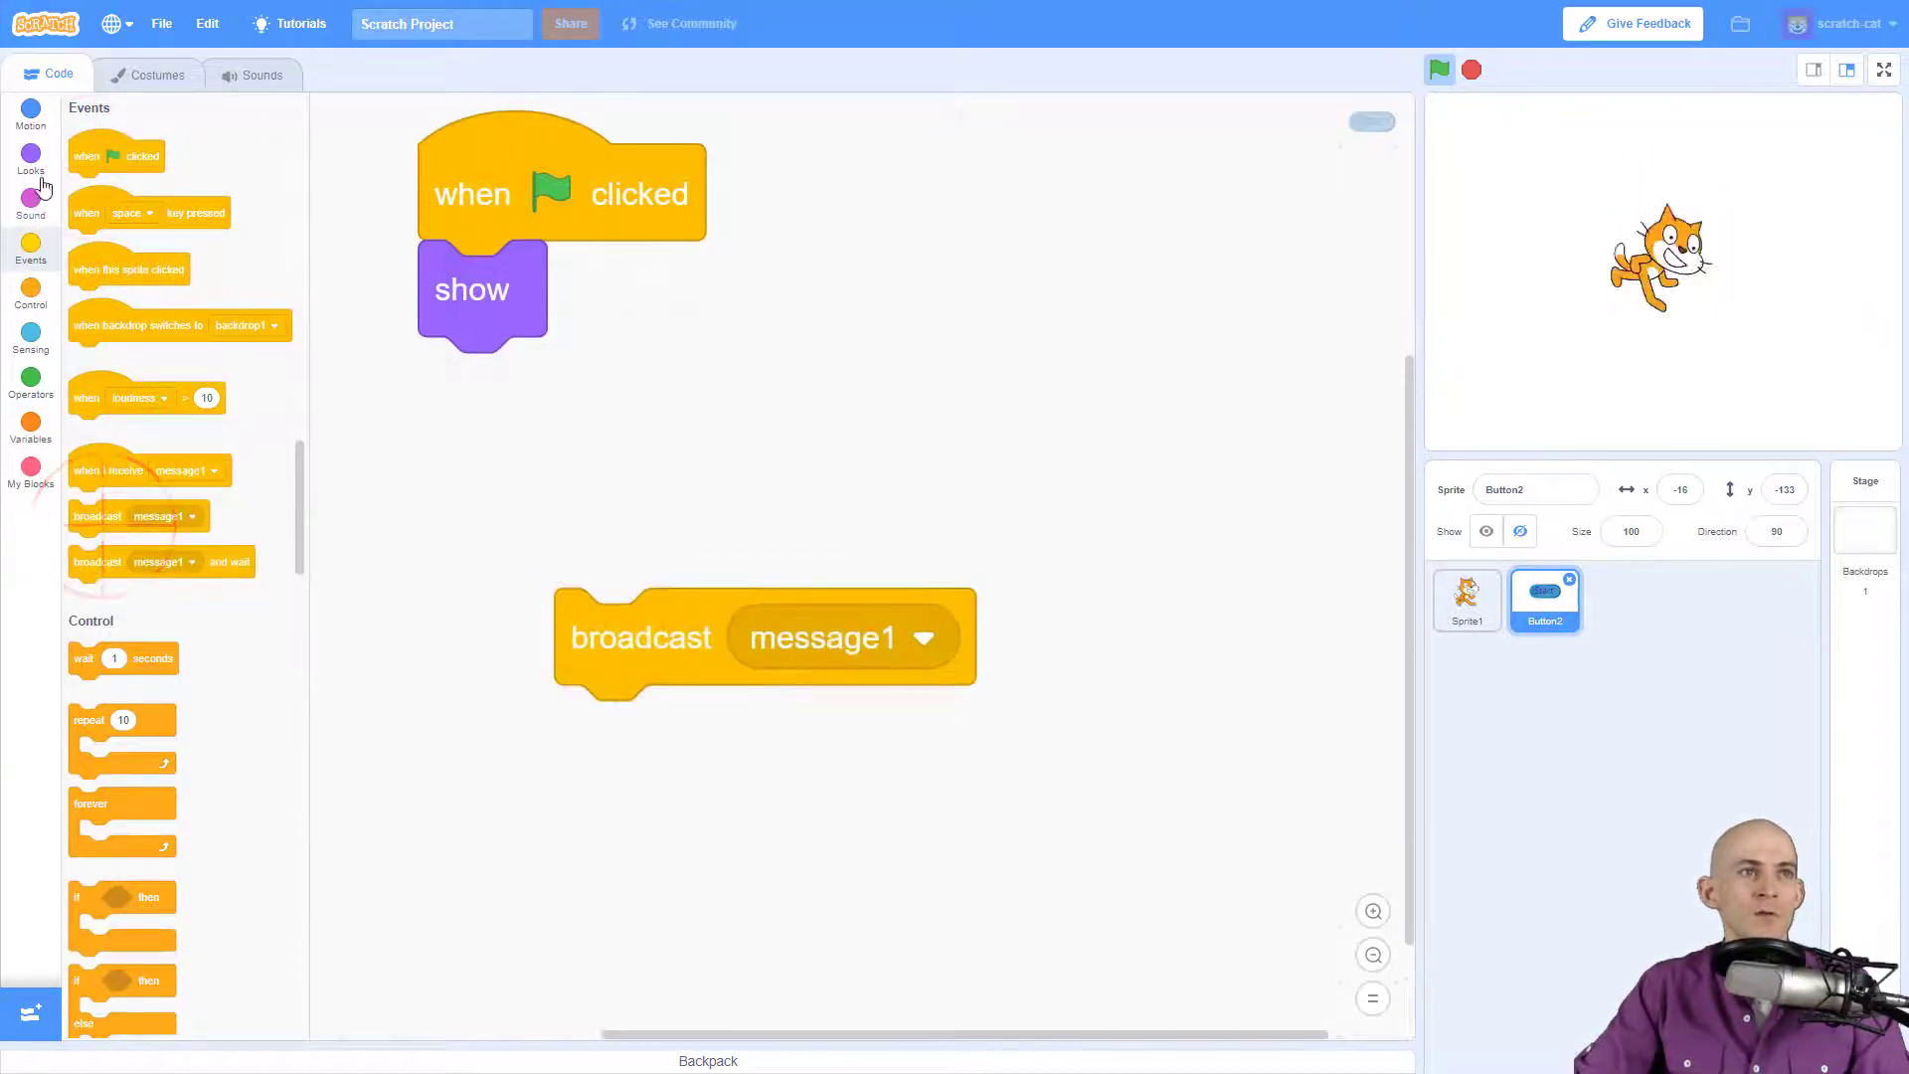
click(29, 159)
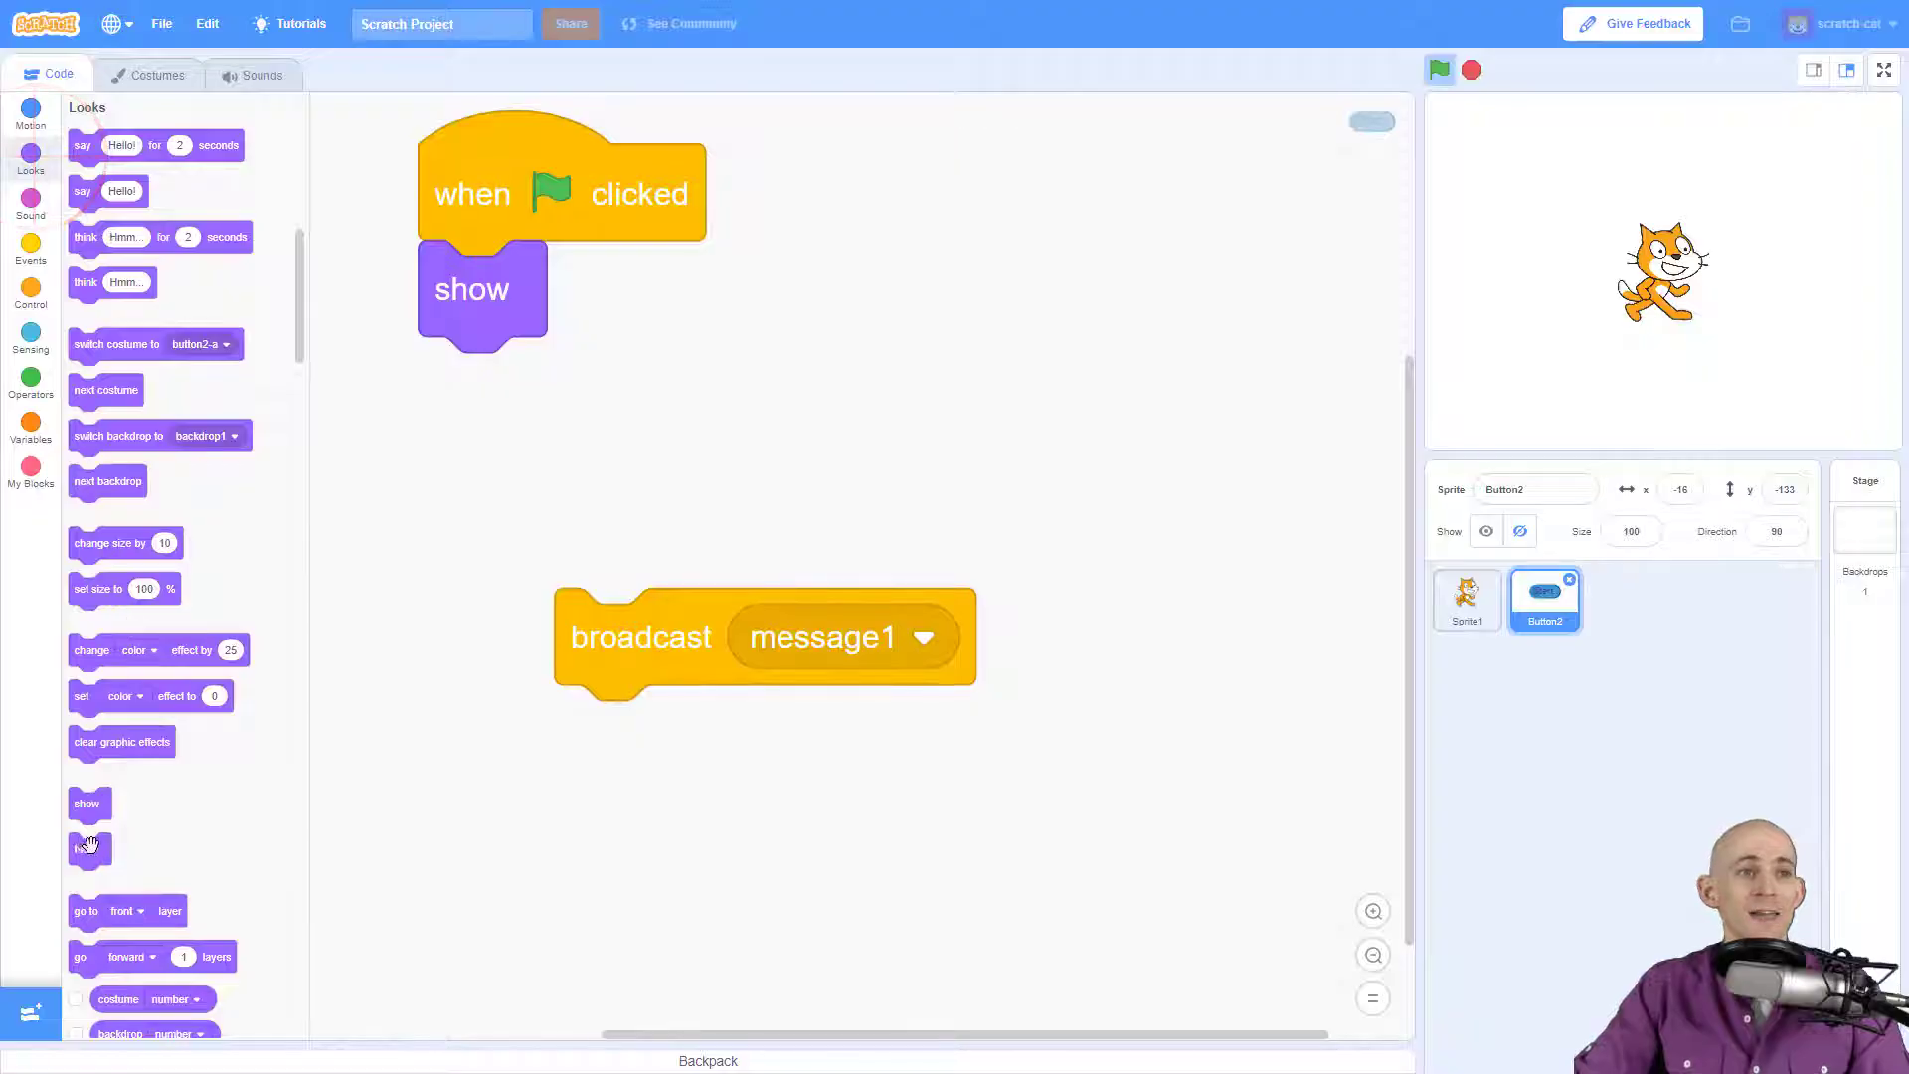
drag(89, 849, 600, 732)
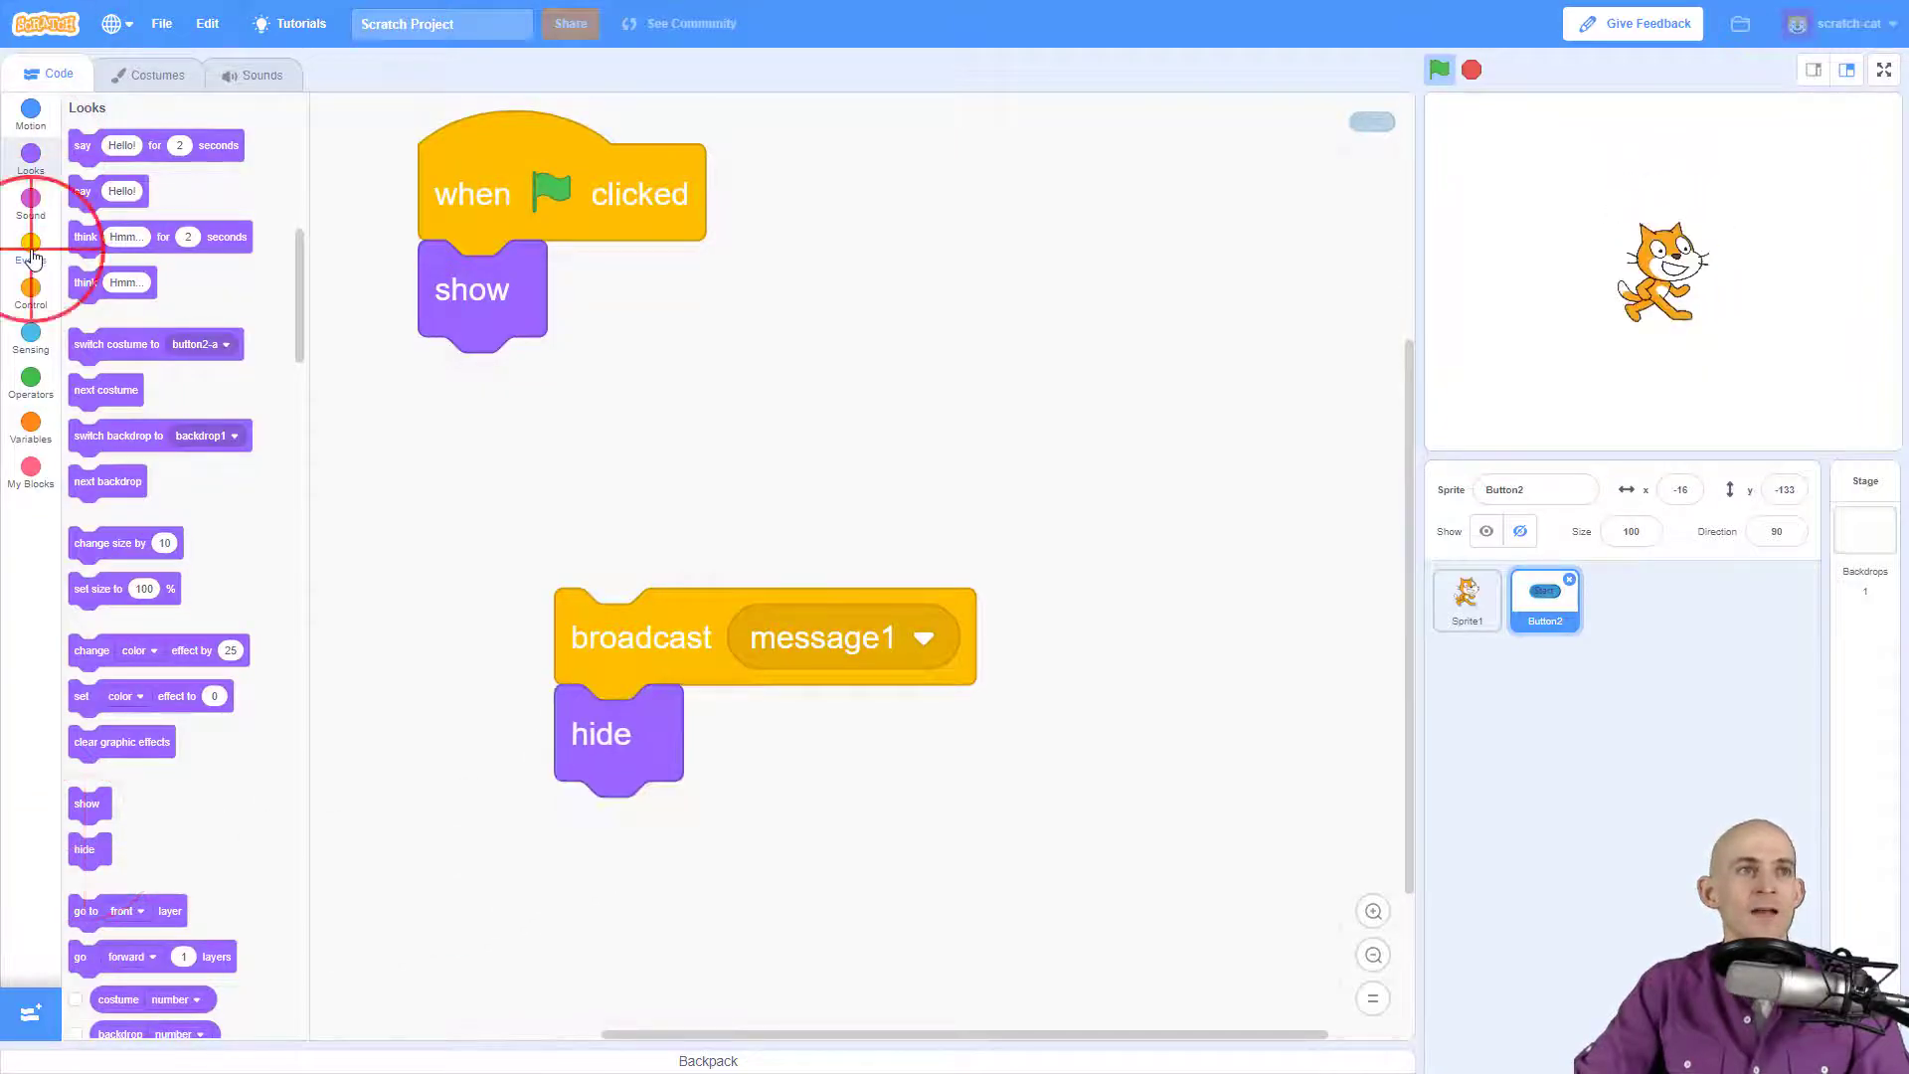
Step: Set the broadcast message to Start and run the project to test the button
click(30, 250)
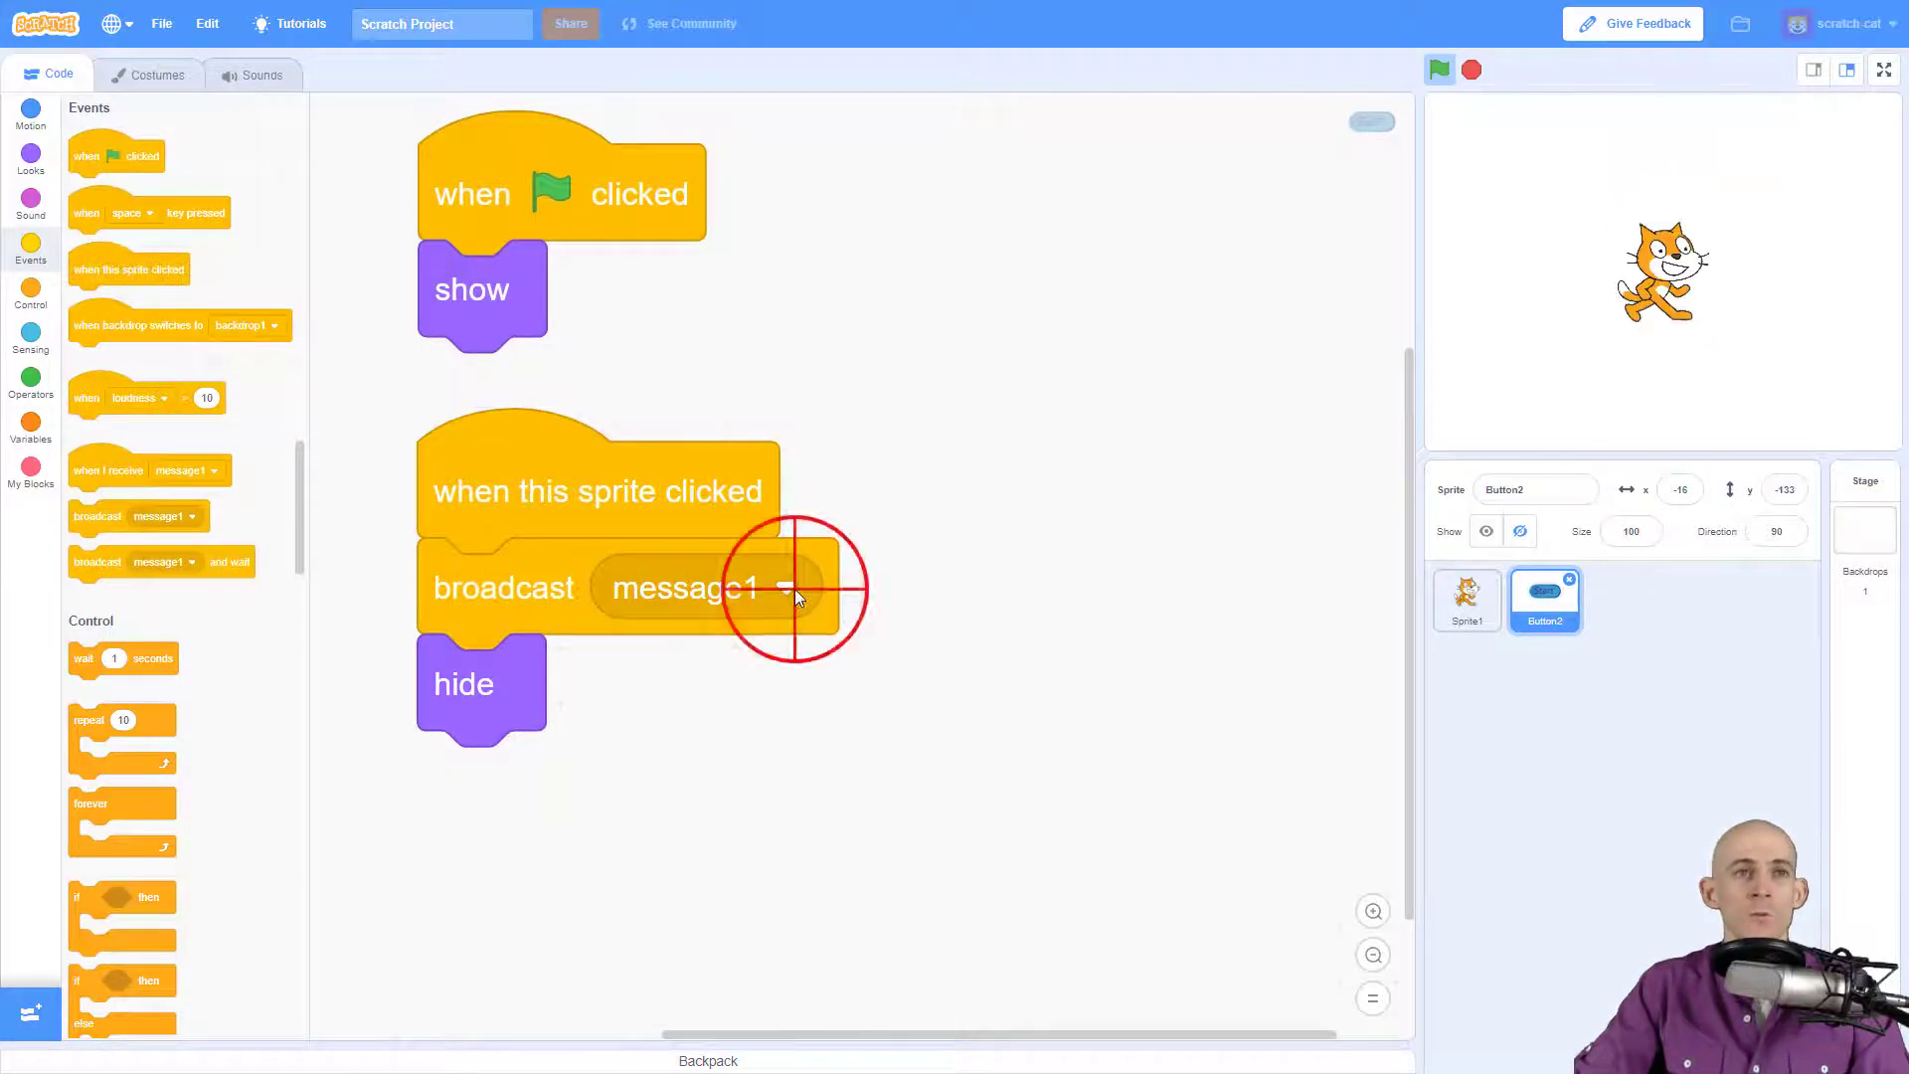
click(784, 587)
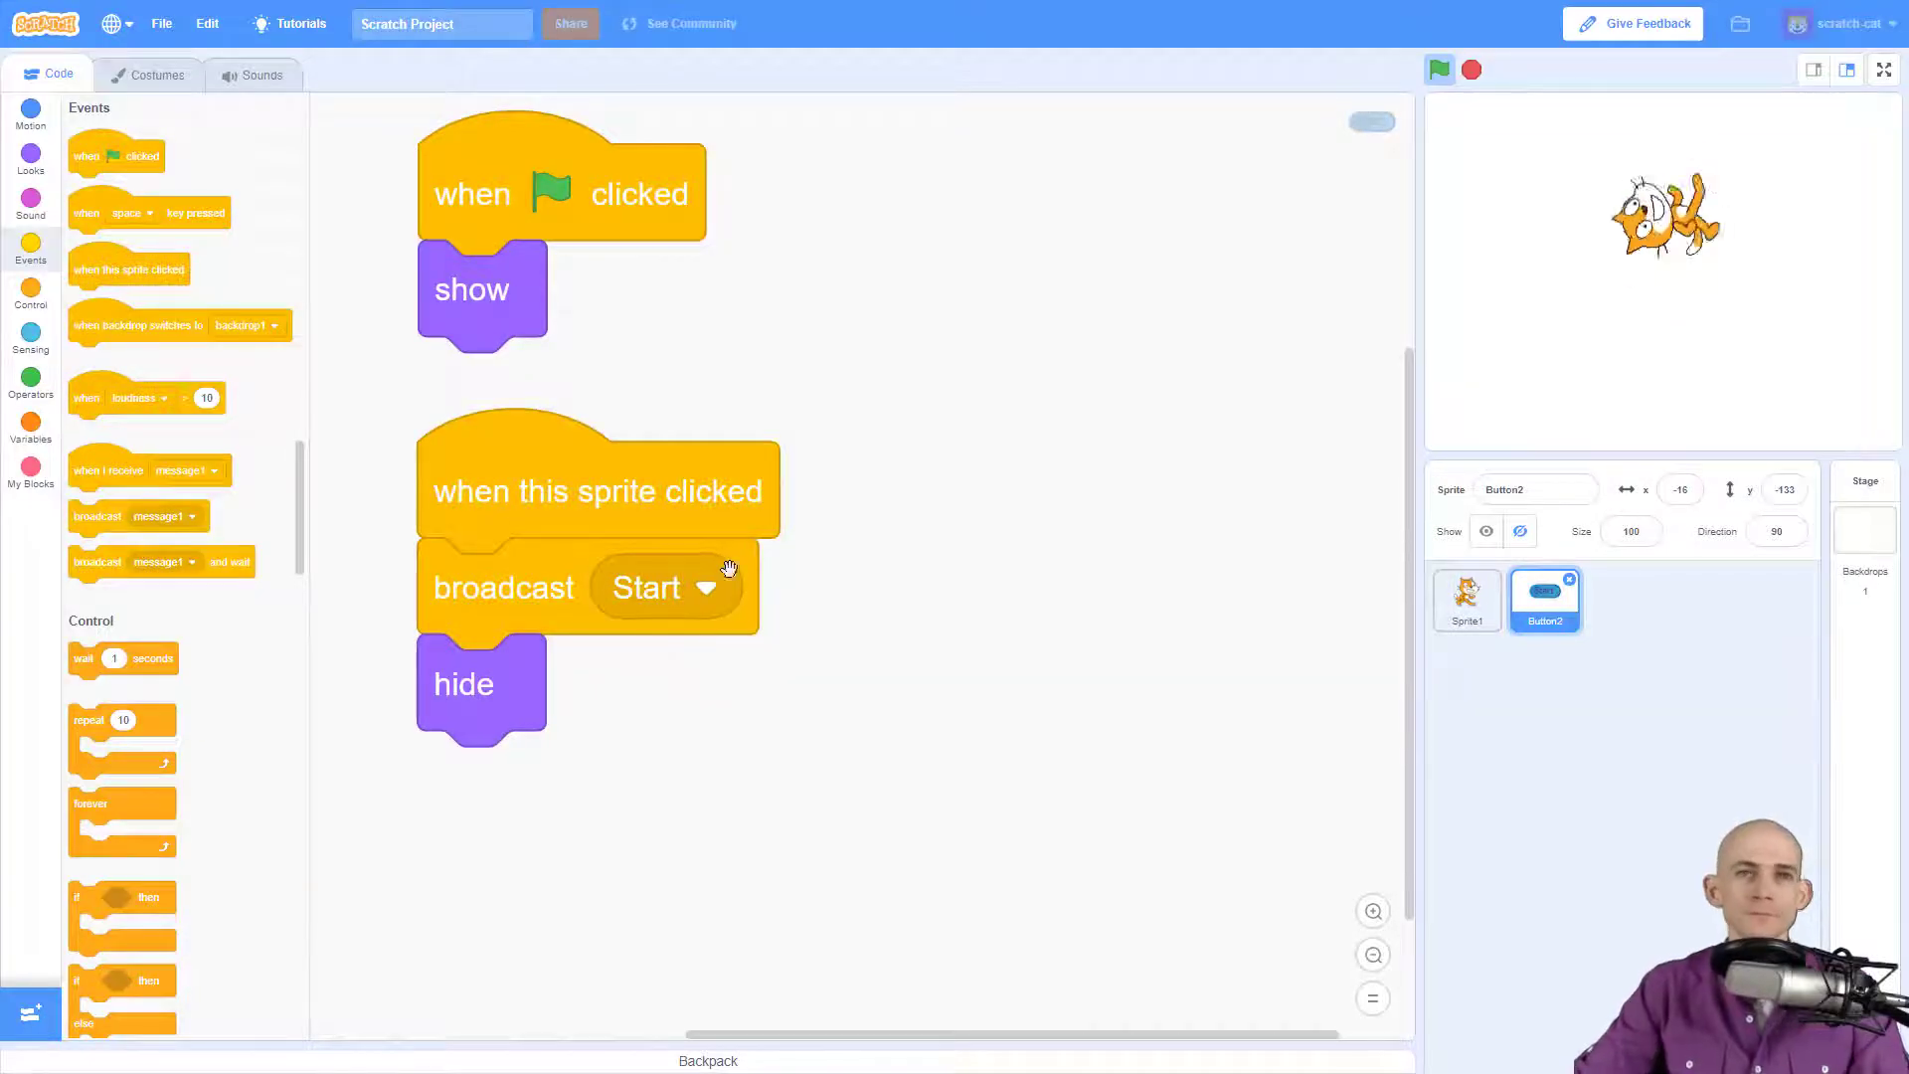
click(1439, 70)
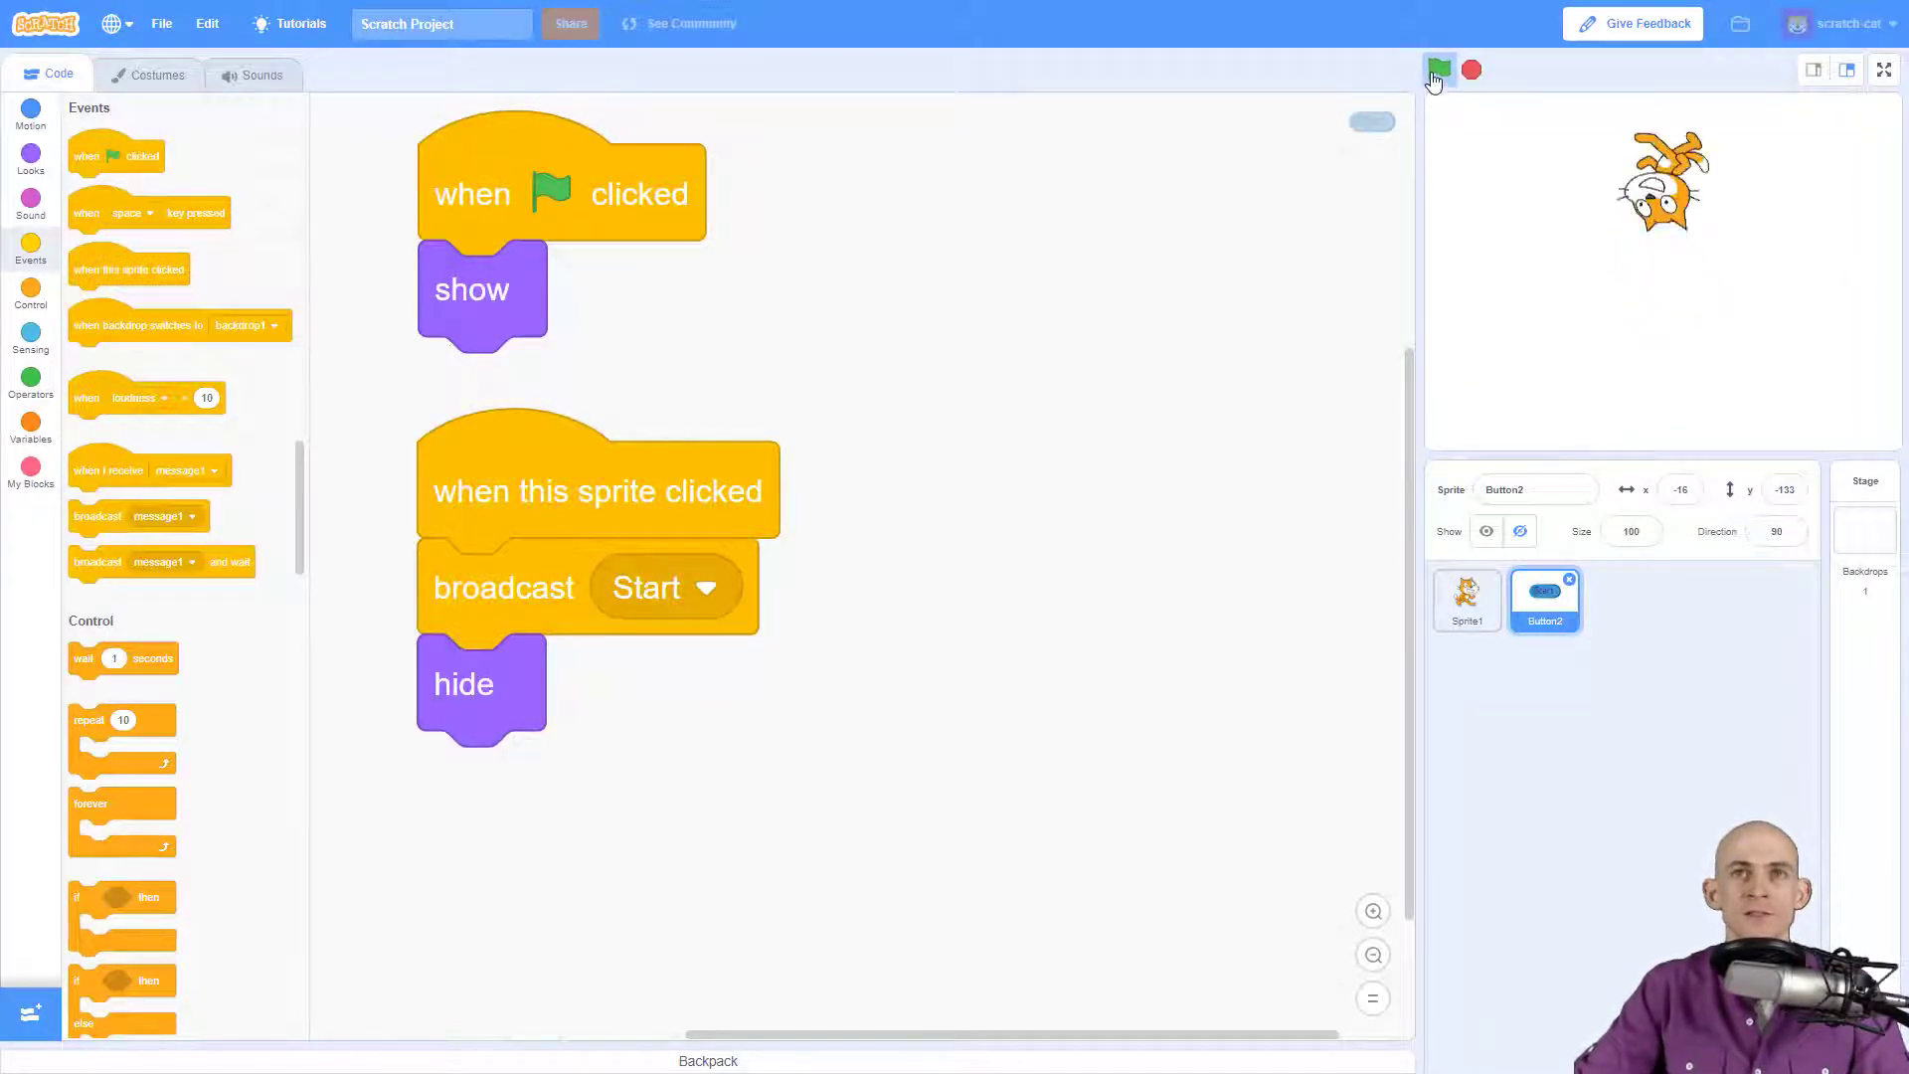
click(1437, 70)
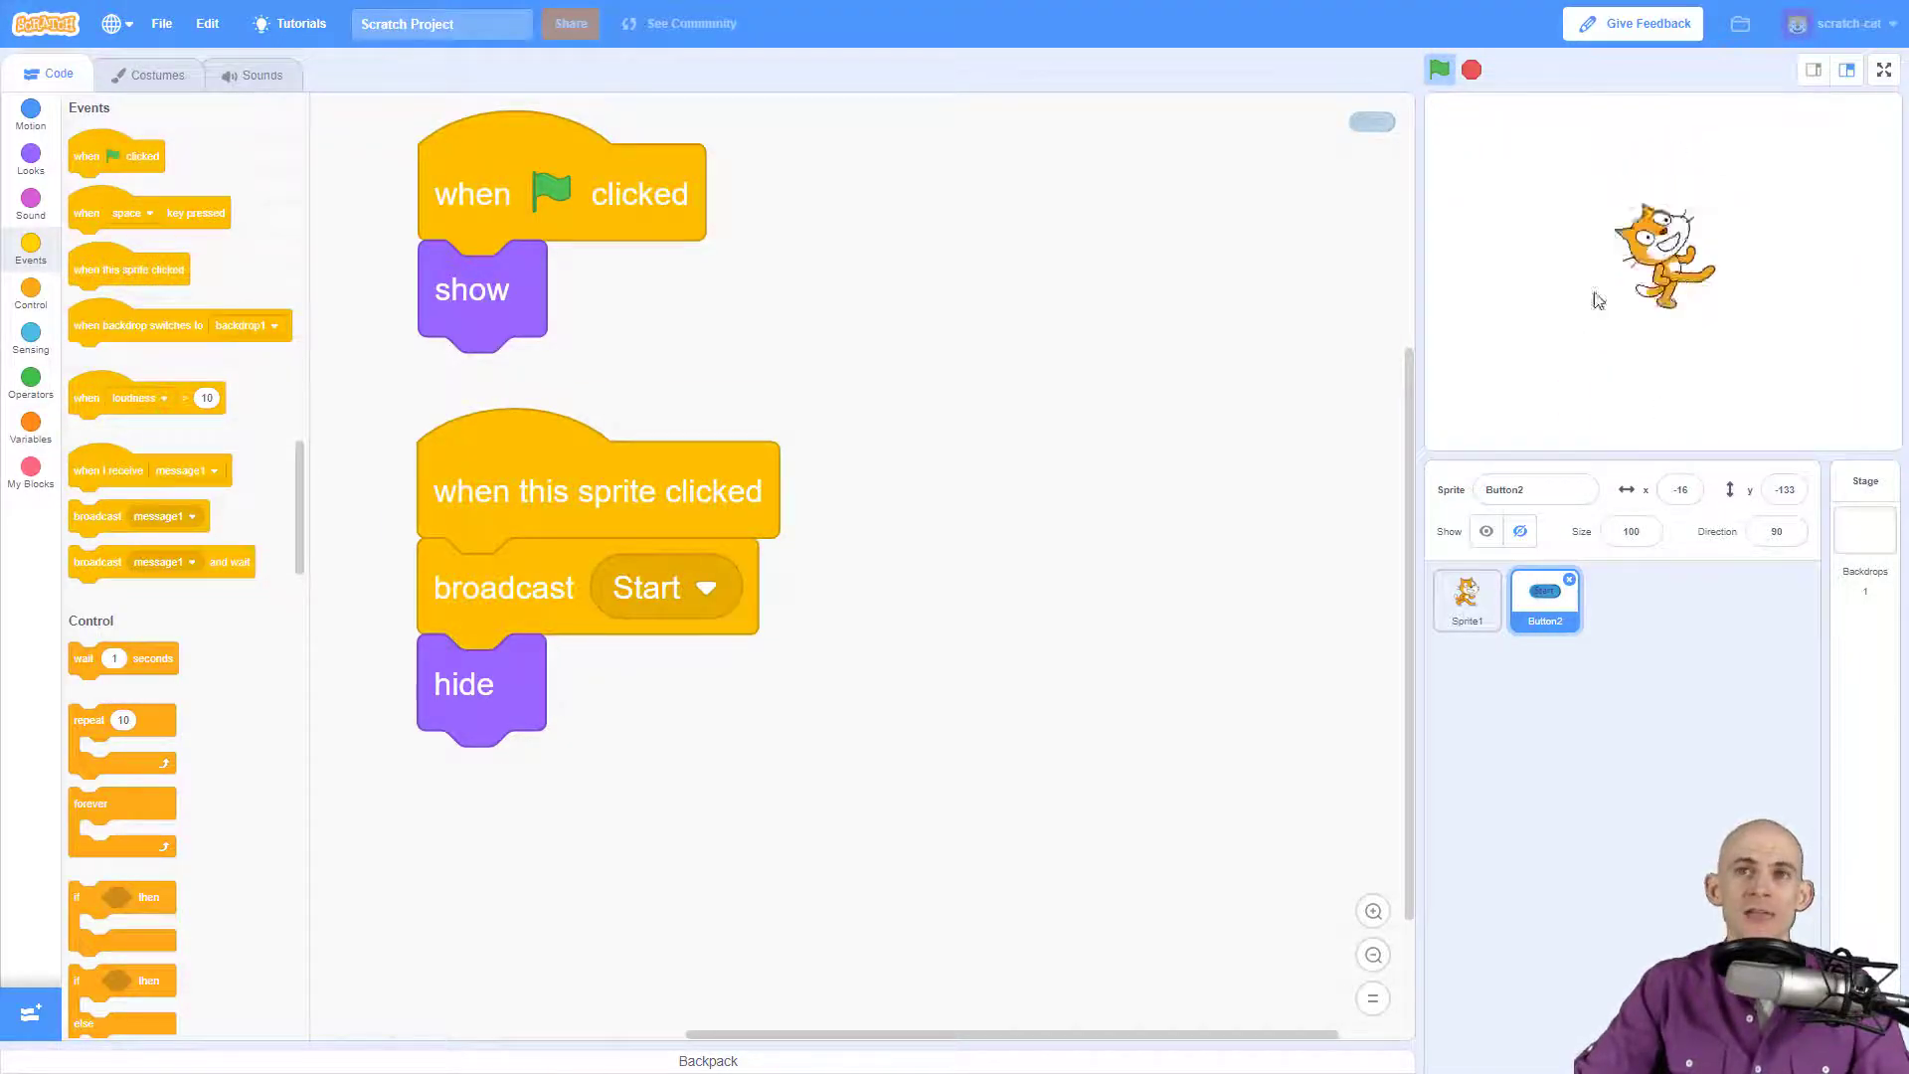
click(1440, 69)
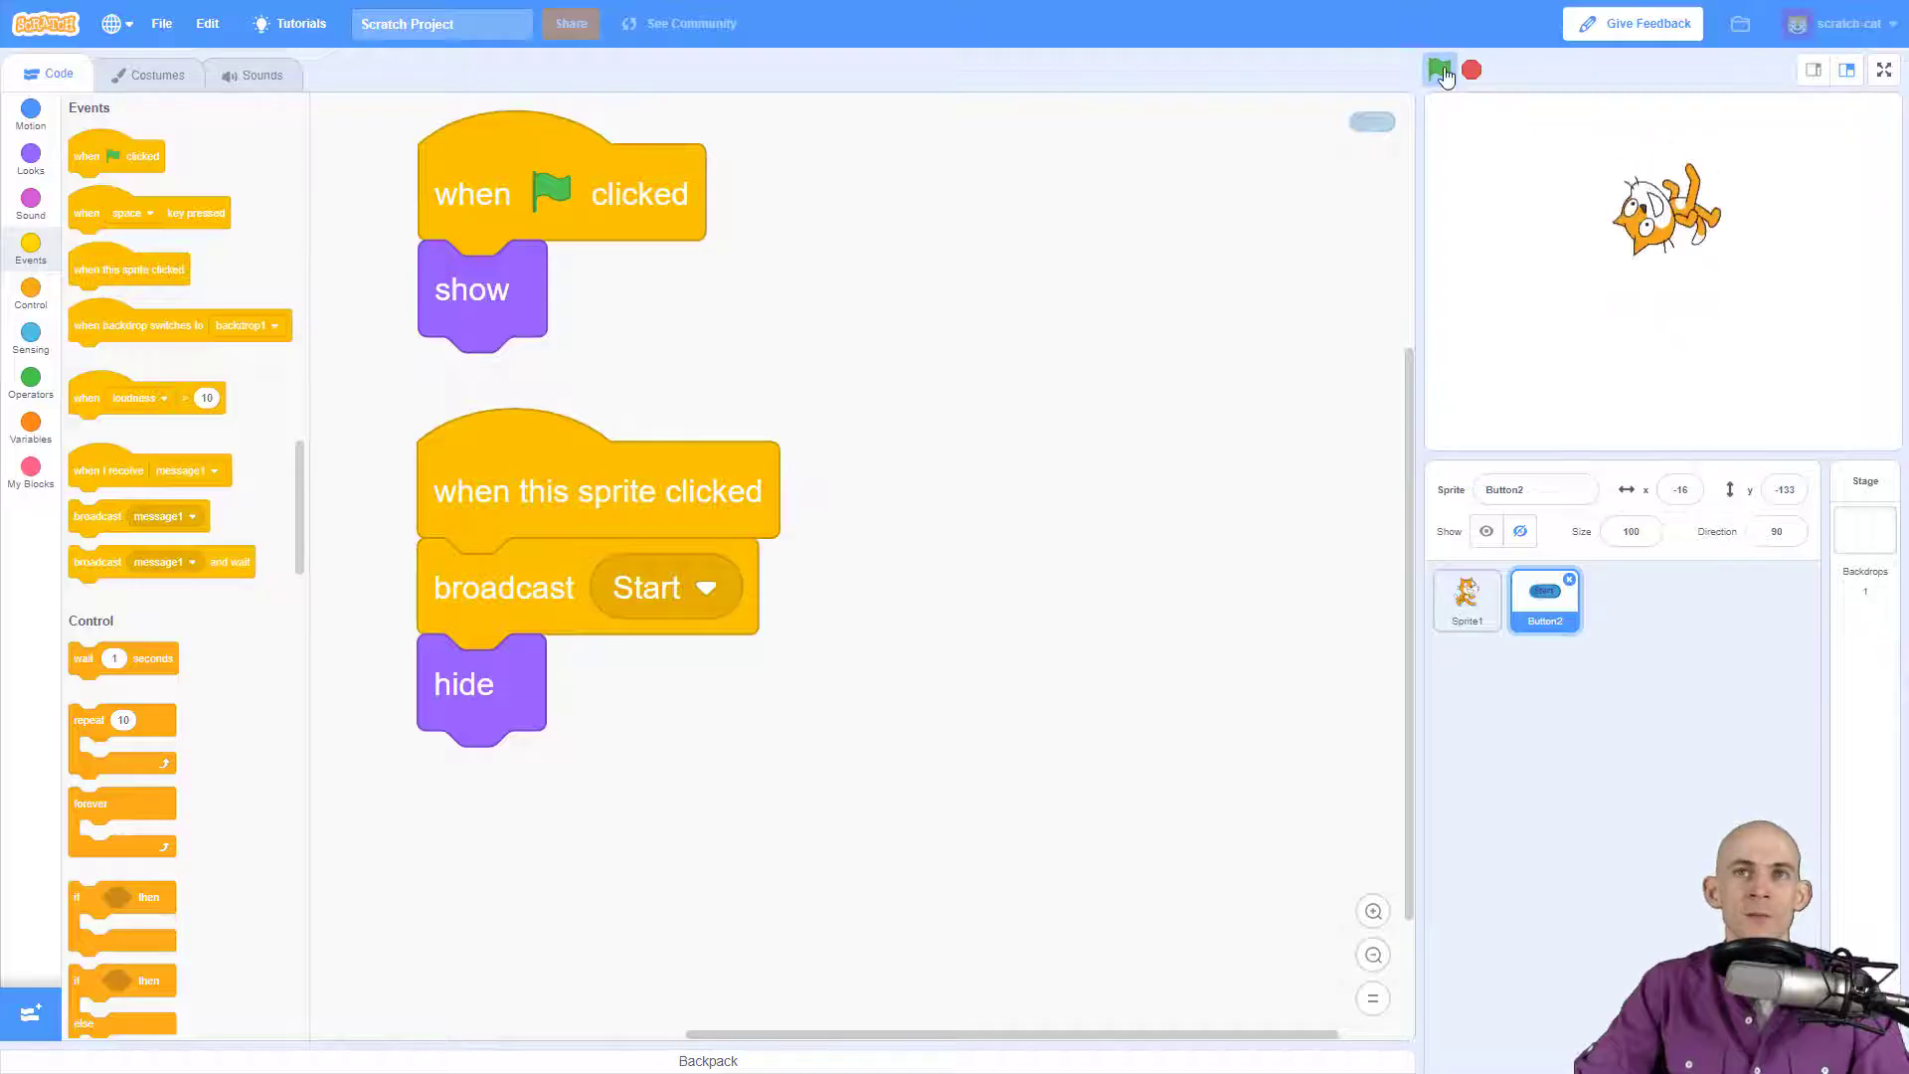
click(1442, 70)
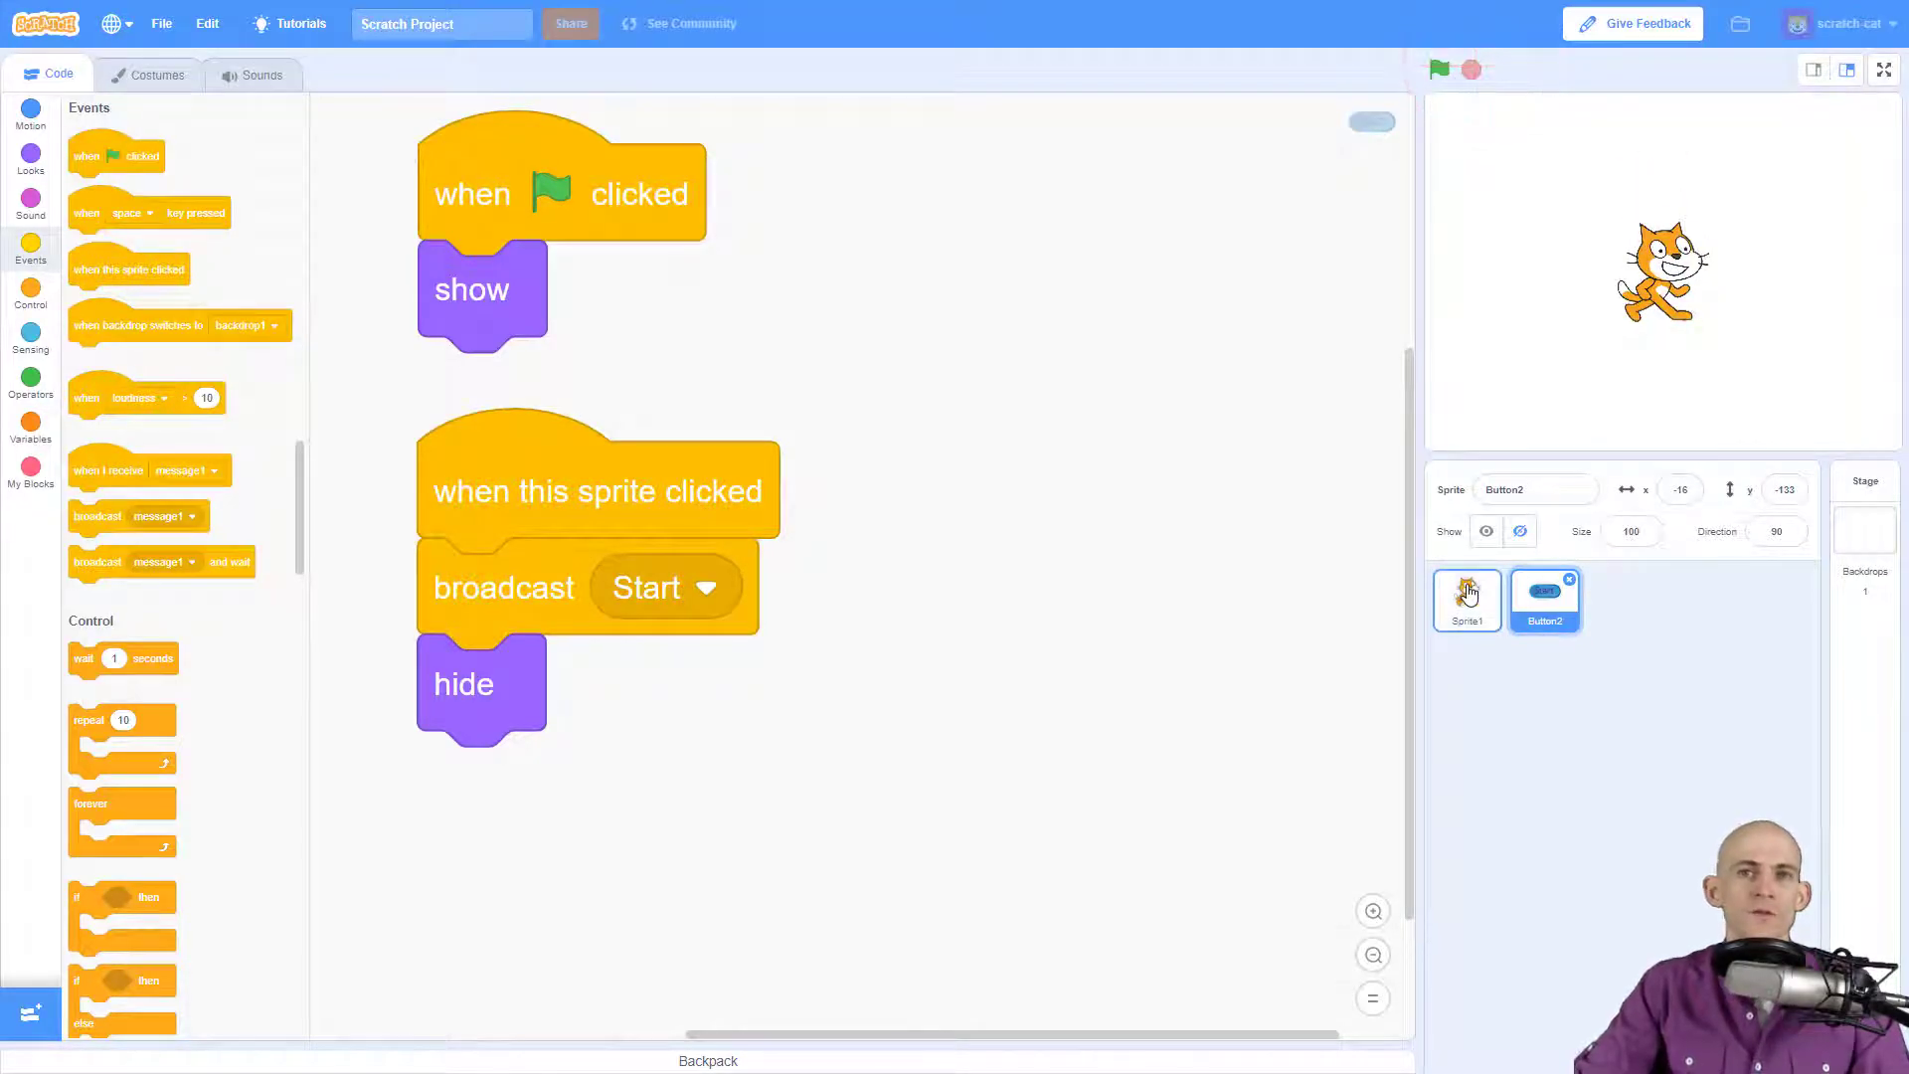
Step: Move Scratch Cat's show-and-forever-spin stack under a 'when I receive Start' hat, leaving hide on green flag
click(1466, 598)
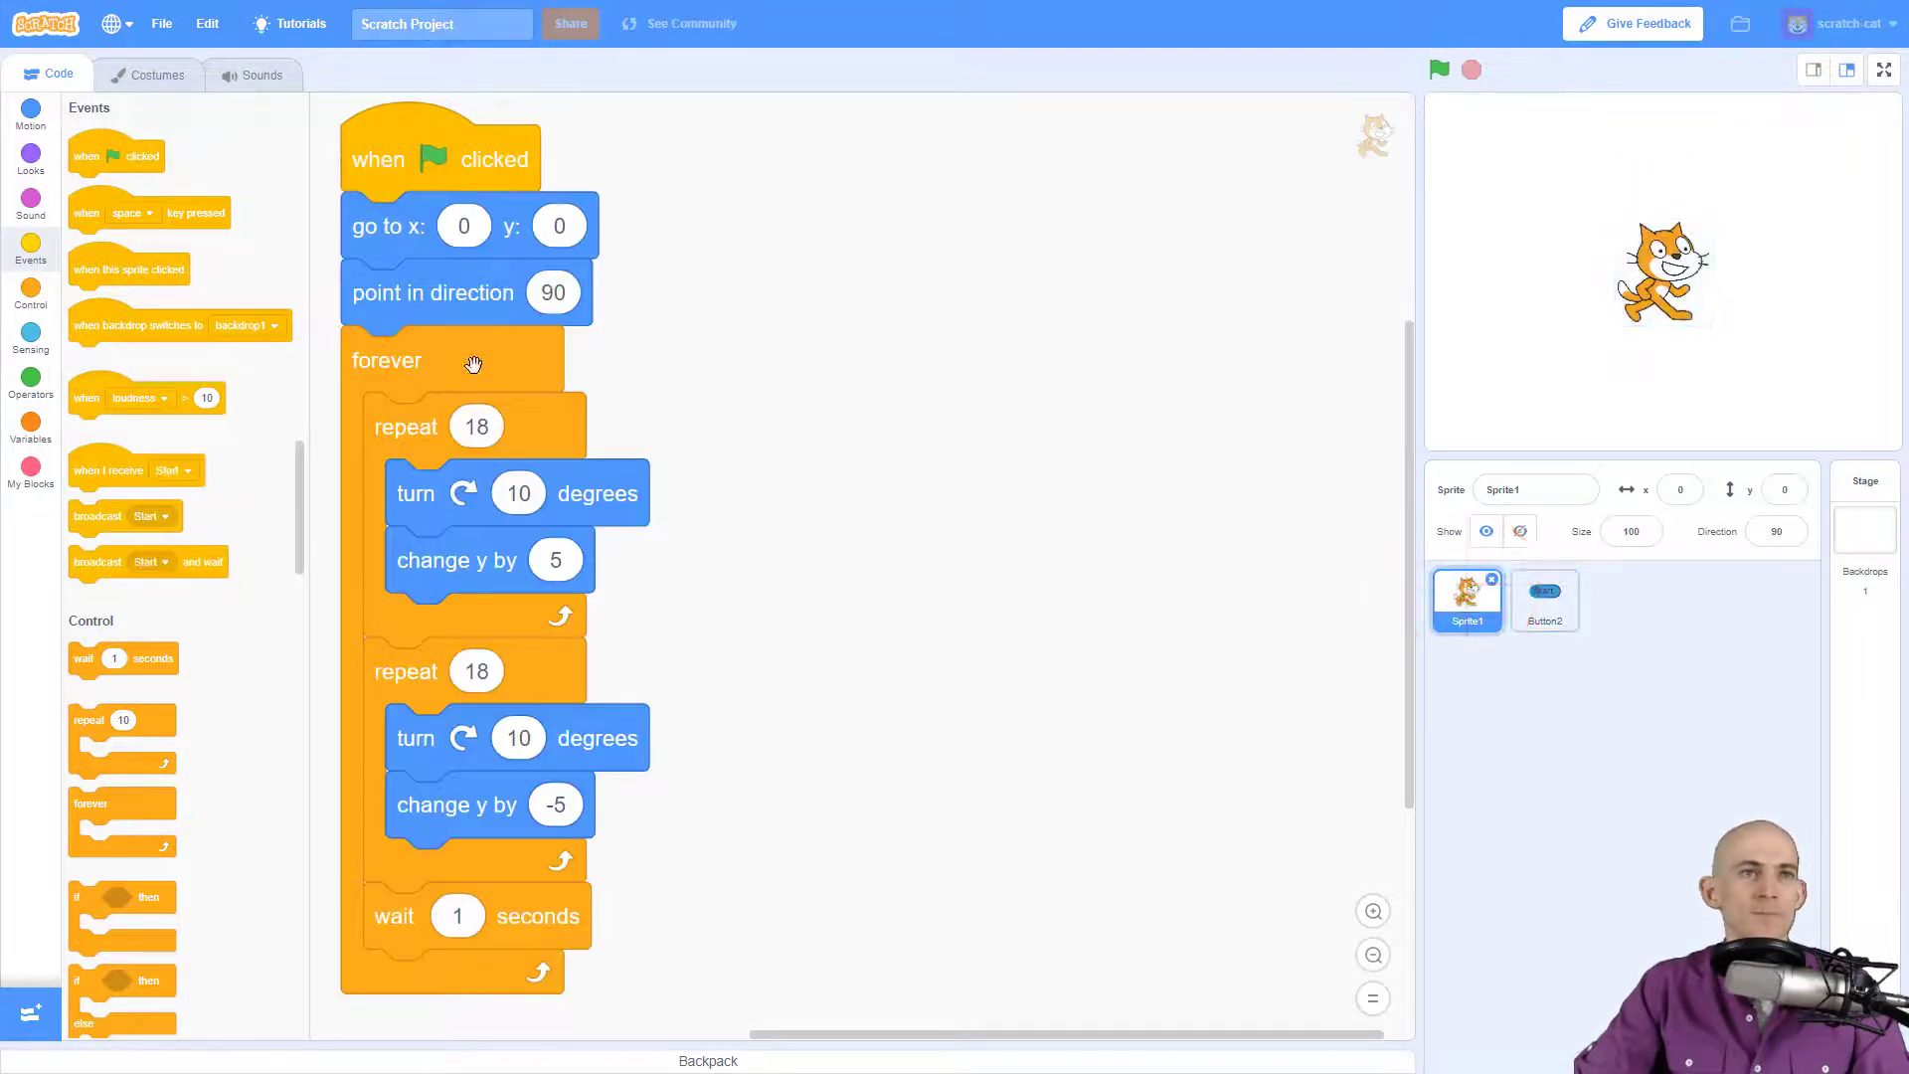
drag(388, 360, 1020, 344)
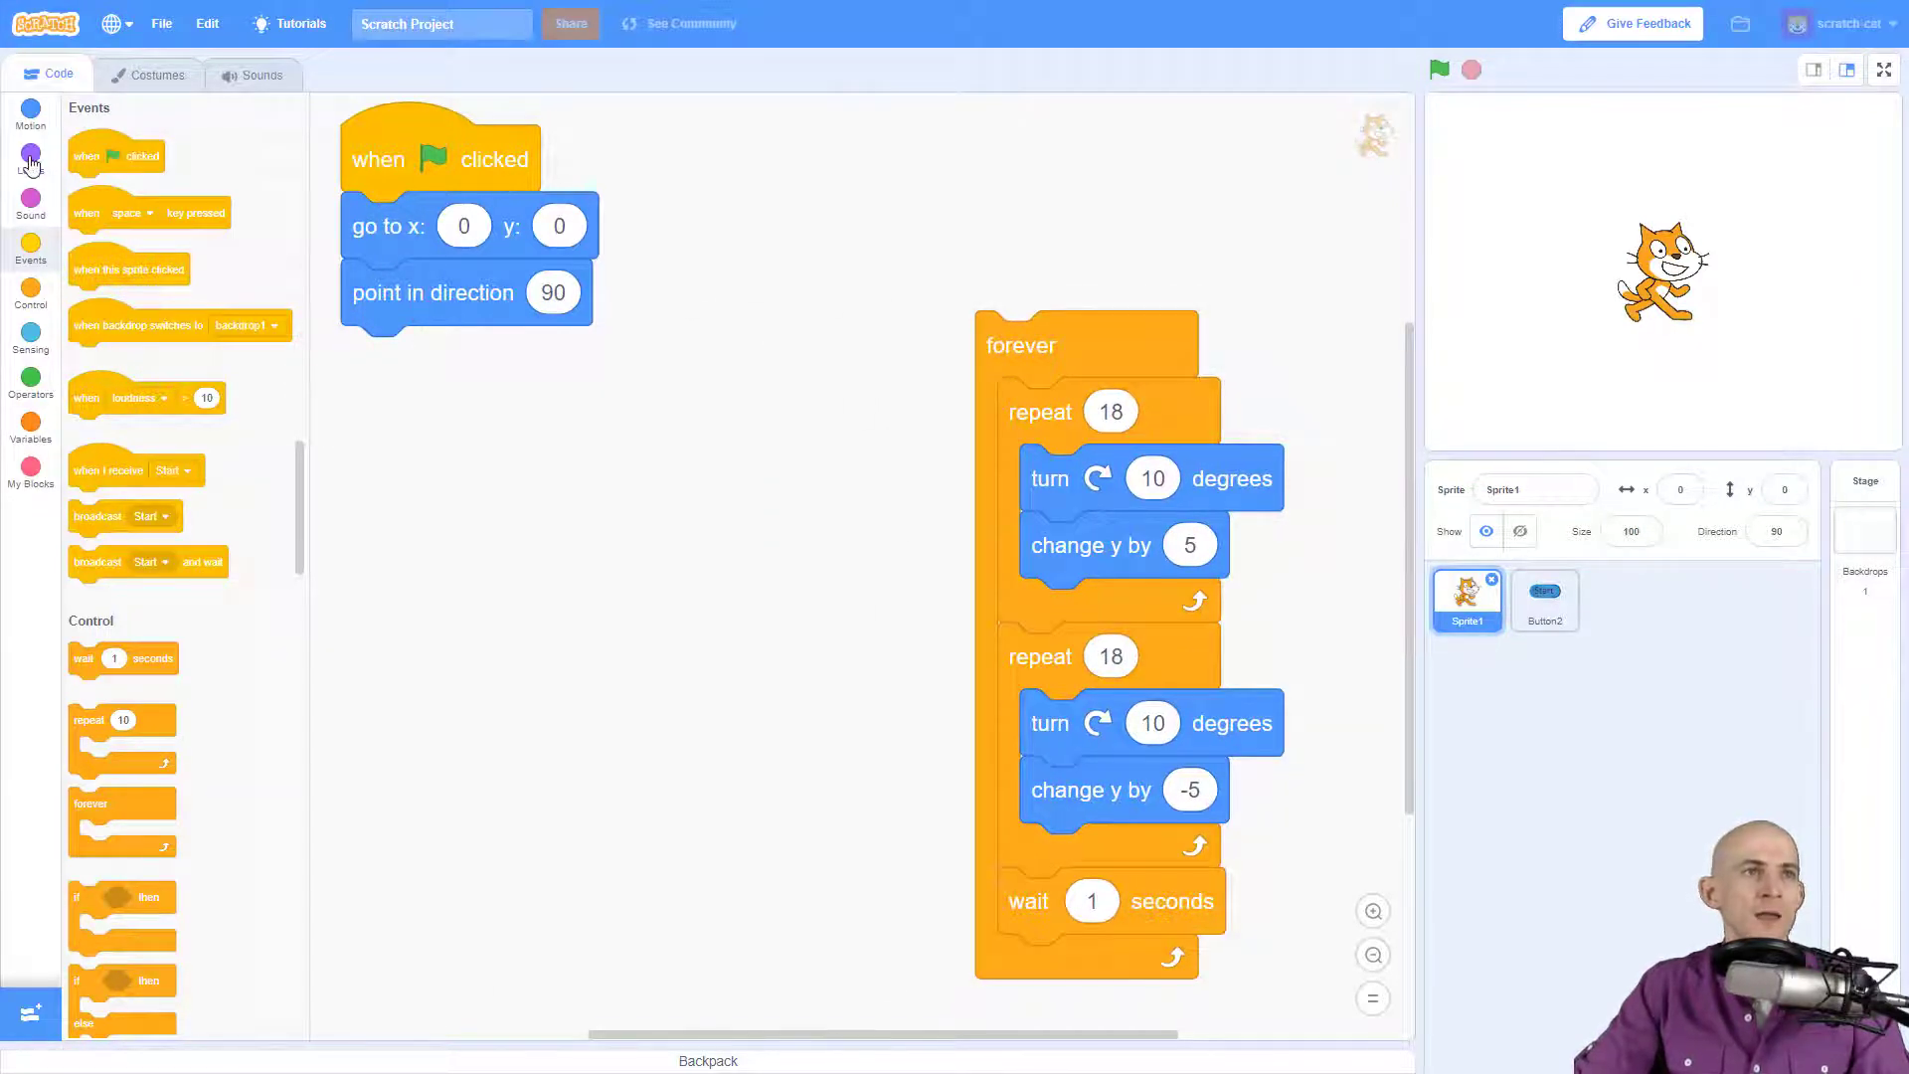
drag(87, 849, 431, 388)
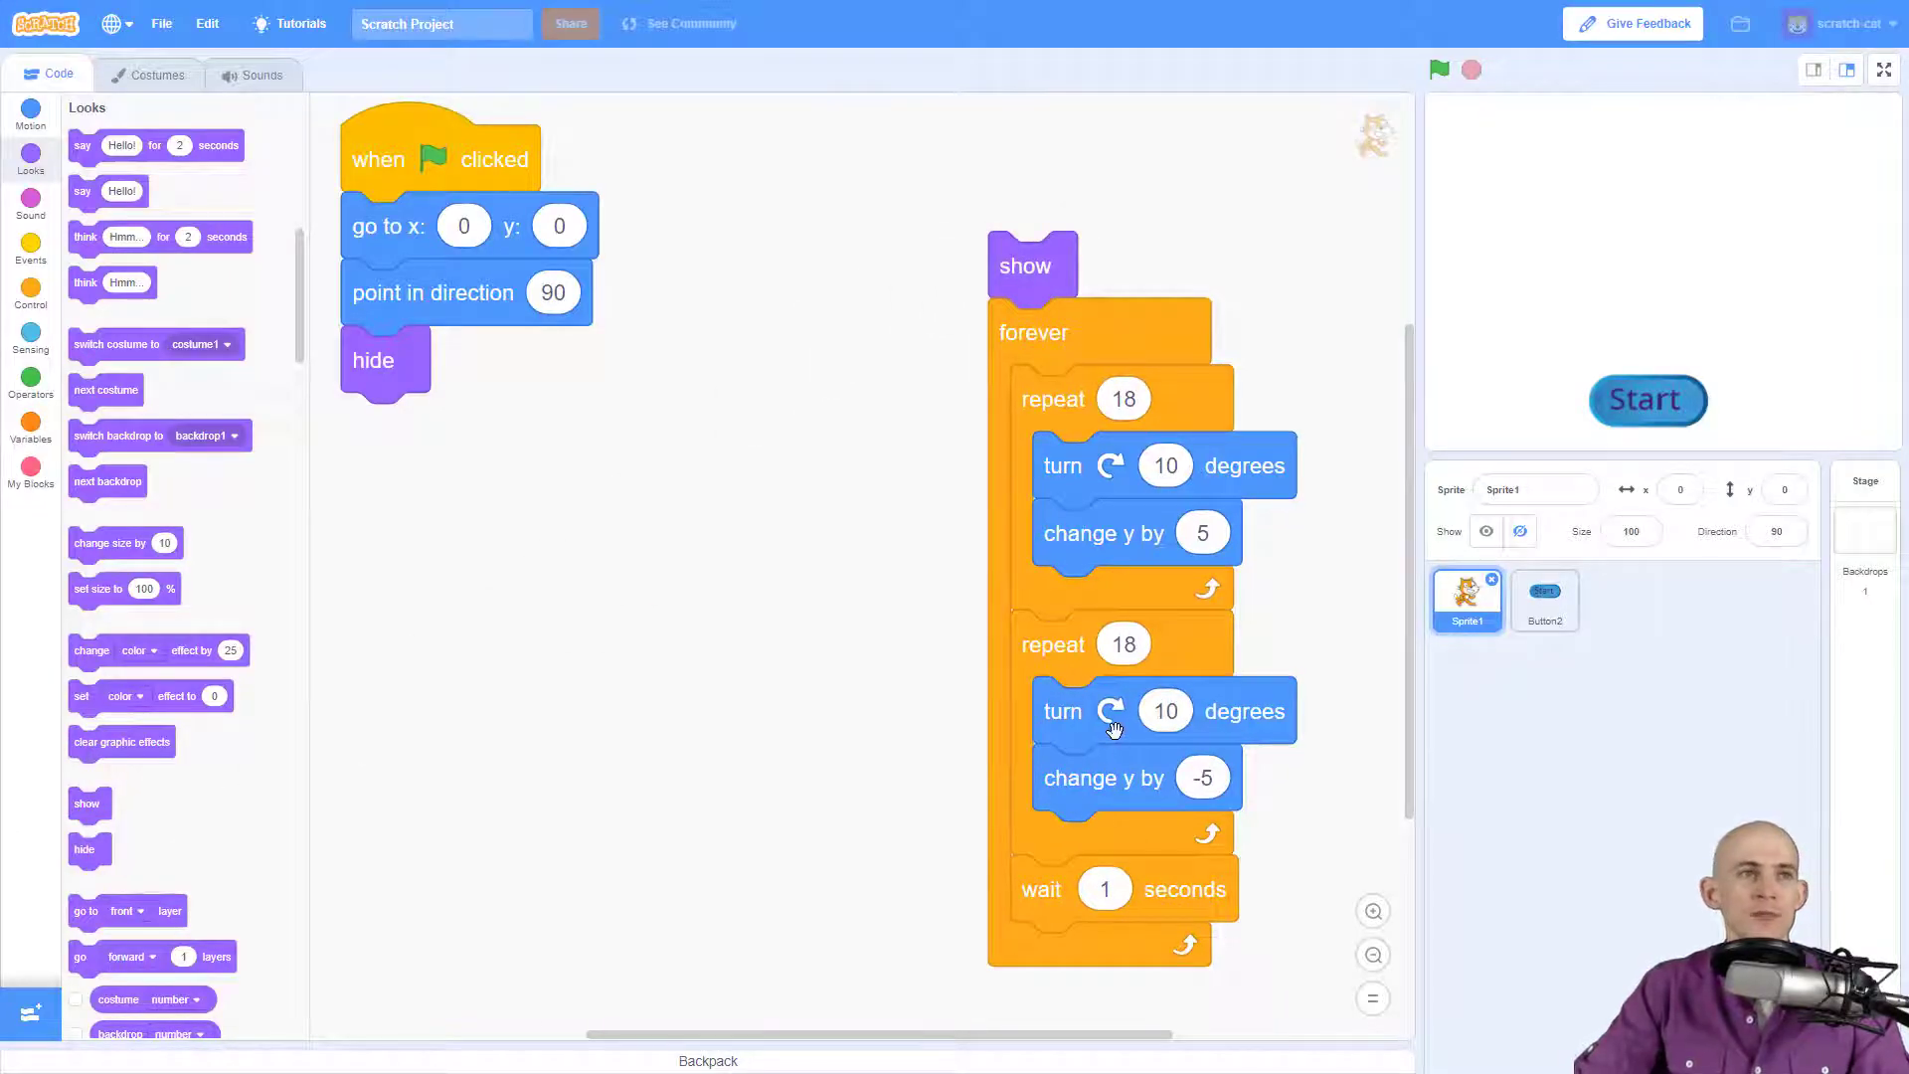
click(29, 250)
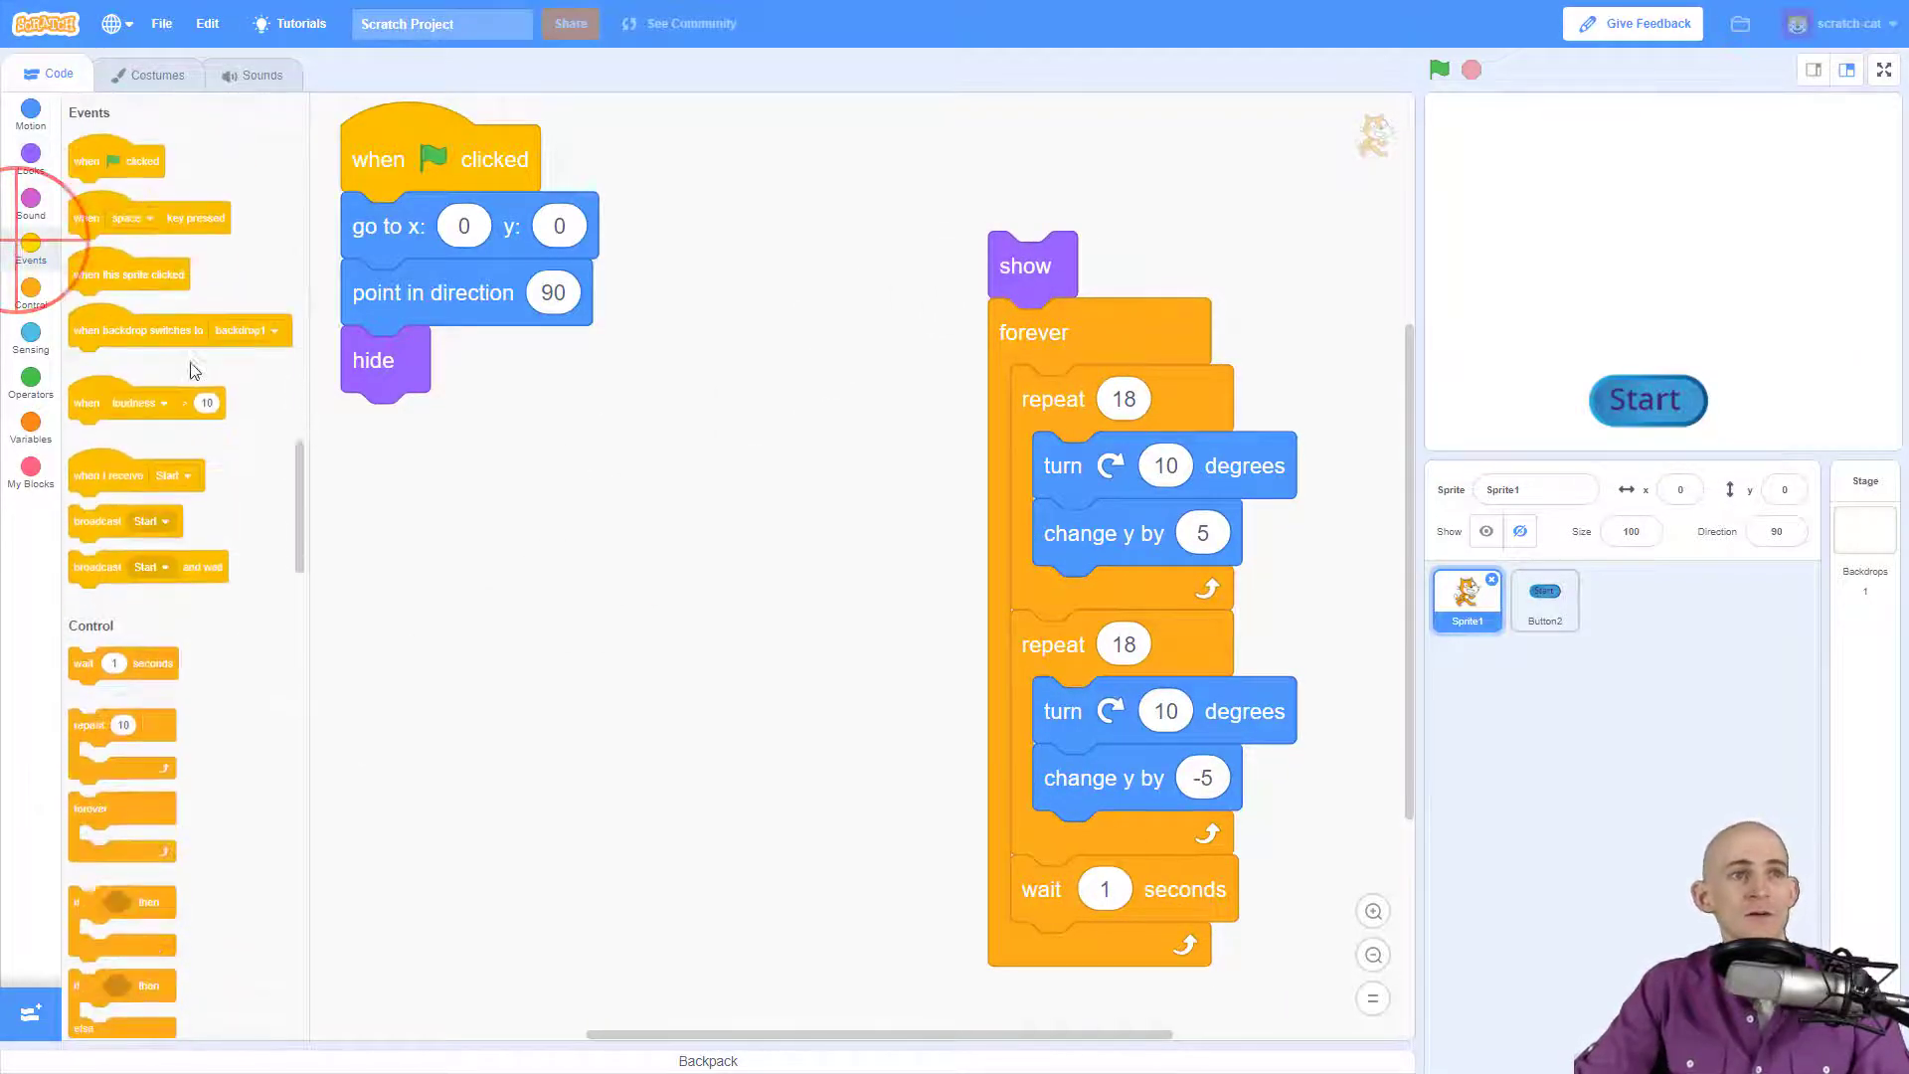
drag(121, 473, 1054, 180)
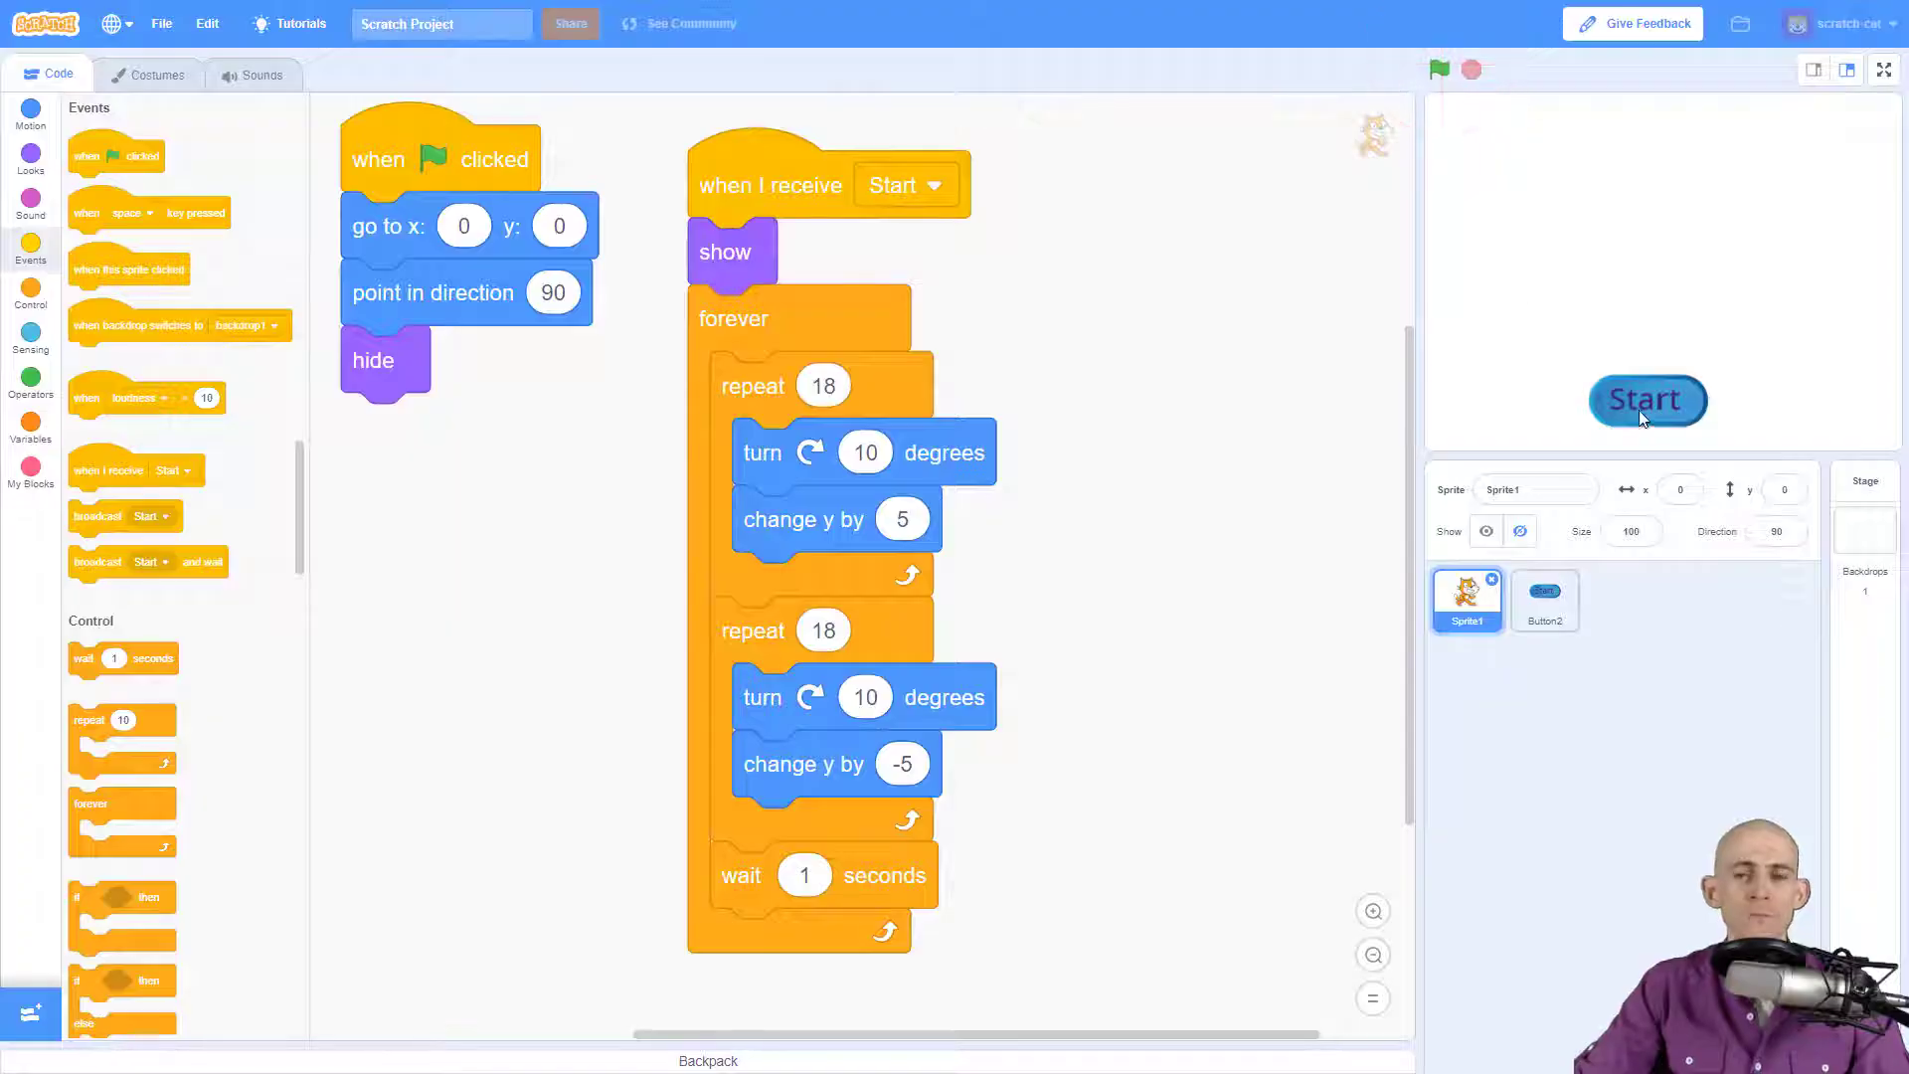
Step: Review Button2's and Scratch Cat's scripts, then press Start on the stage so the cat appears and spins
click(1543, 601)
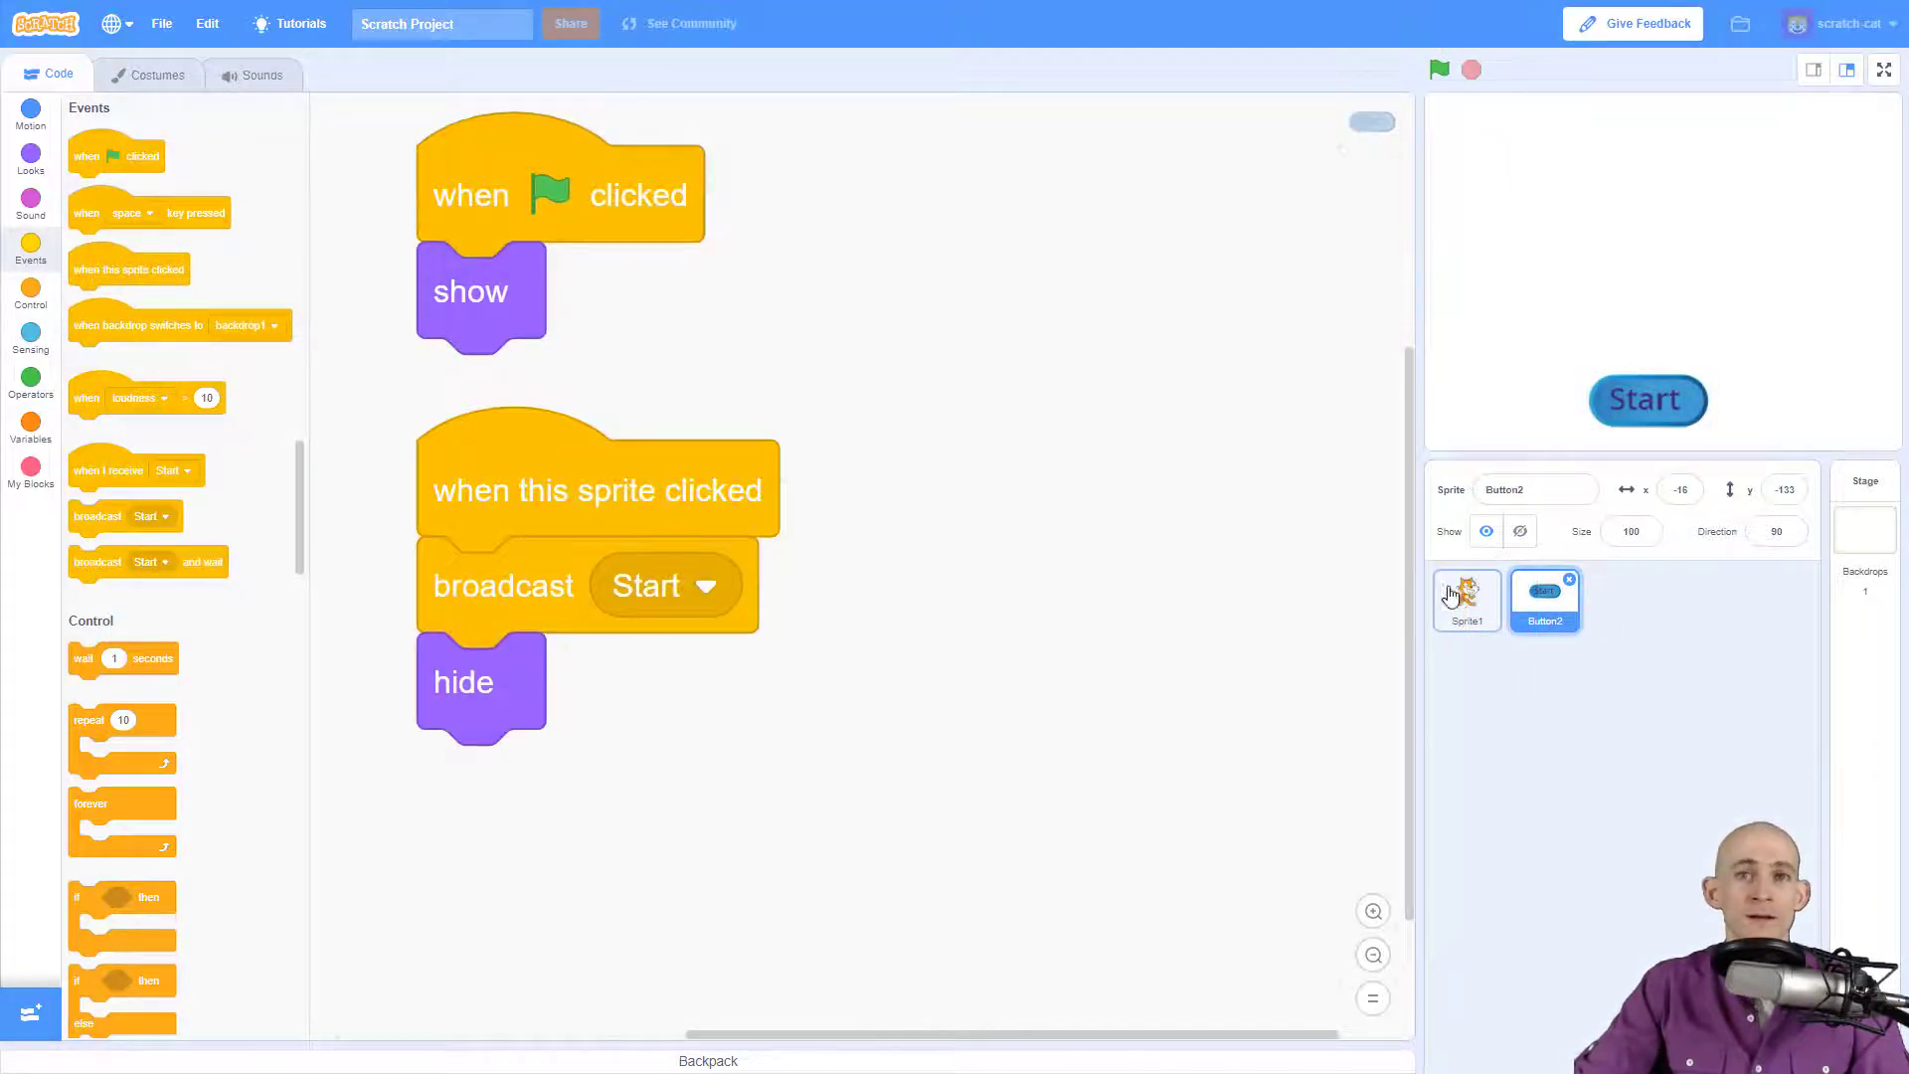
click(1466, 599)
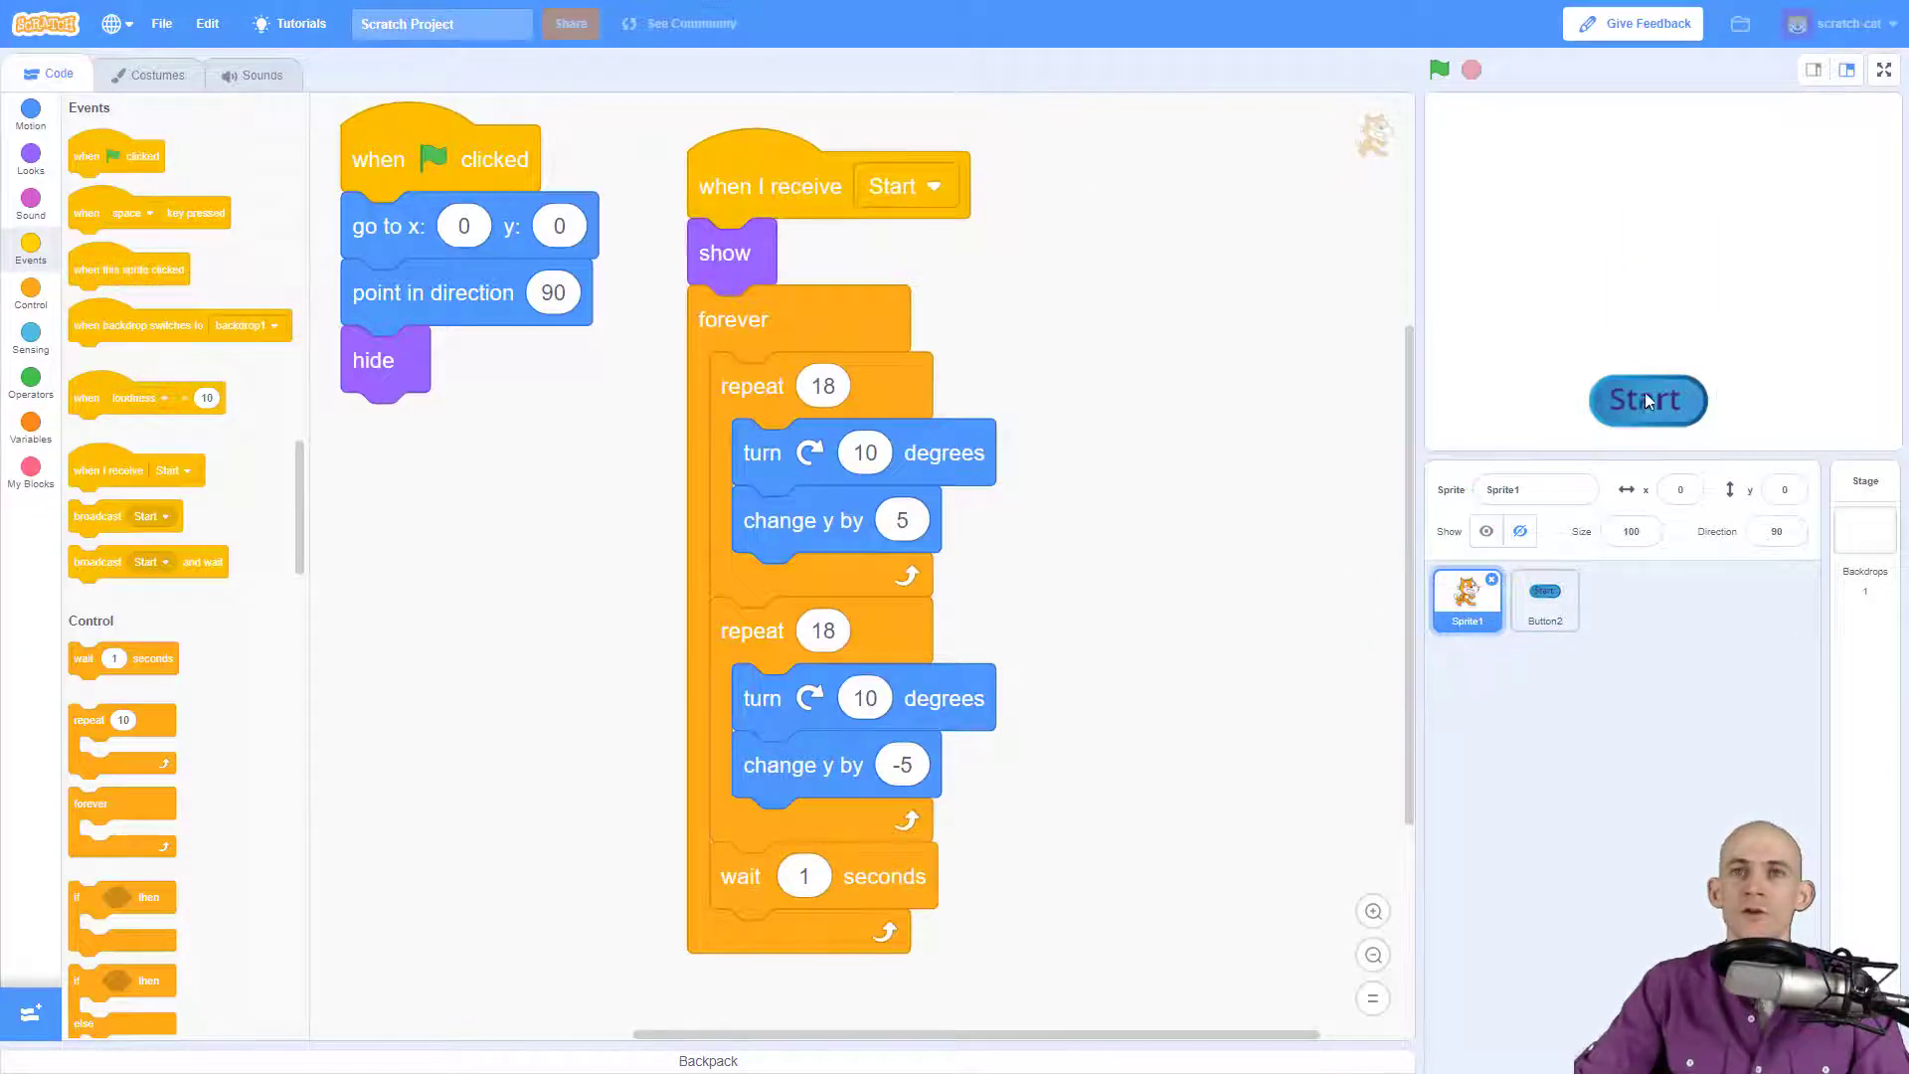
click(1646, 400)
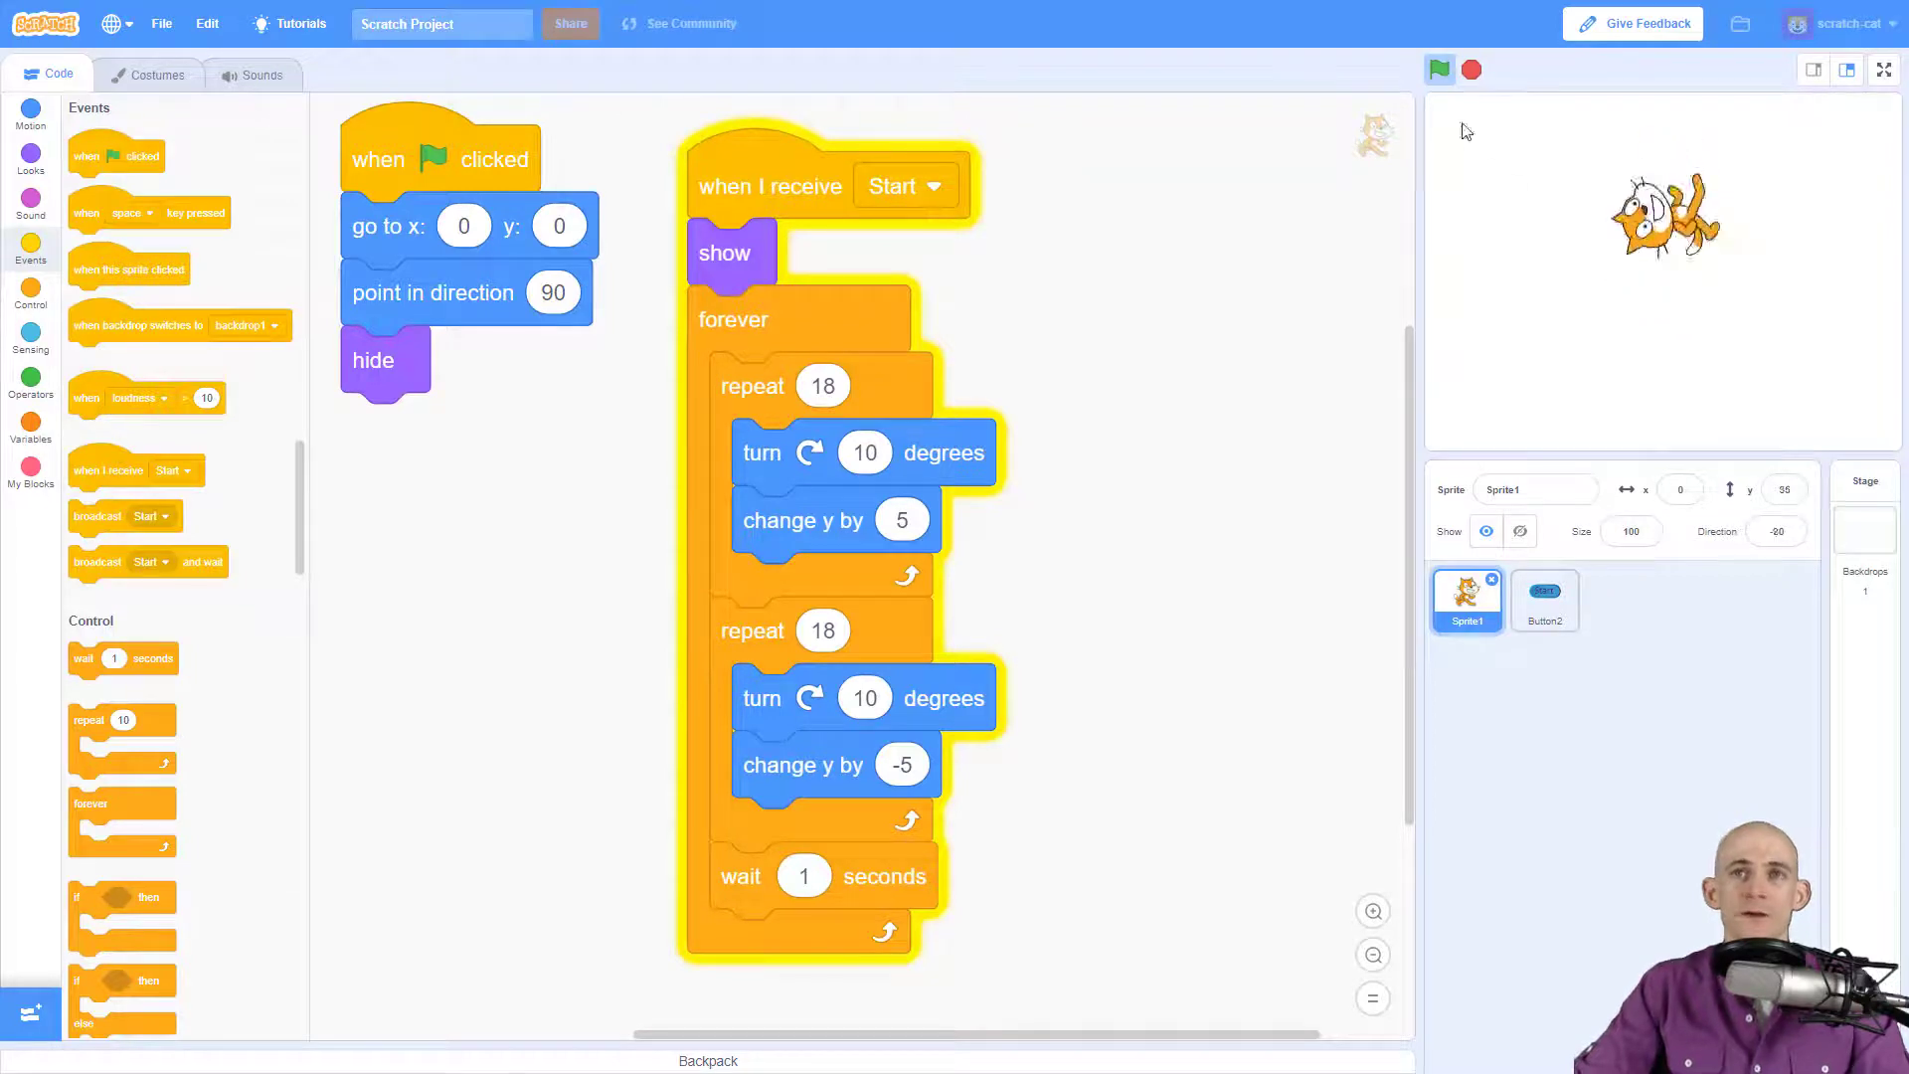
click(1440, 68)
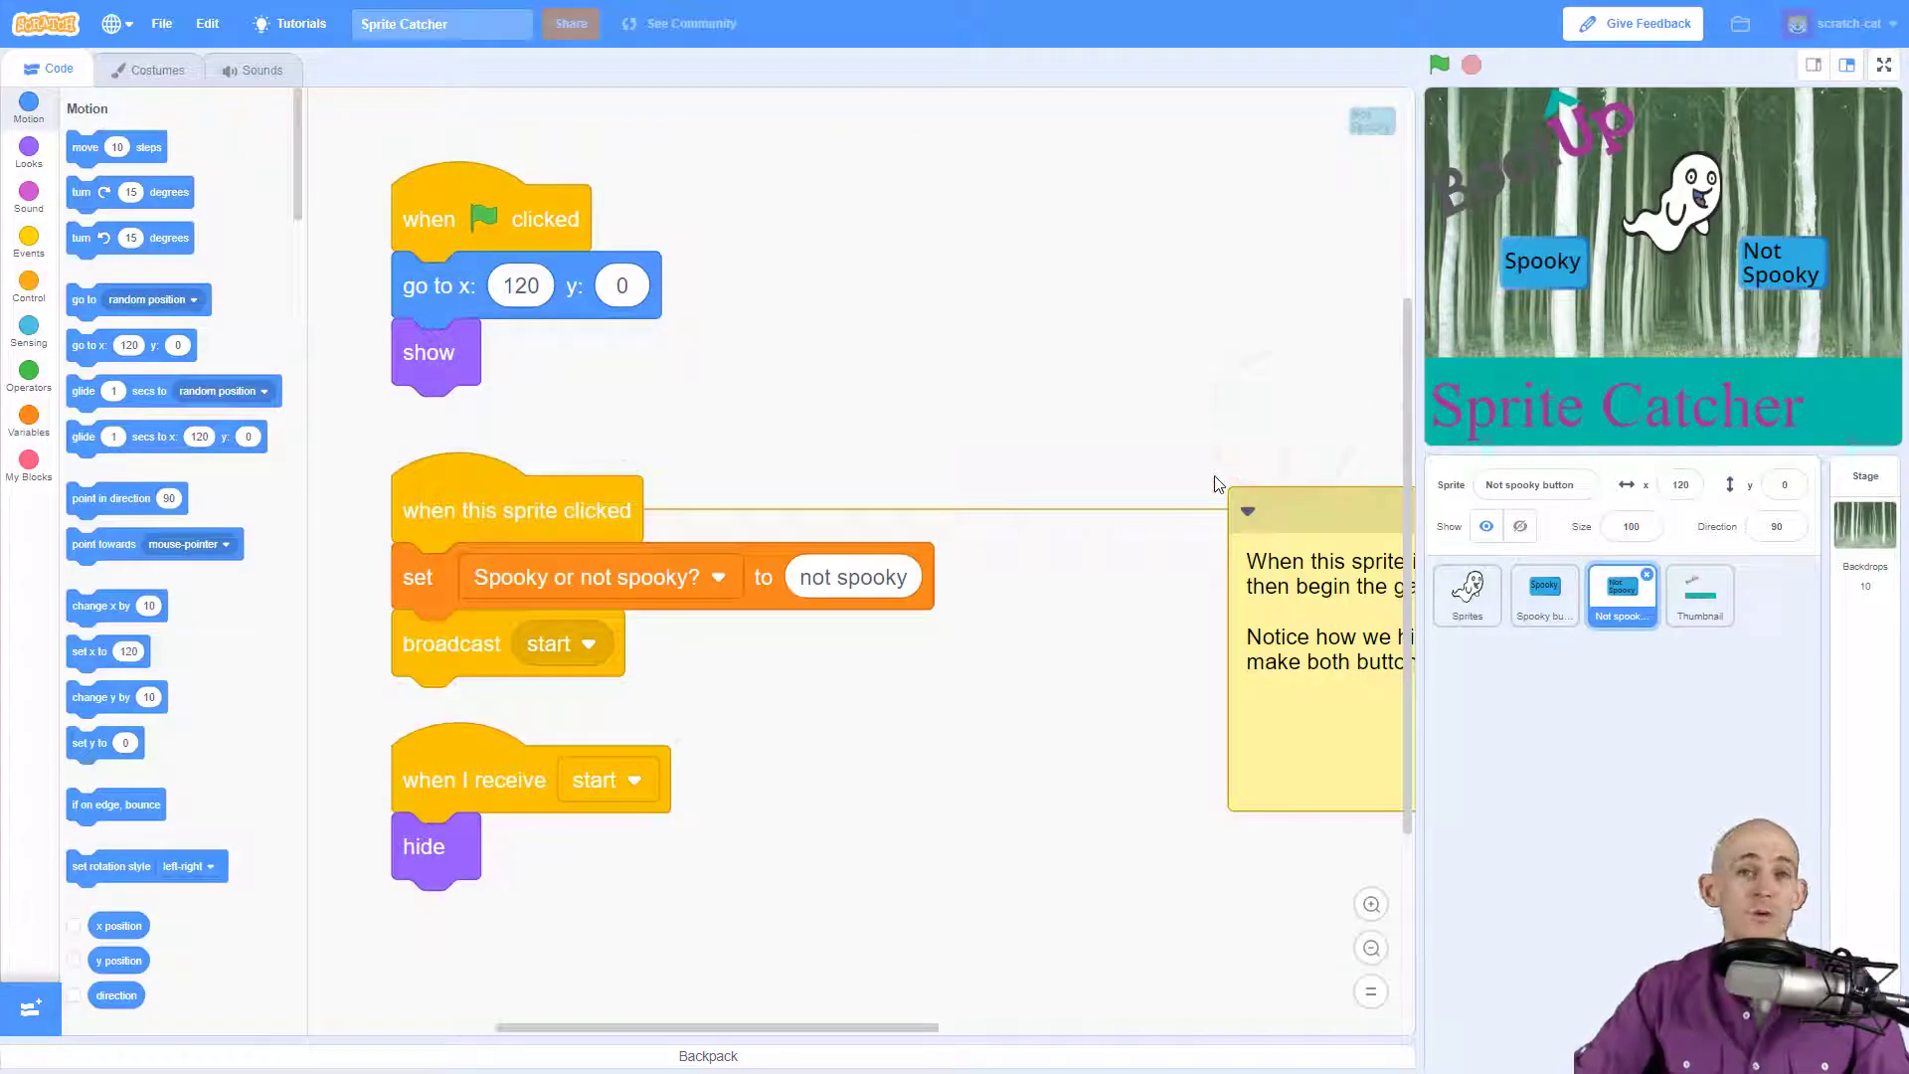
mouse_move(1261, 435)
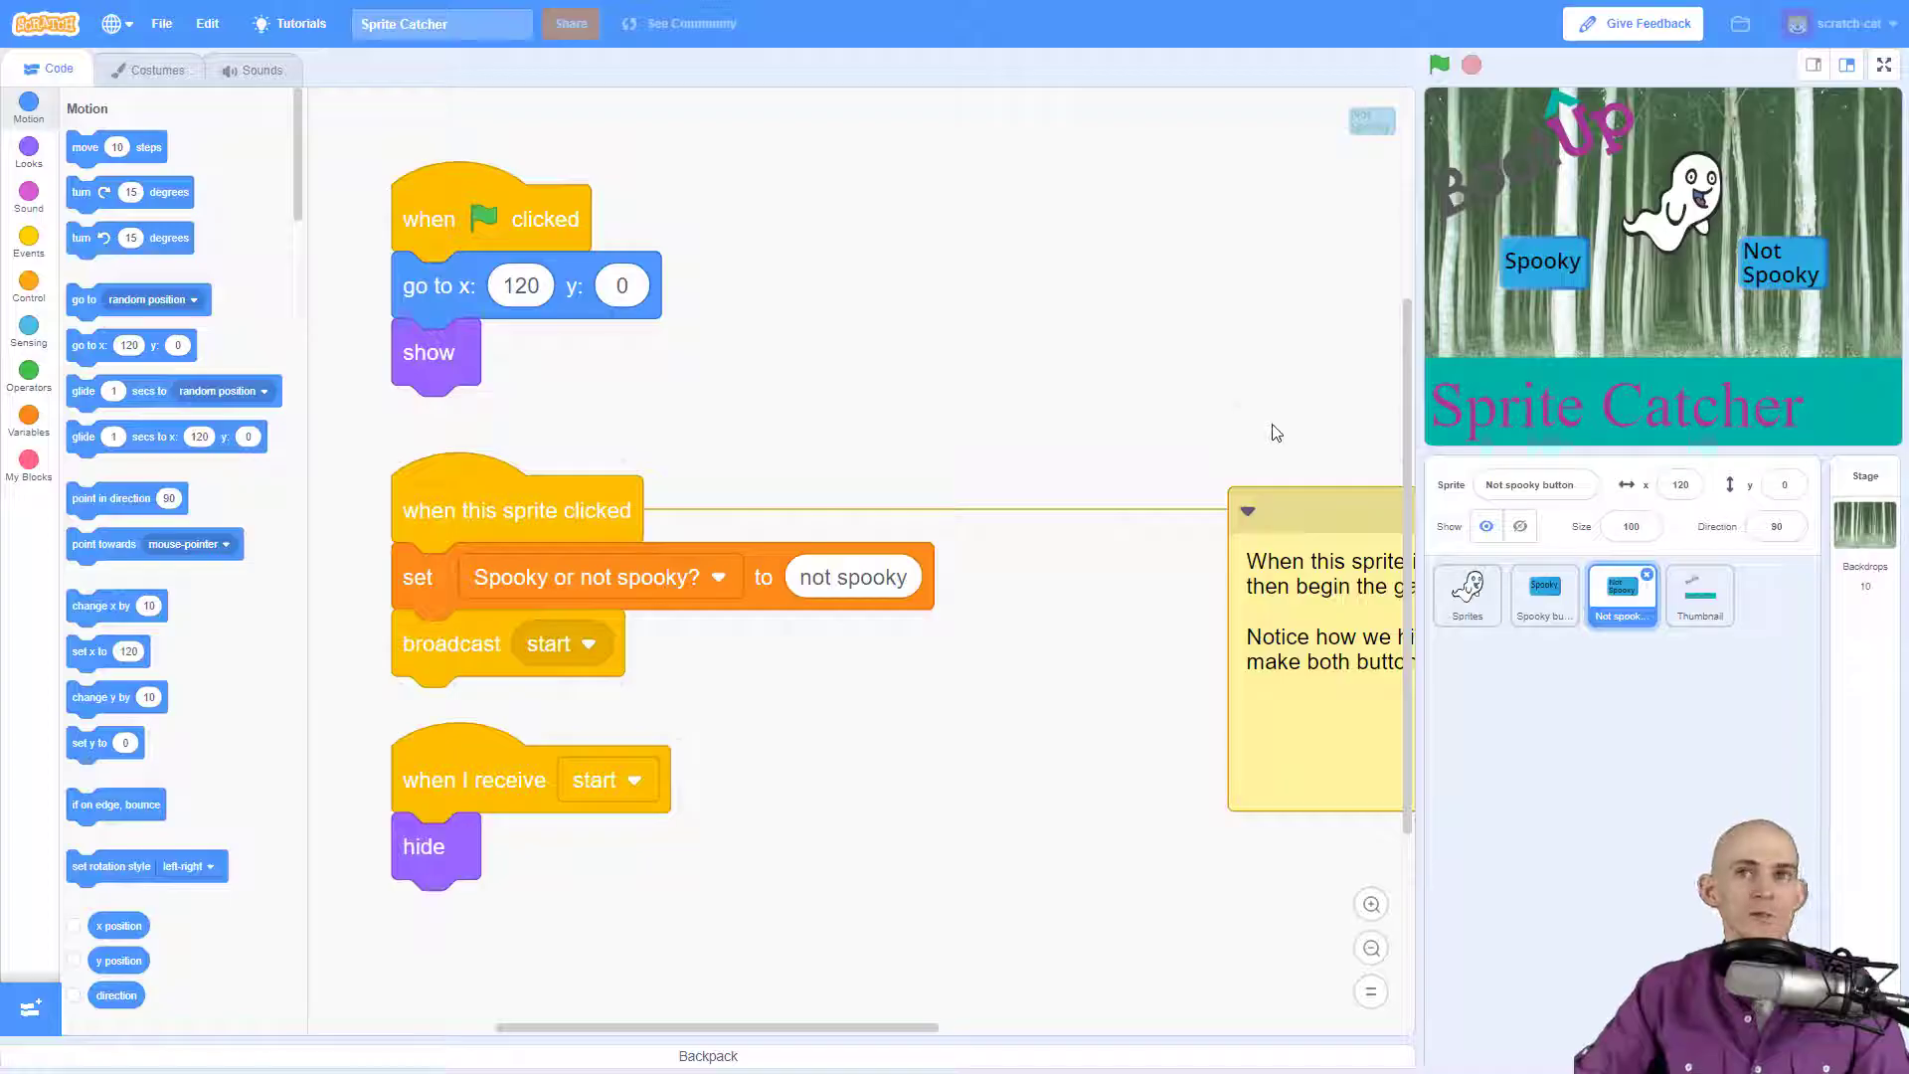
mouse_move(1267, 442)
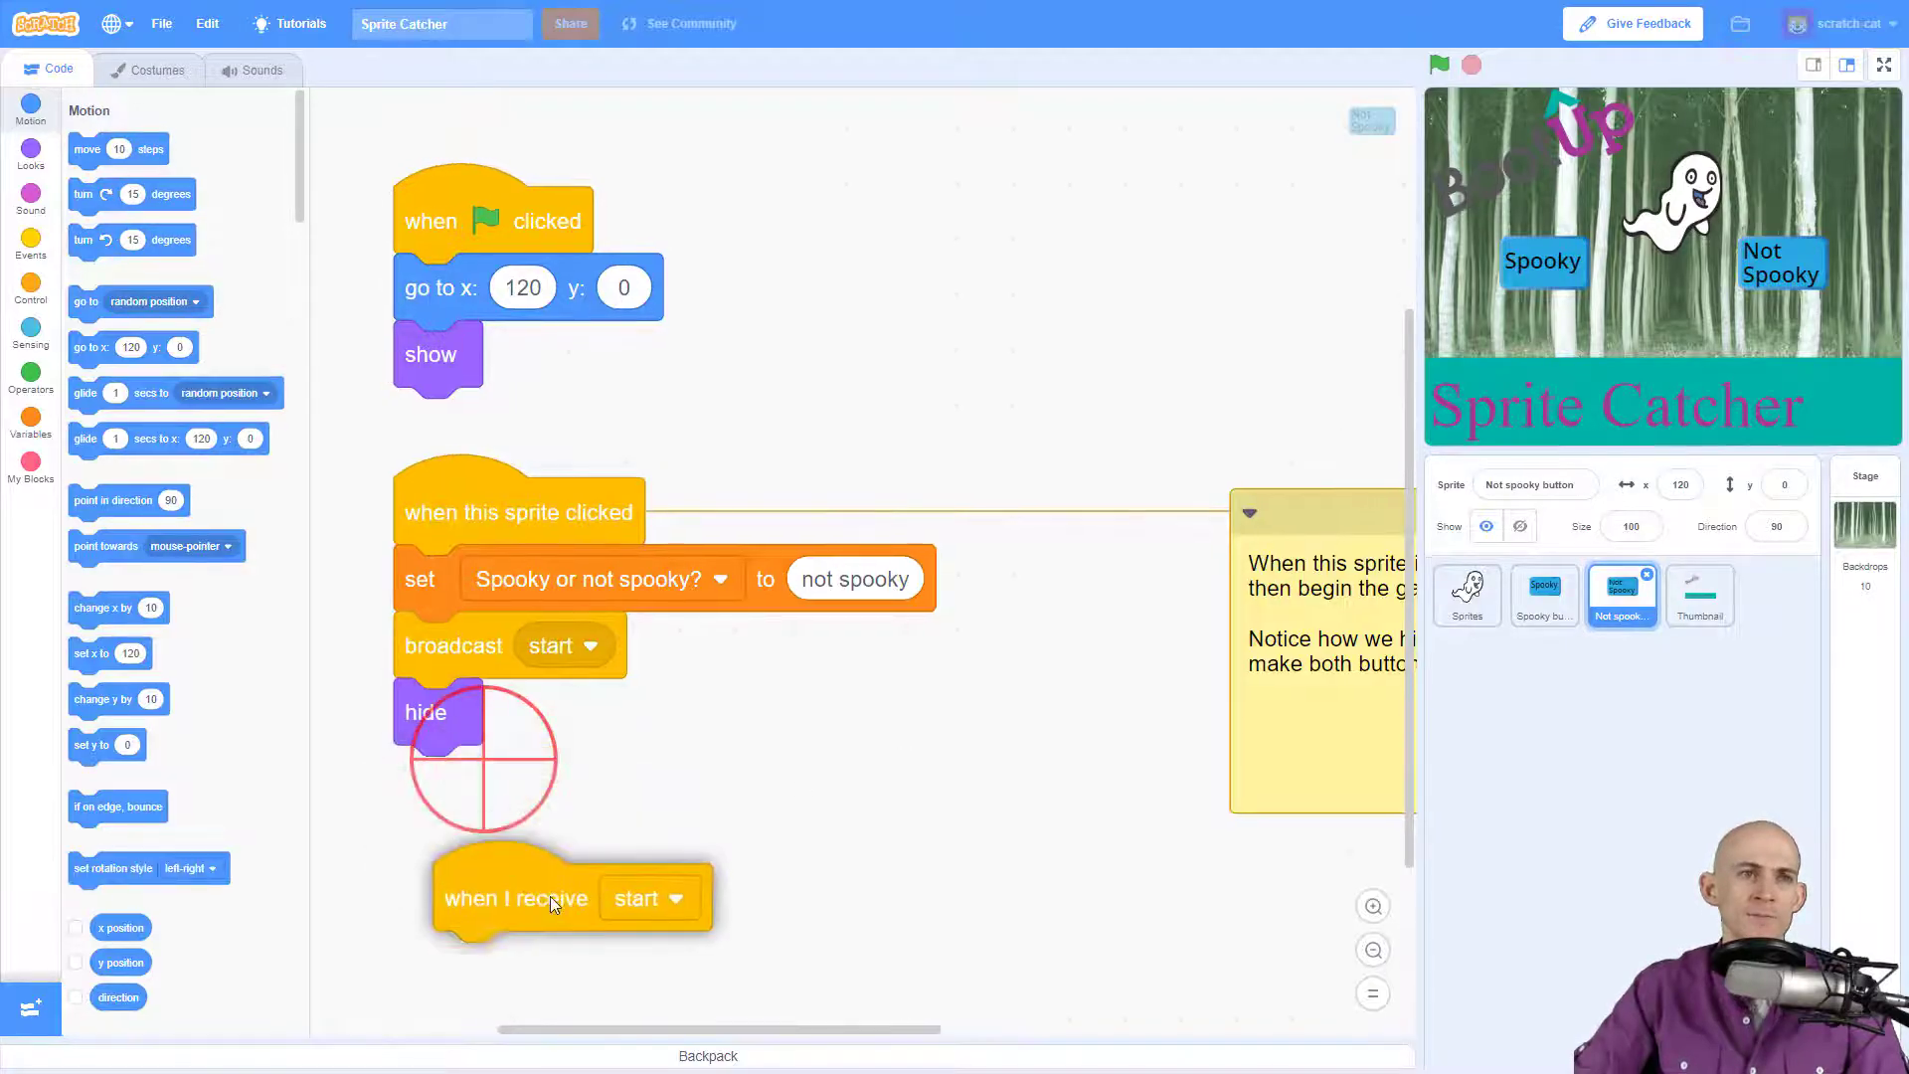
Step: Reattach hide under the Not spooky button's 'when I receive start' hat and run the Sprite Catcher game
drag(515, 897, 668, 927)
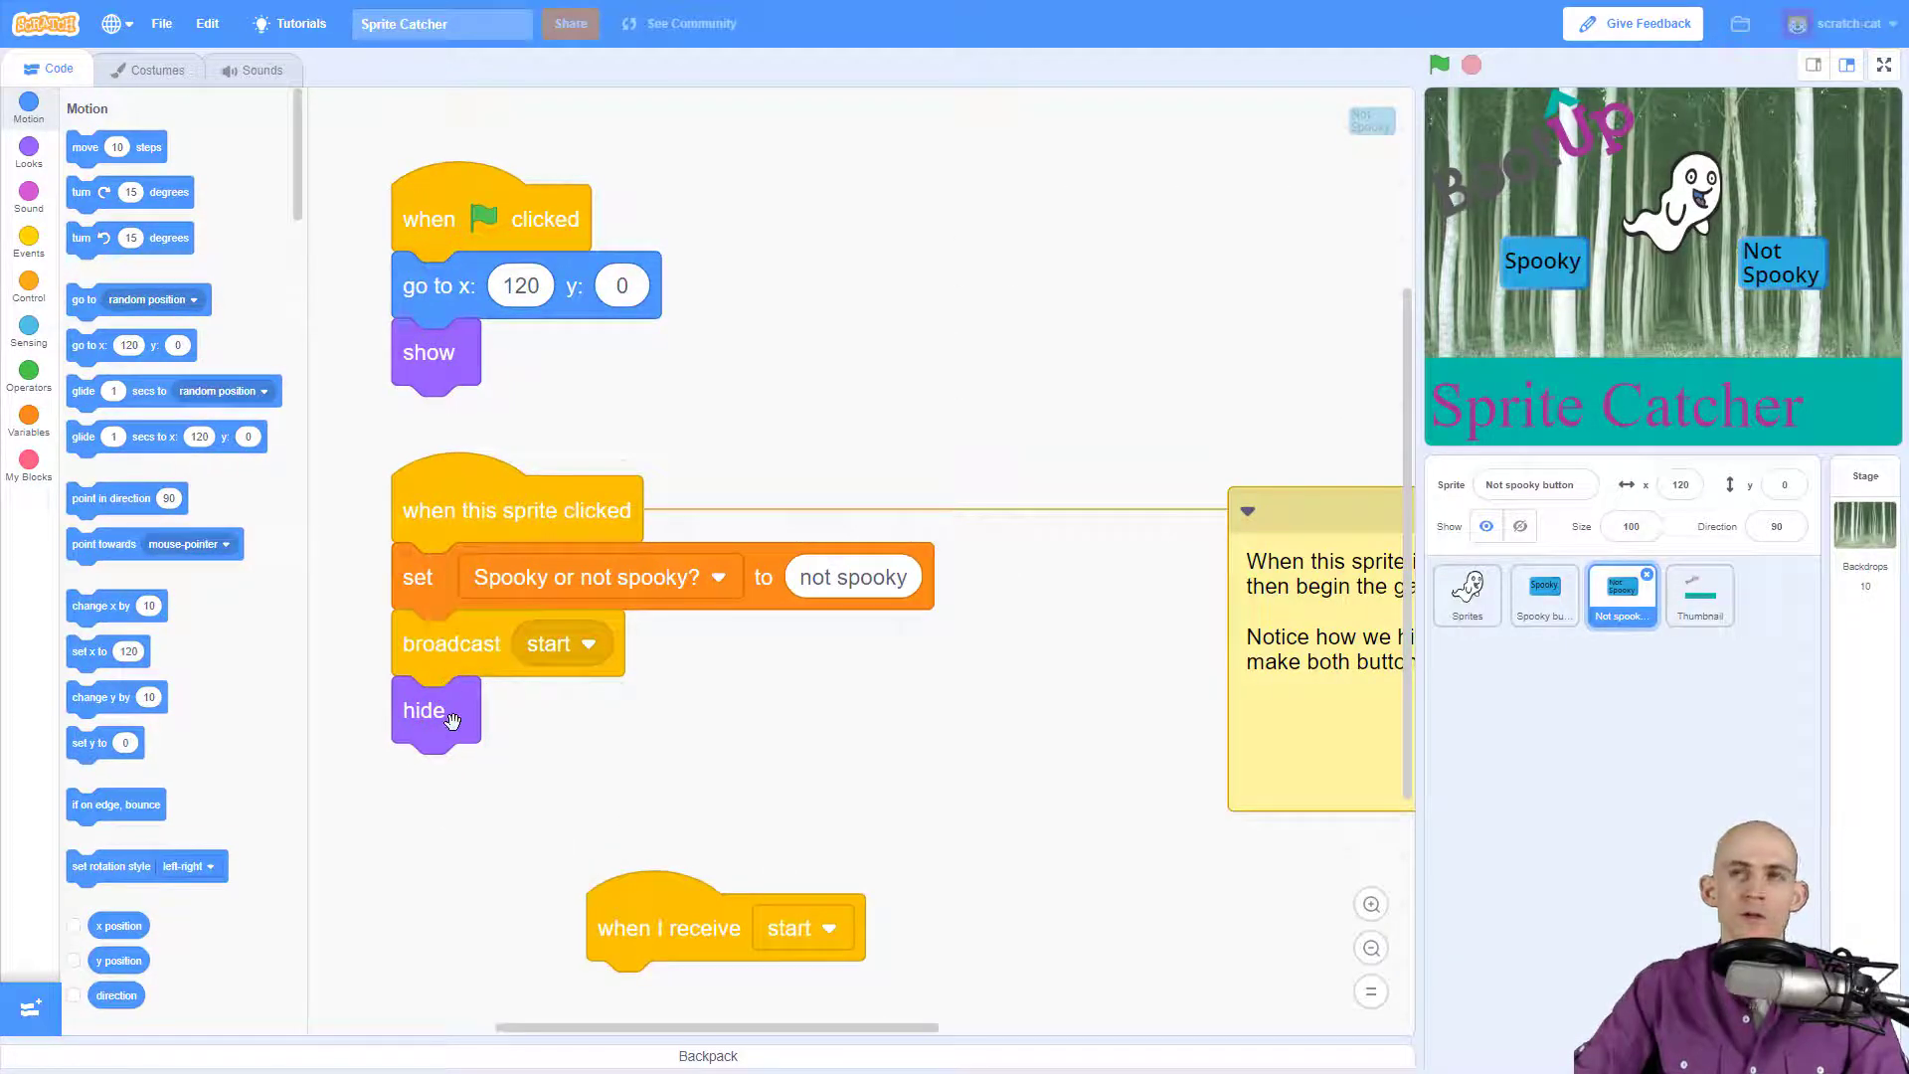
drag(436, 712, 658, 990)
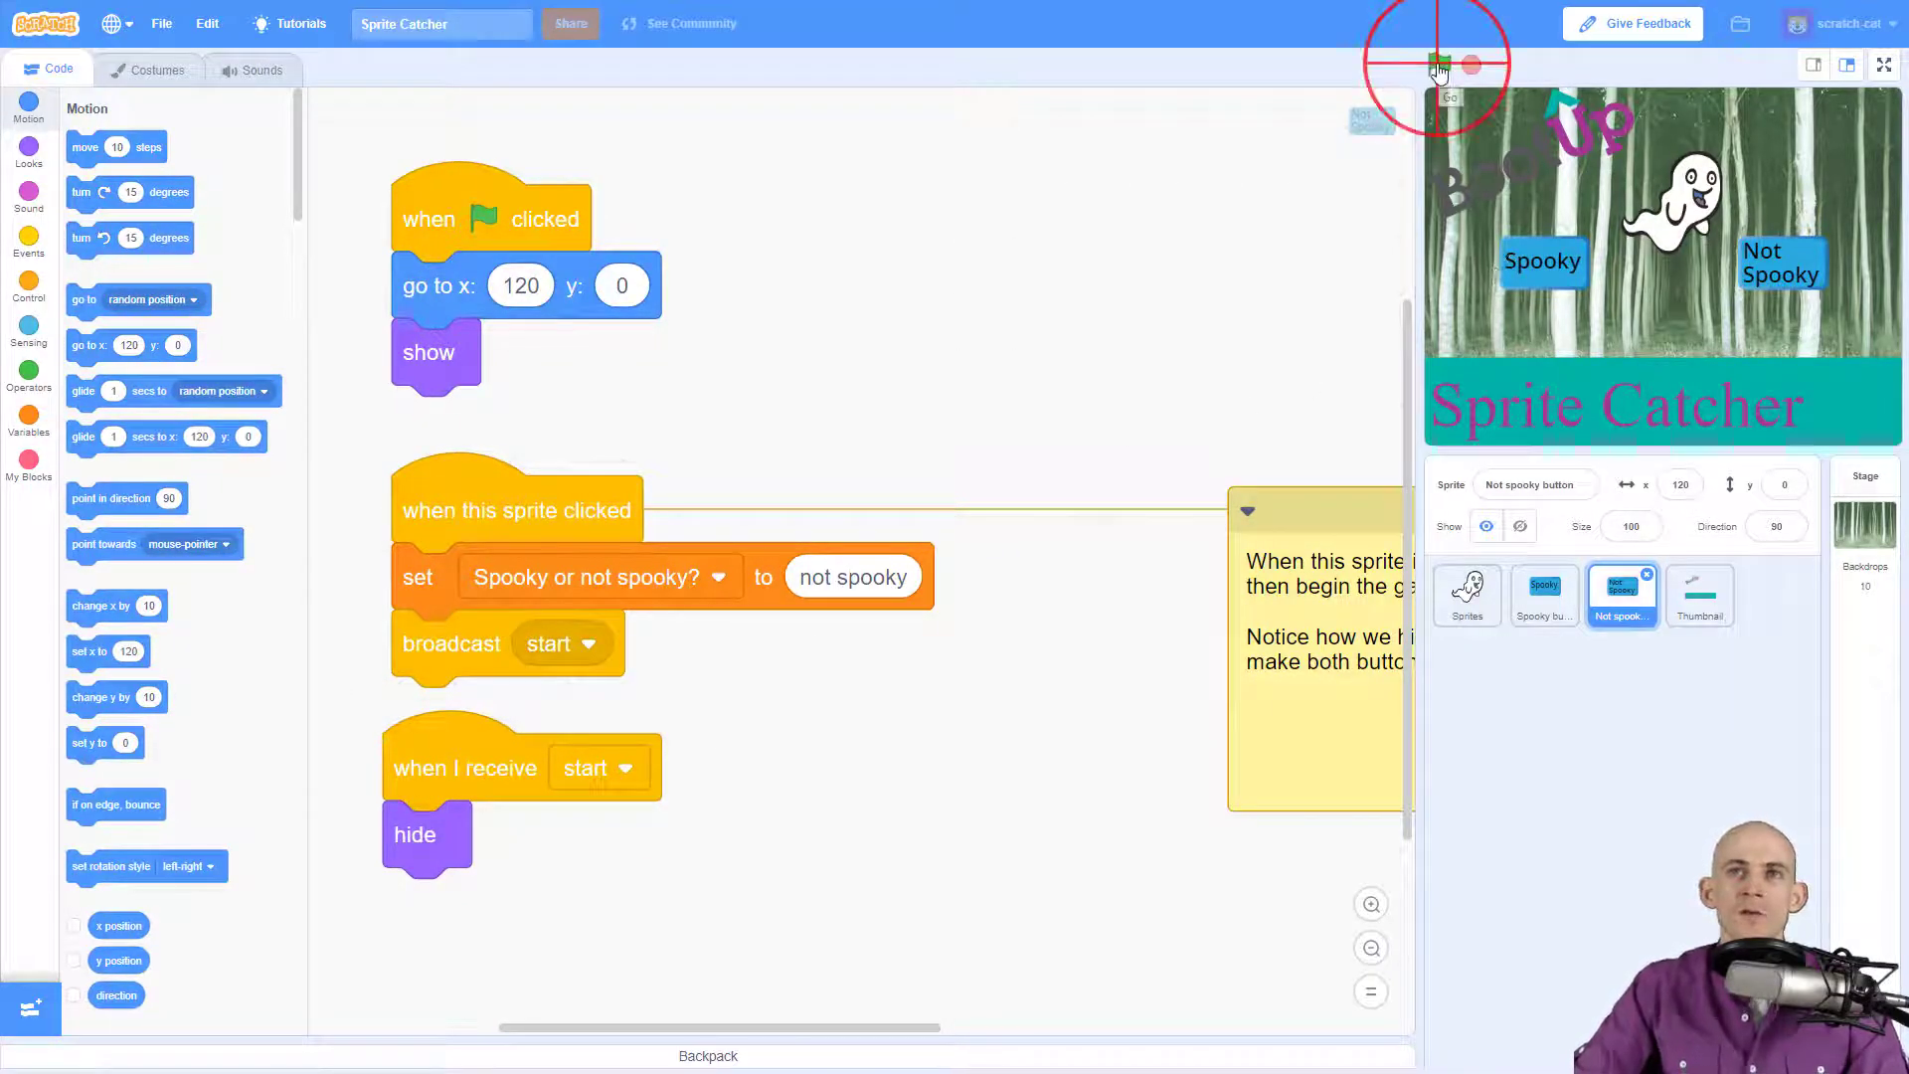
click(1440, 64)
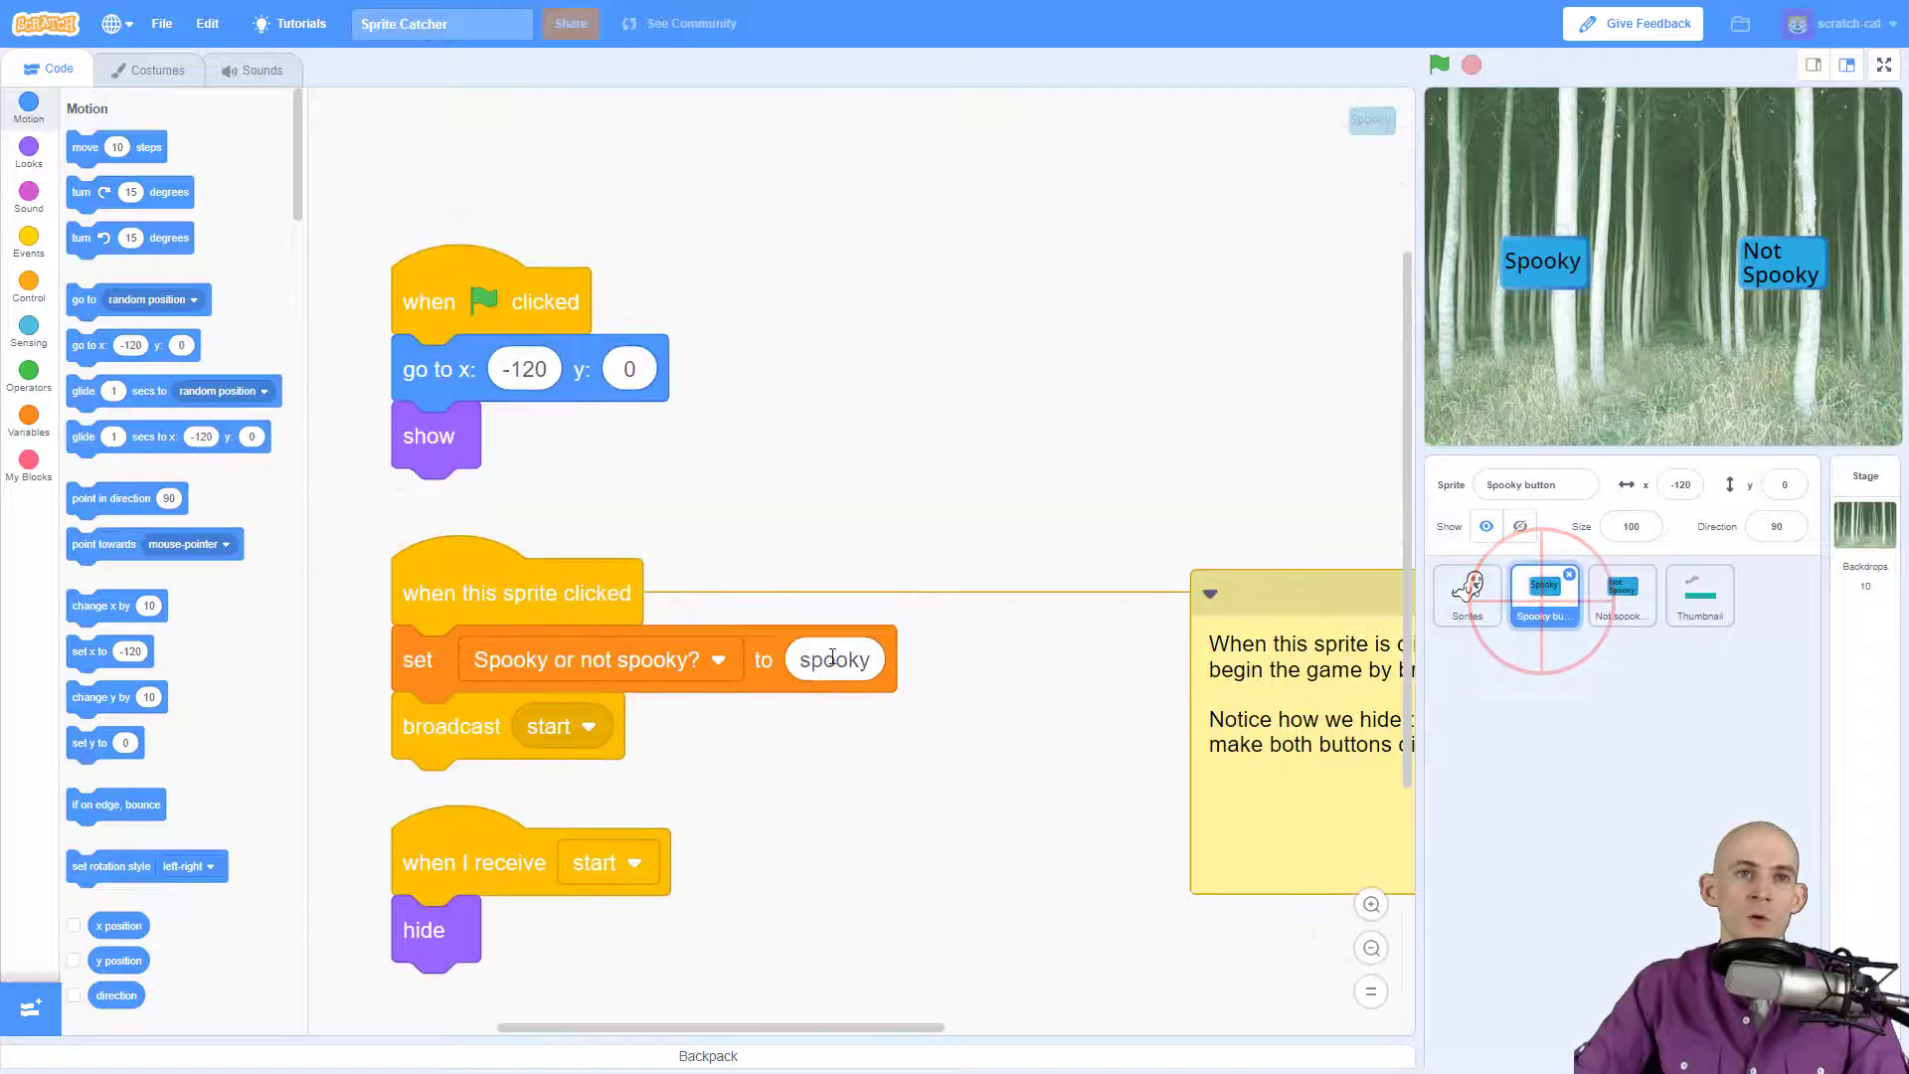
Step: View the Sprites character's scripts, then start the game once with Spooky and once with Not Spooky
click(1466, 594)
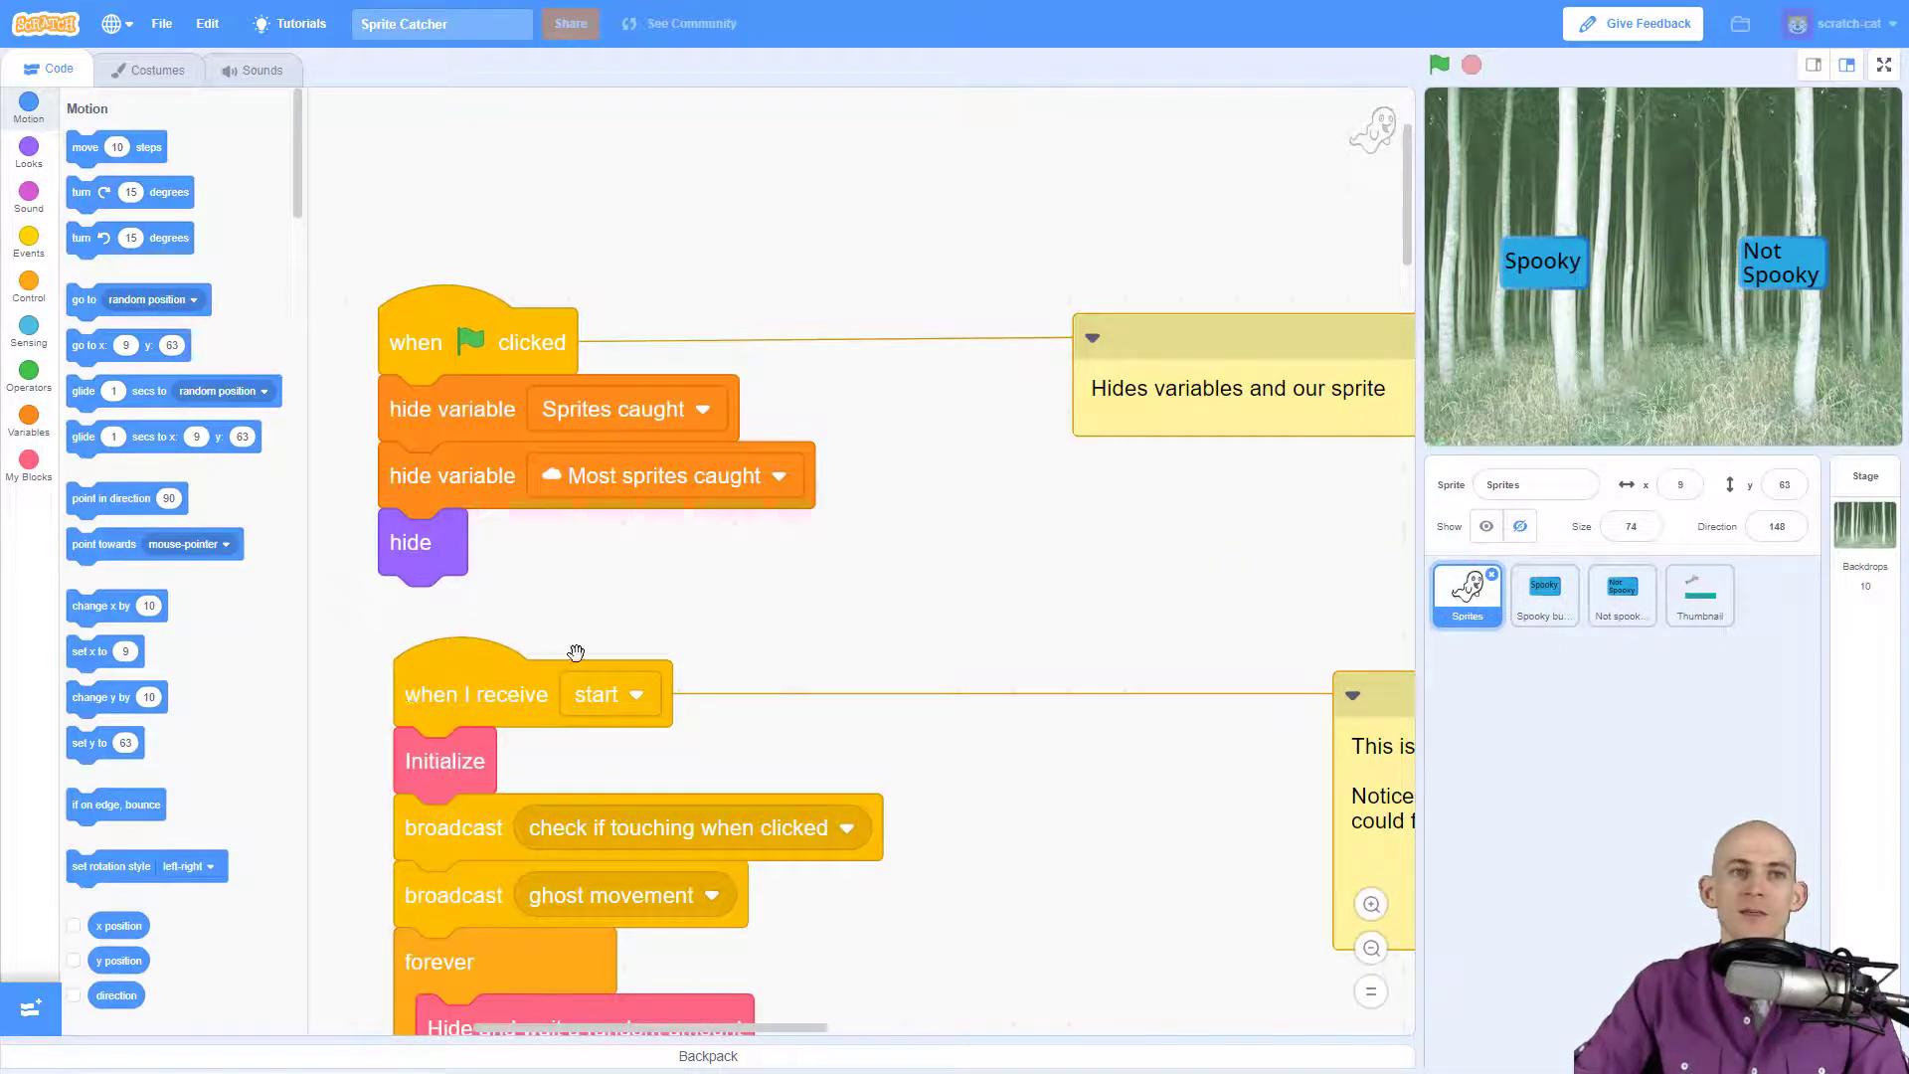
mouse_move(511, 678)
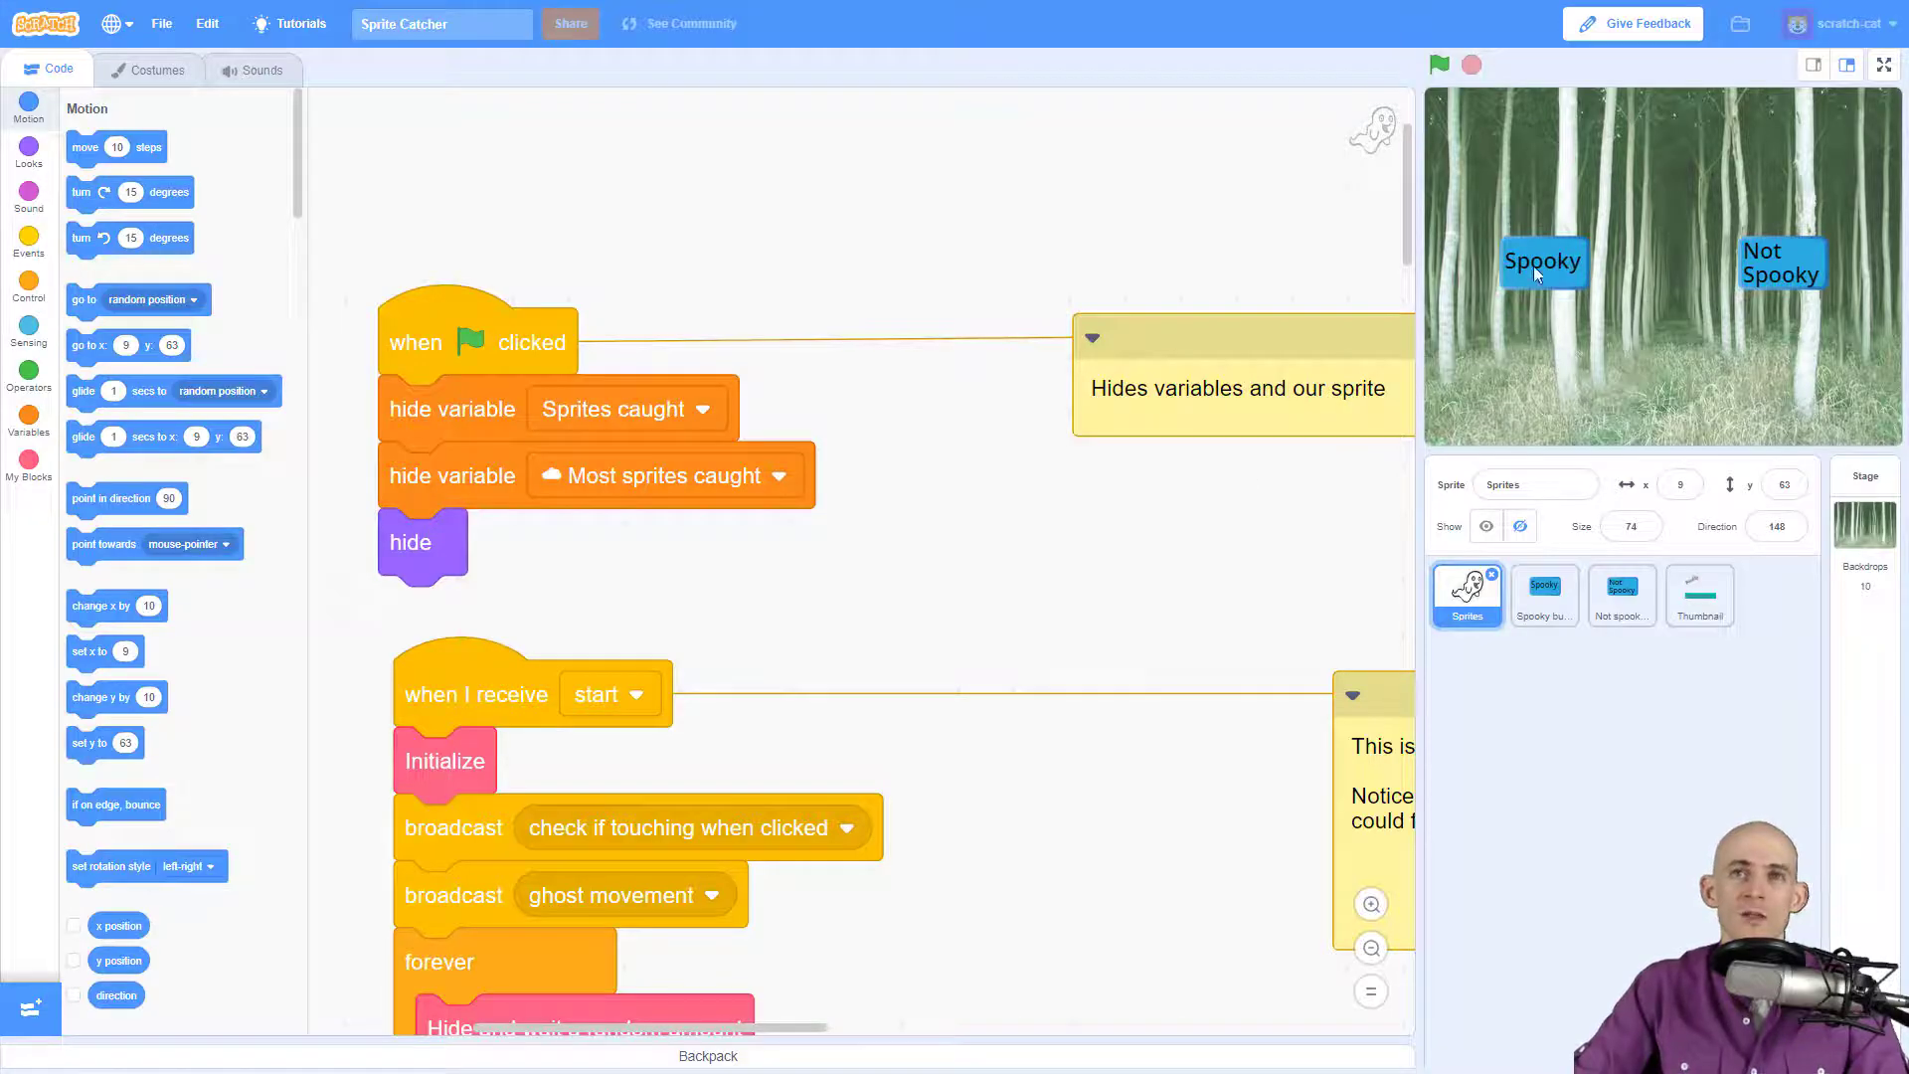
click(1440, 64)
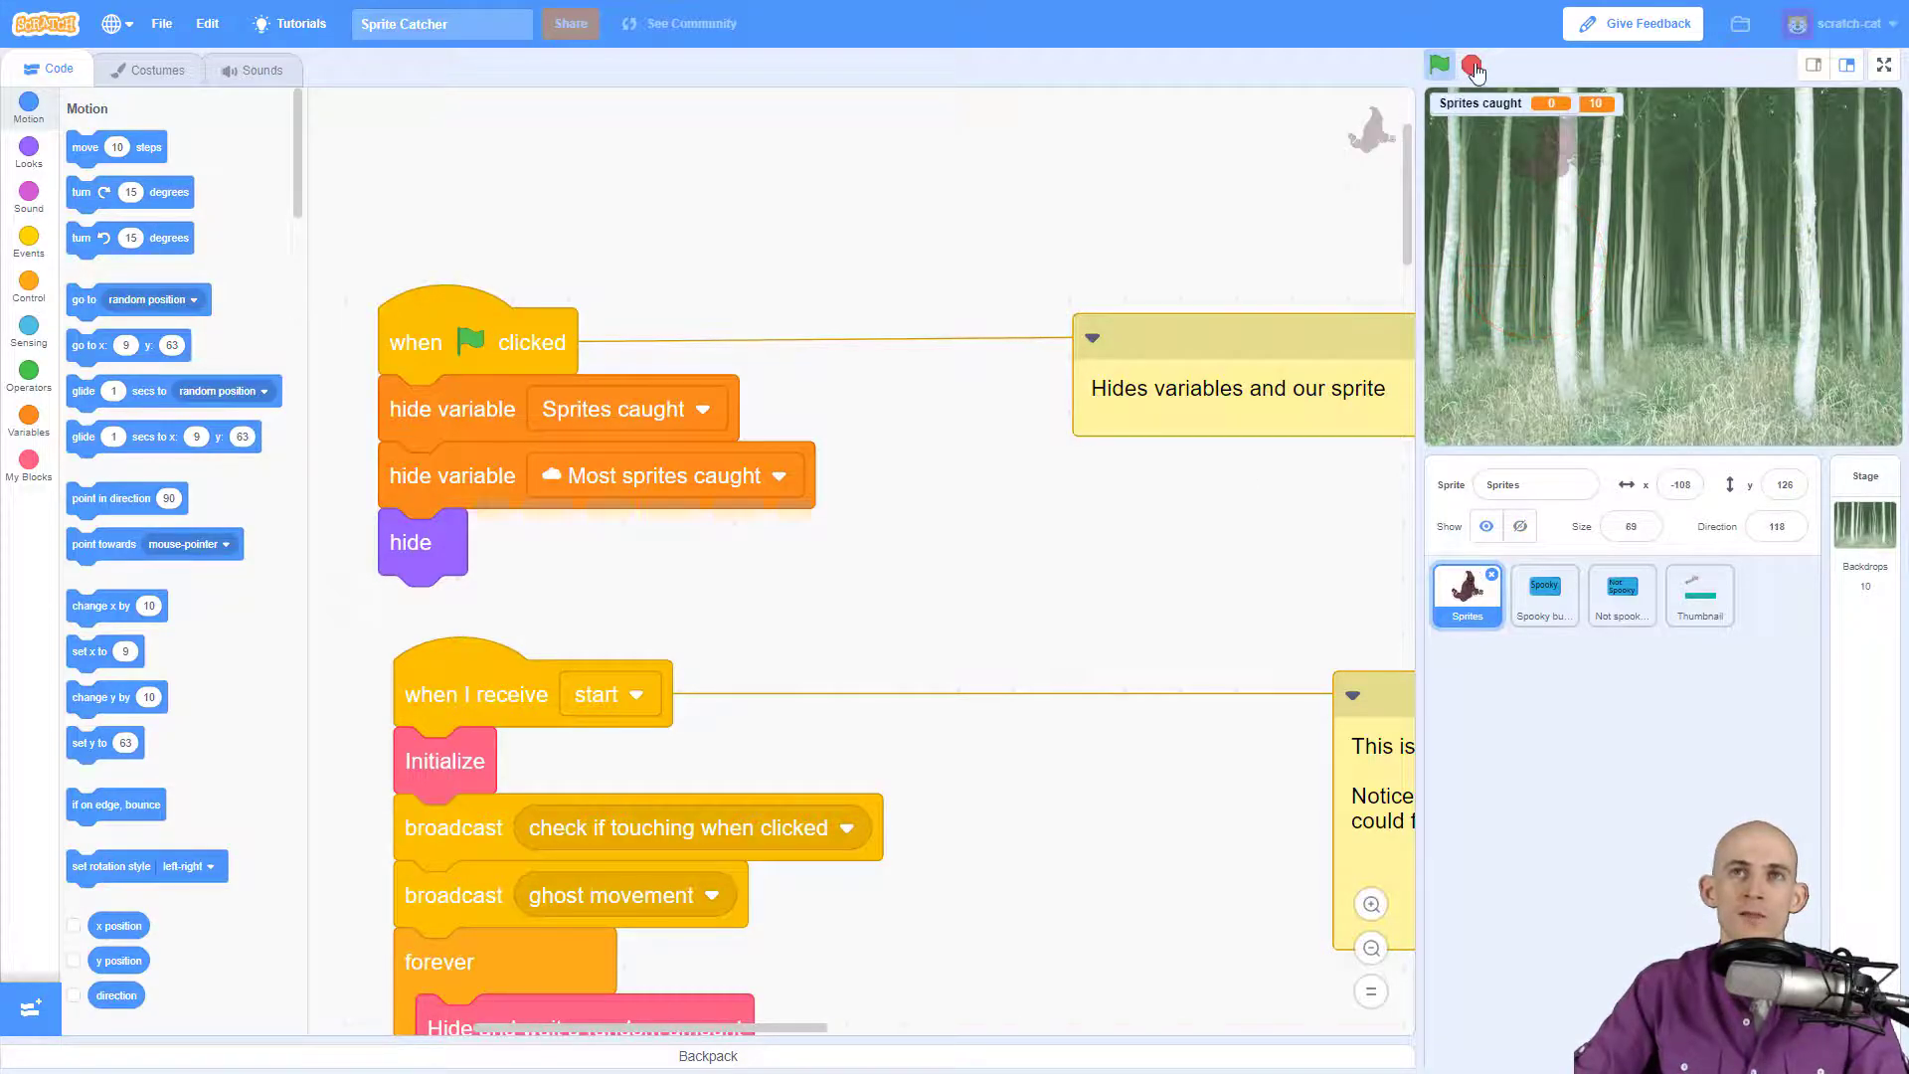
click(1438, 63)
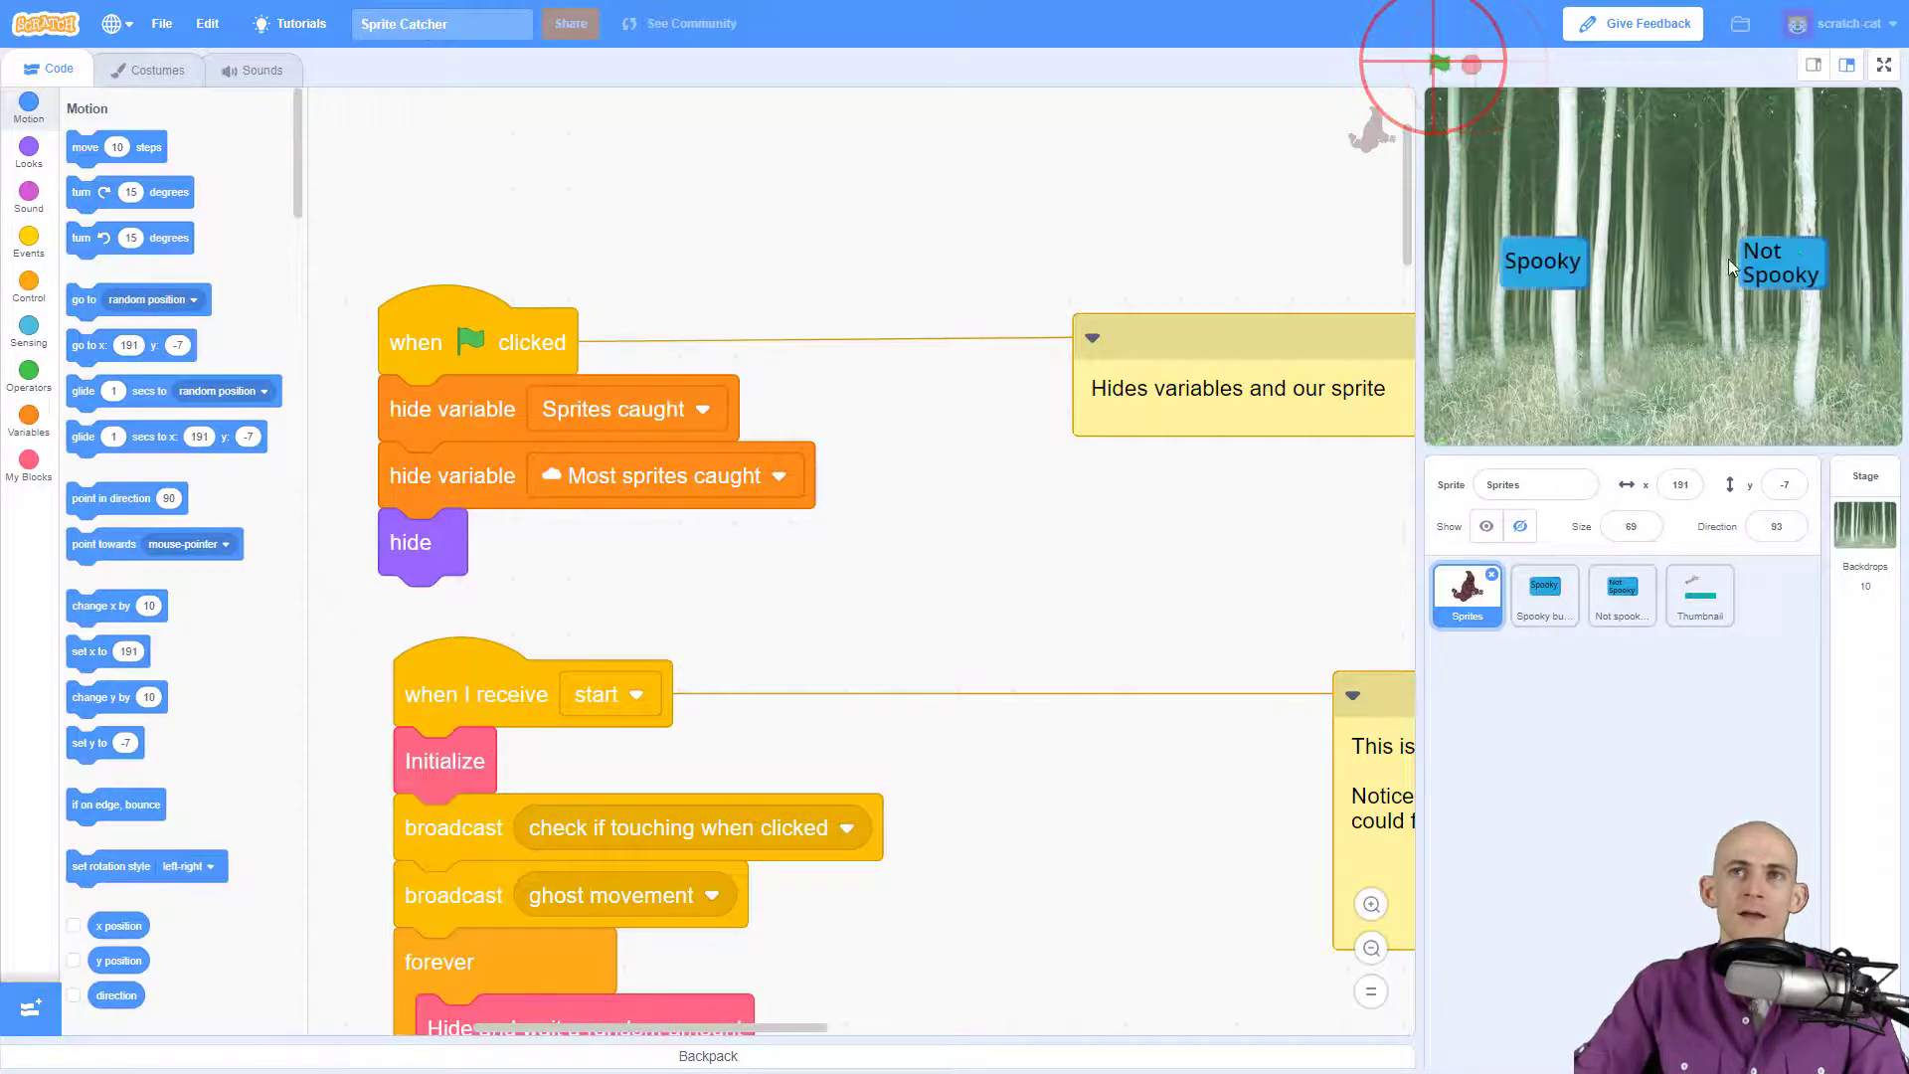
click(1439, 64)
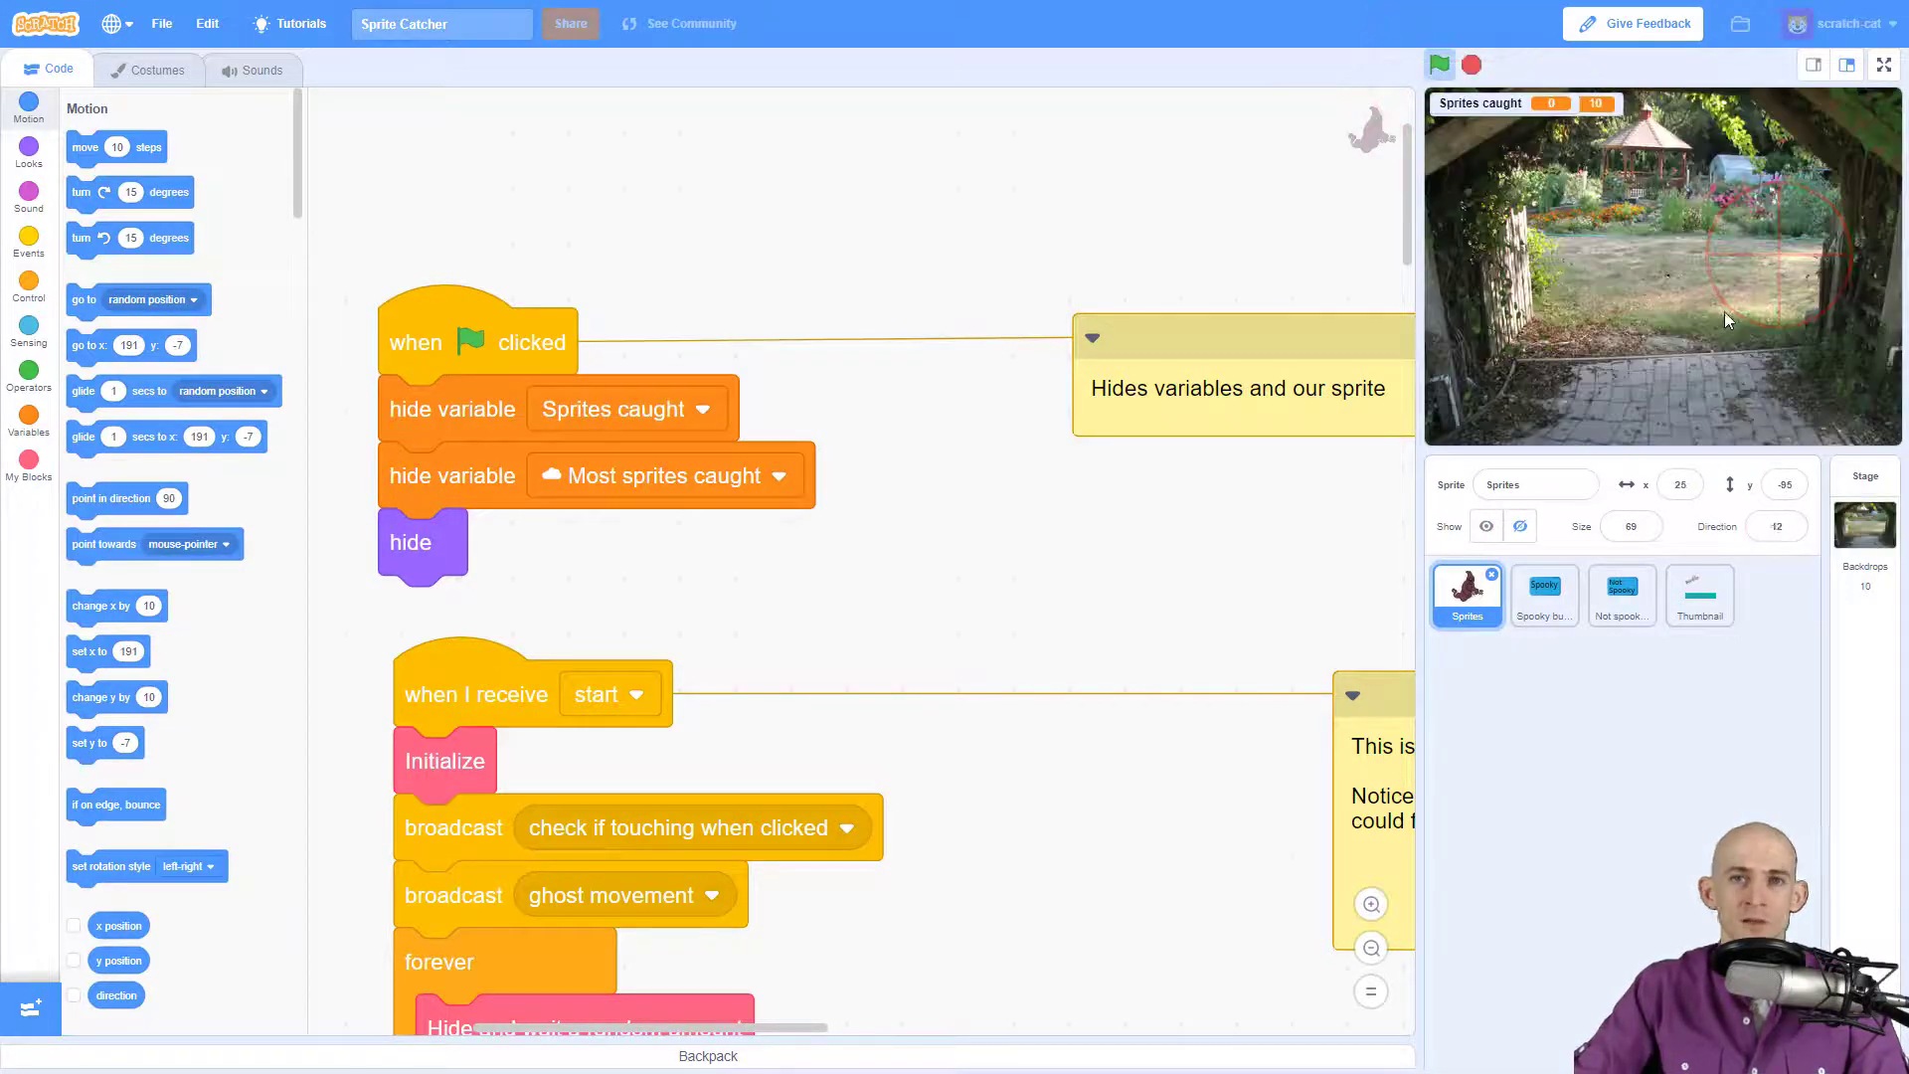